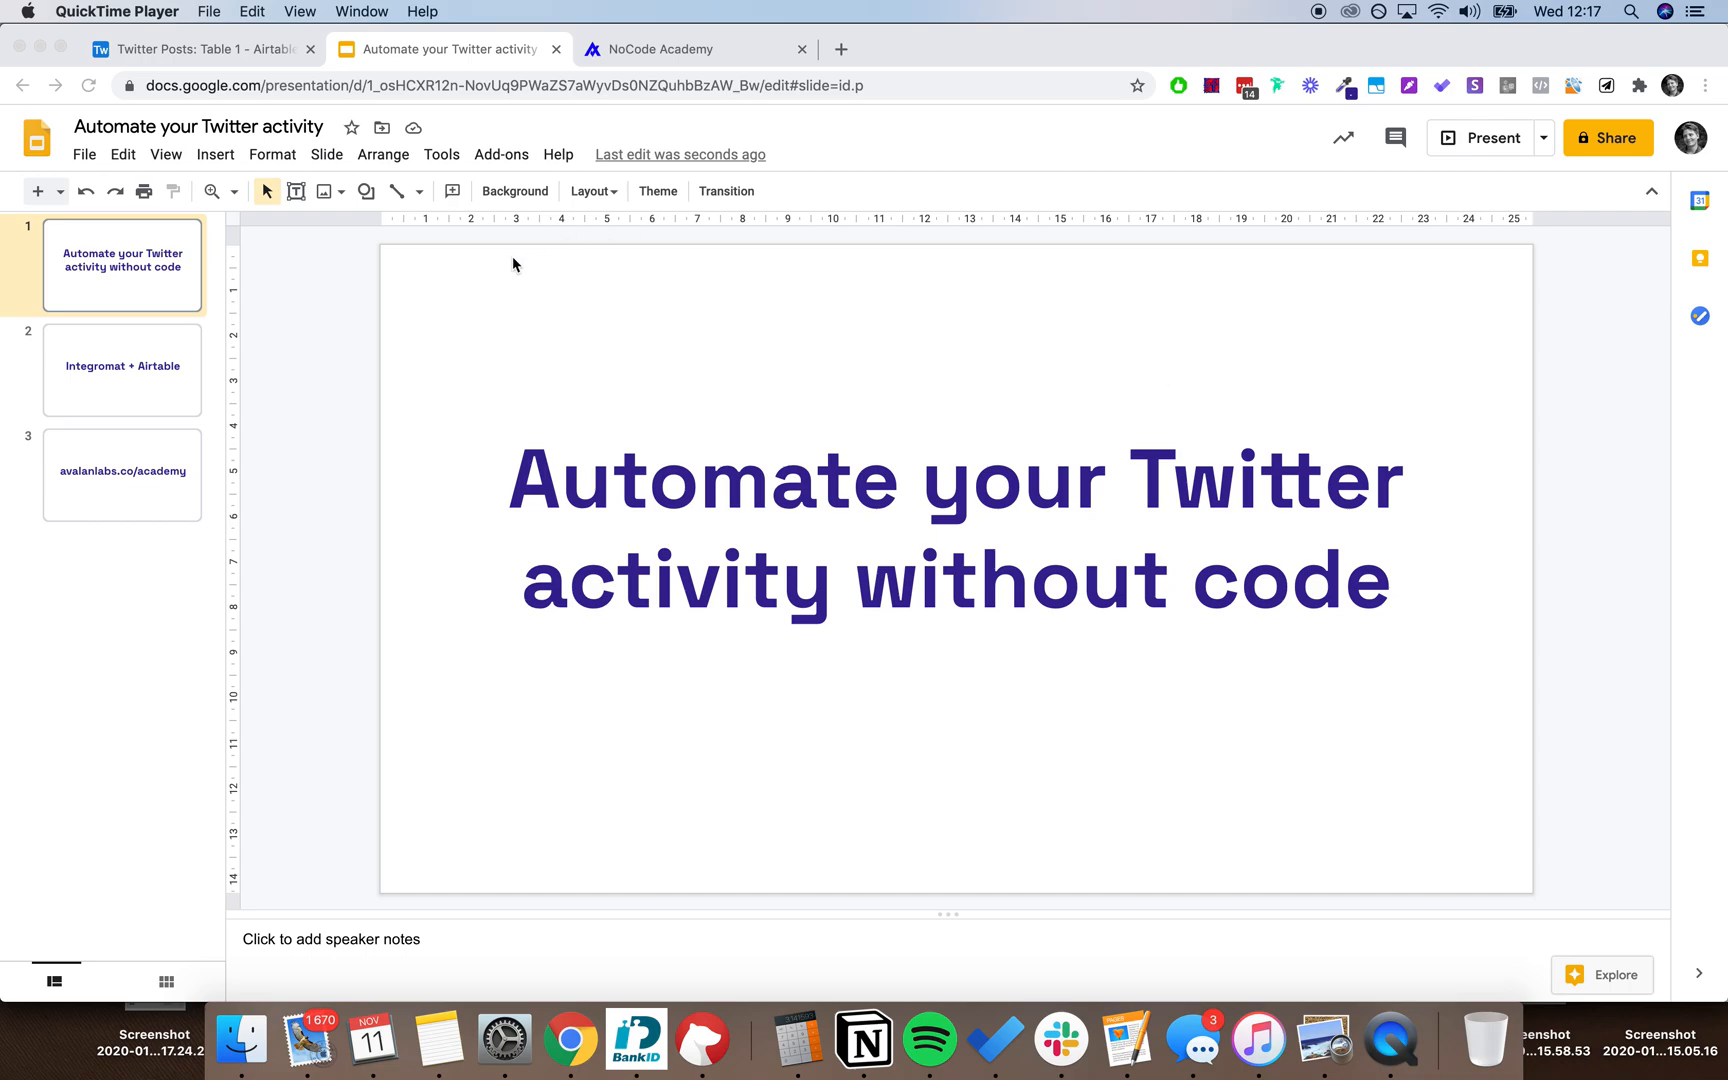
mouse_move(147, 369)
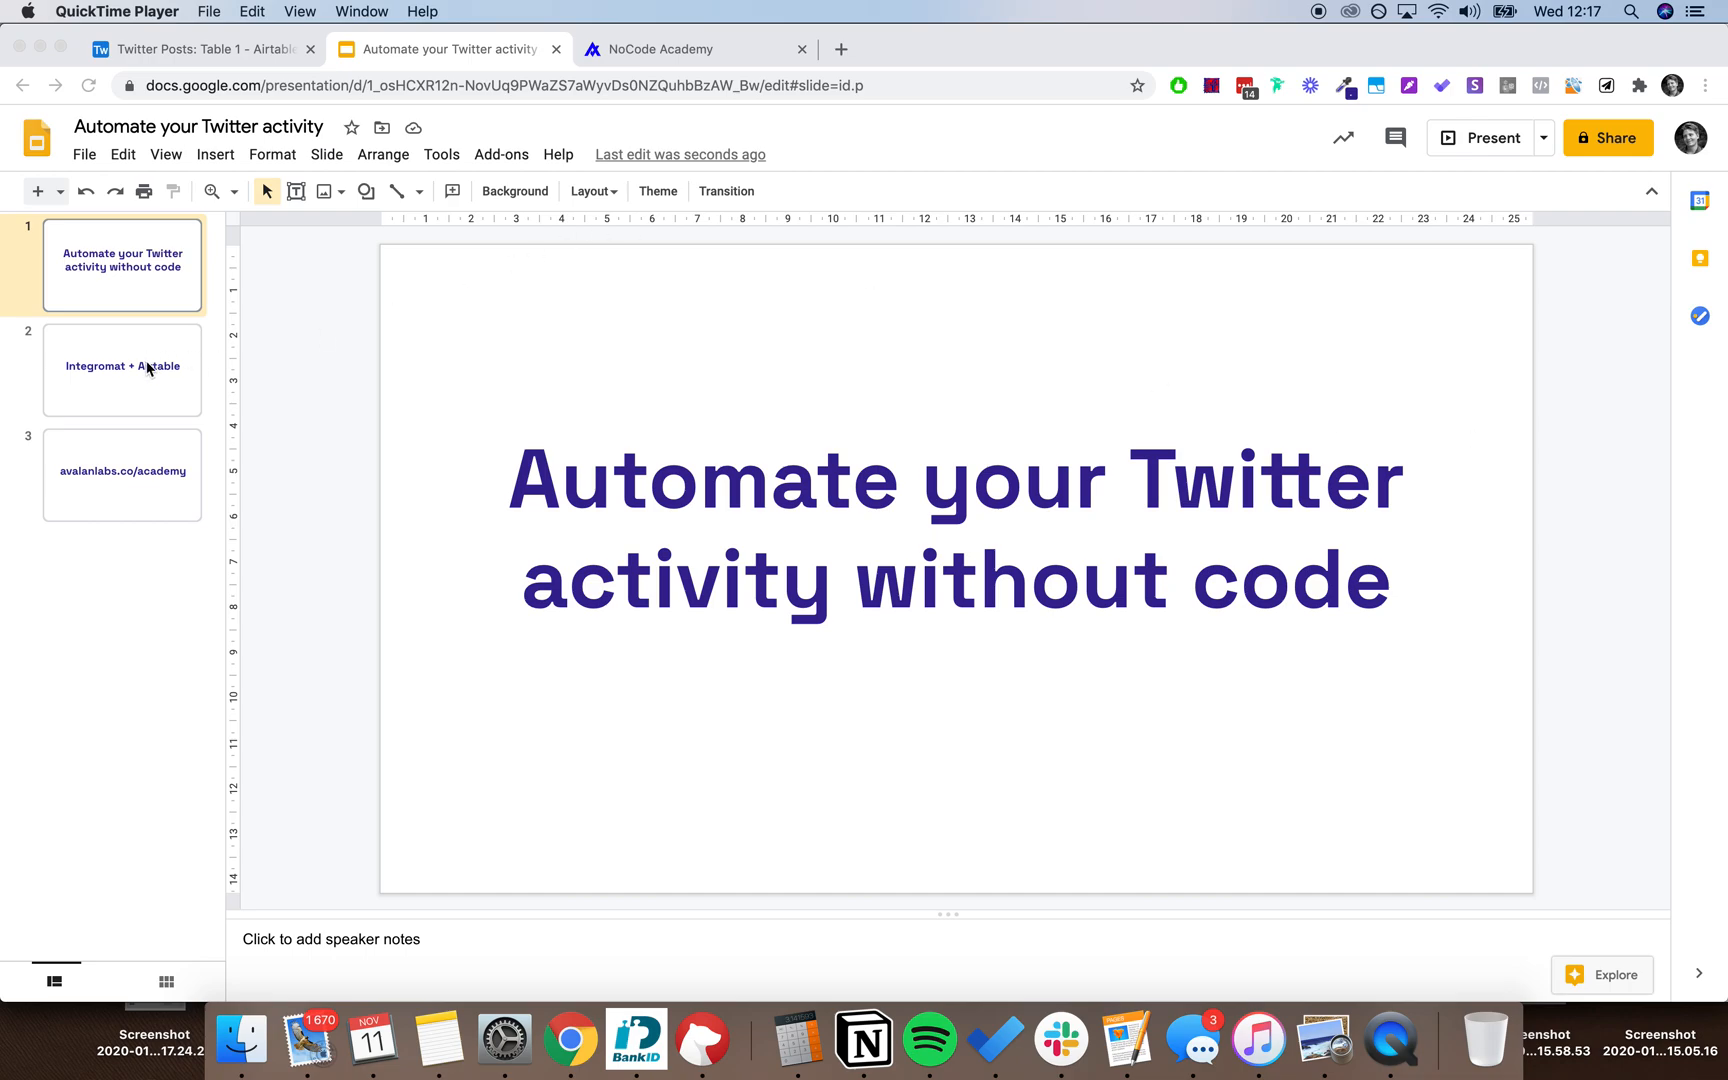
Show the second slide, 'Integromat + Airtable', of the presentation.
click(122, 368)
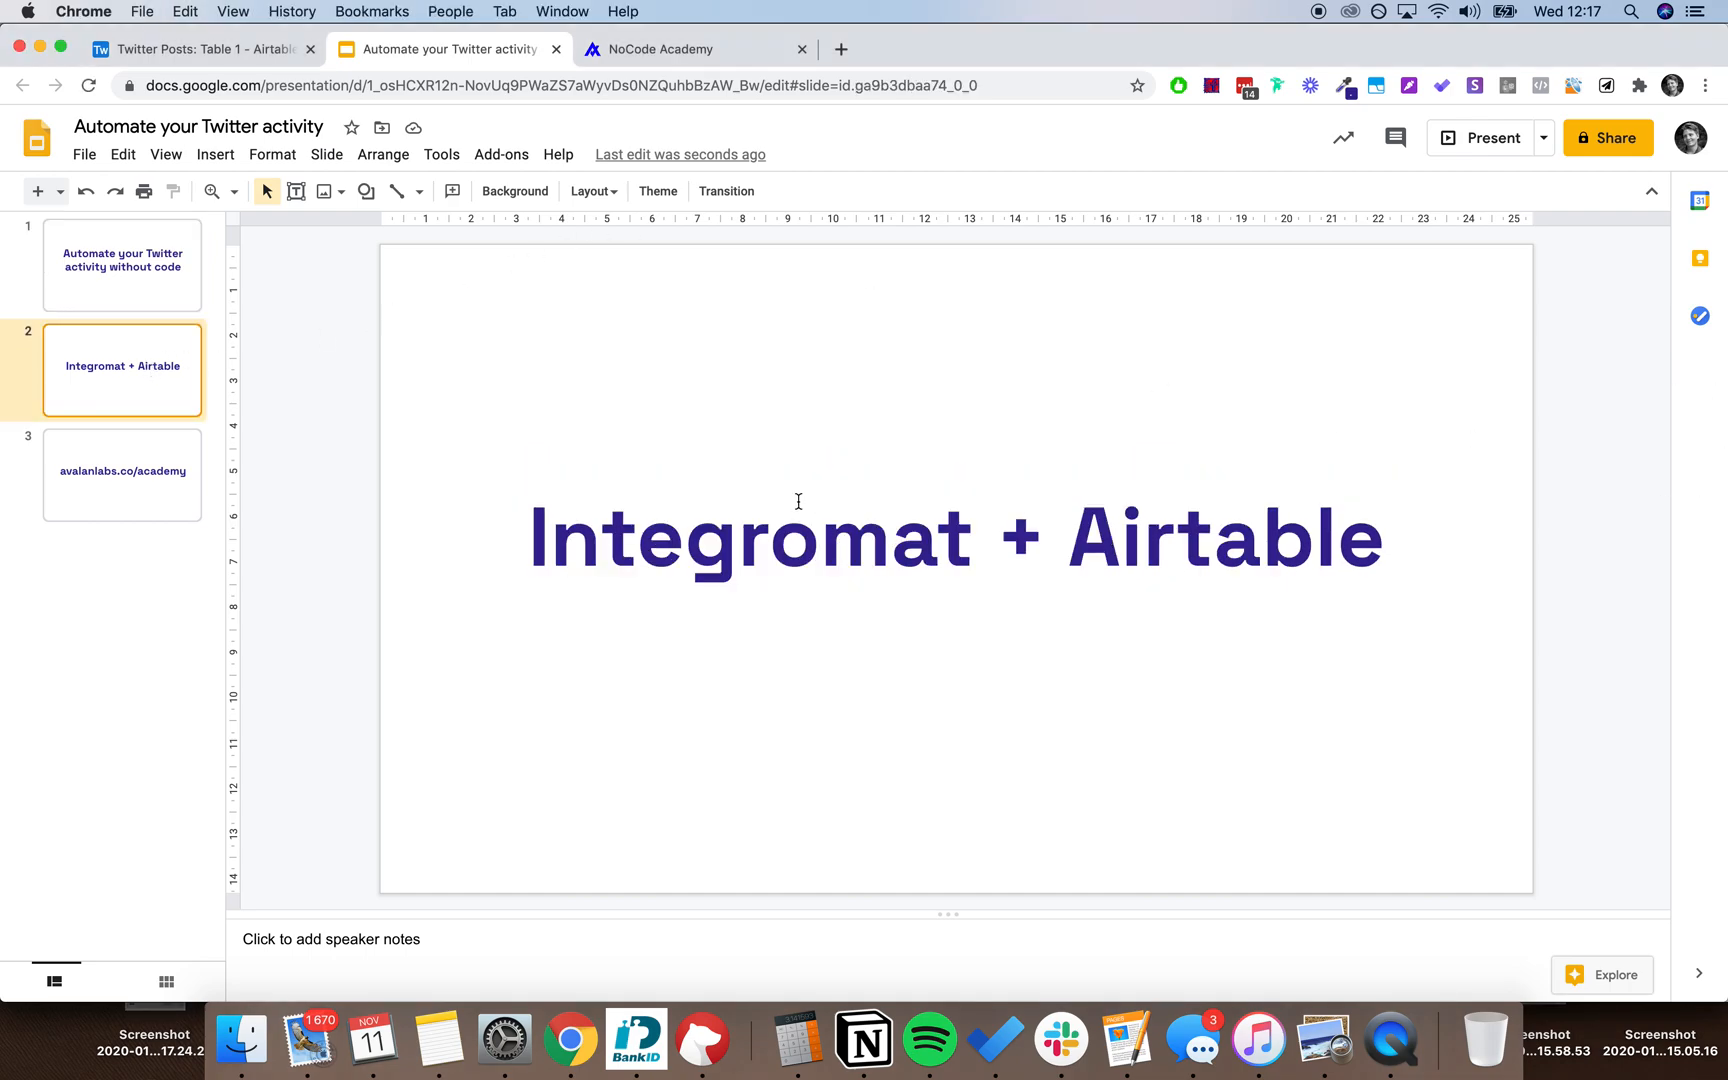
mouse_move(1535, 433)
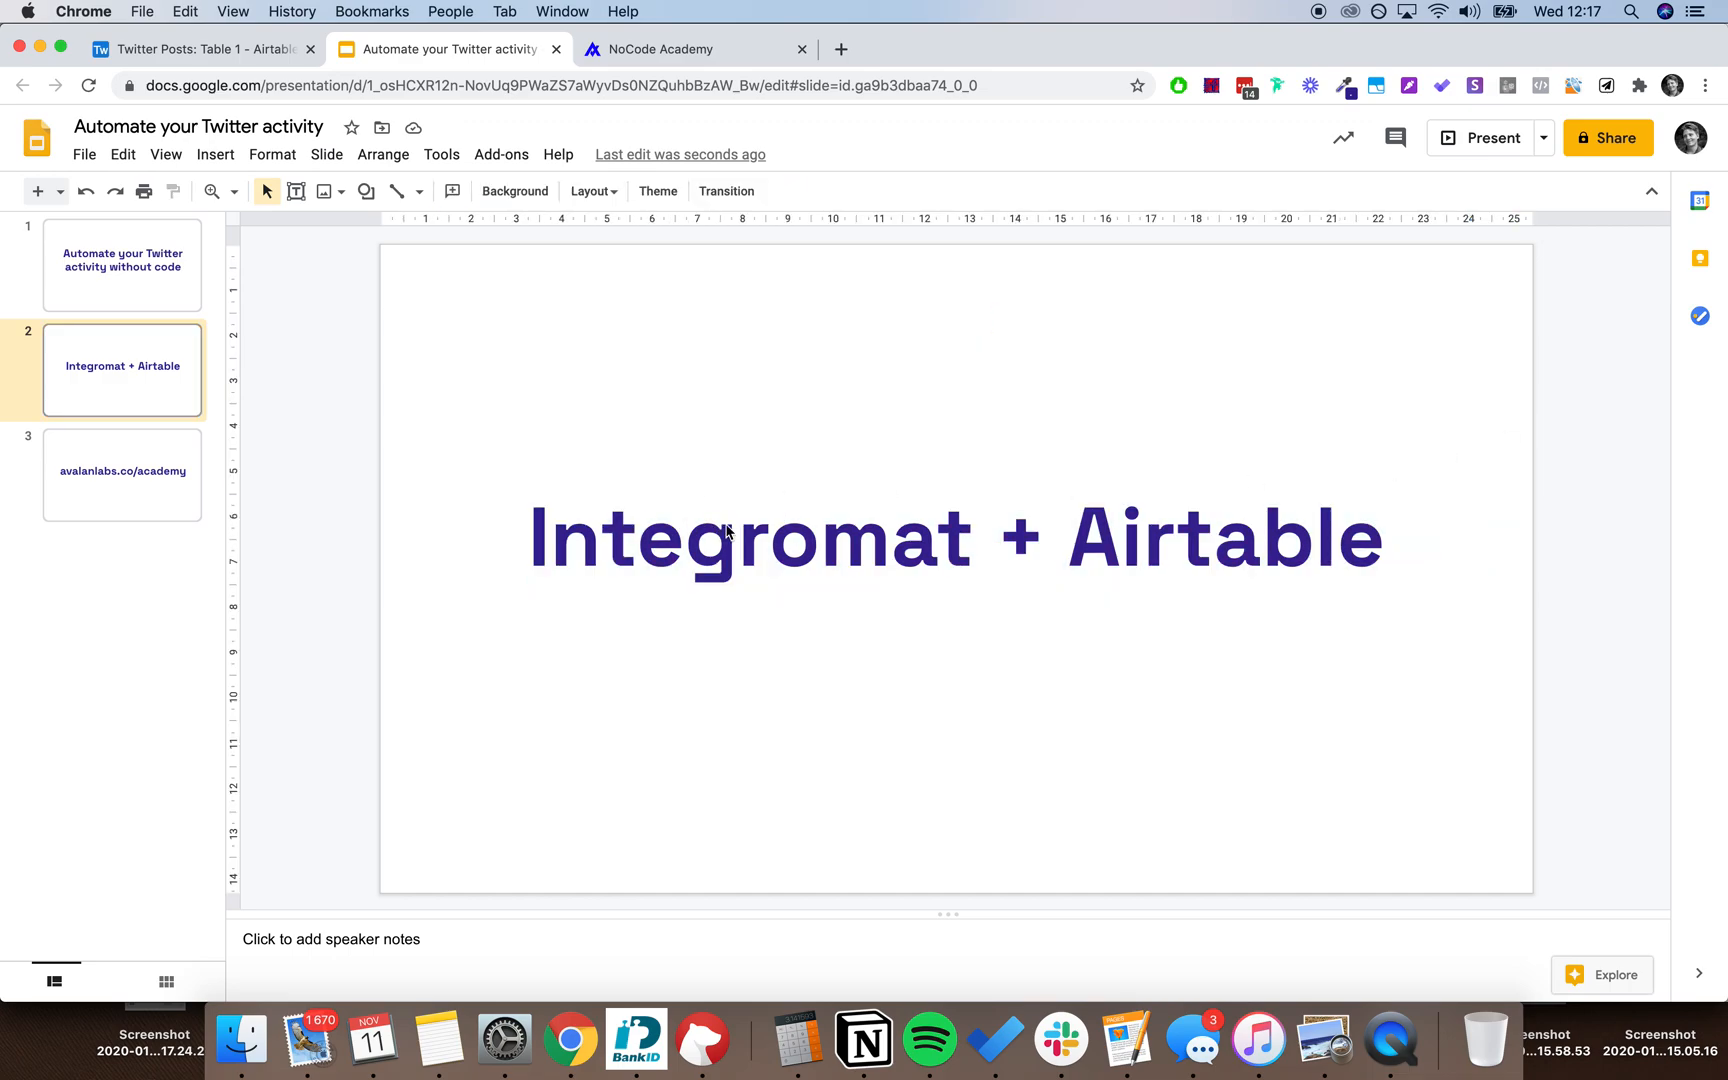
mouse_move(731, 431)
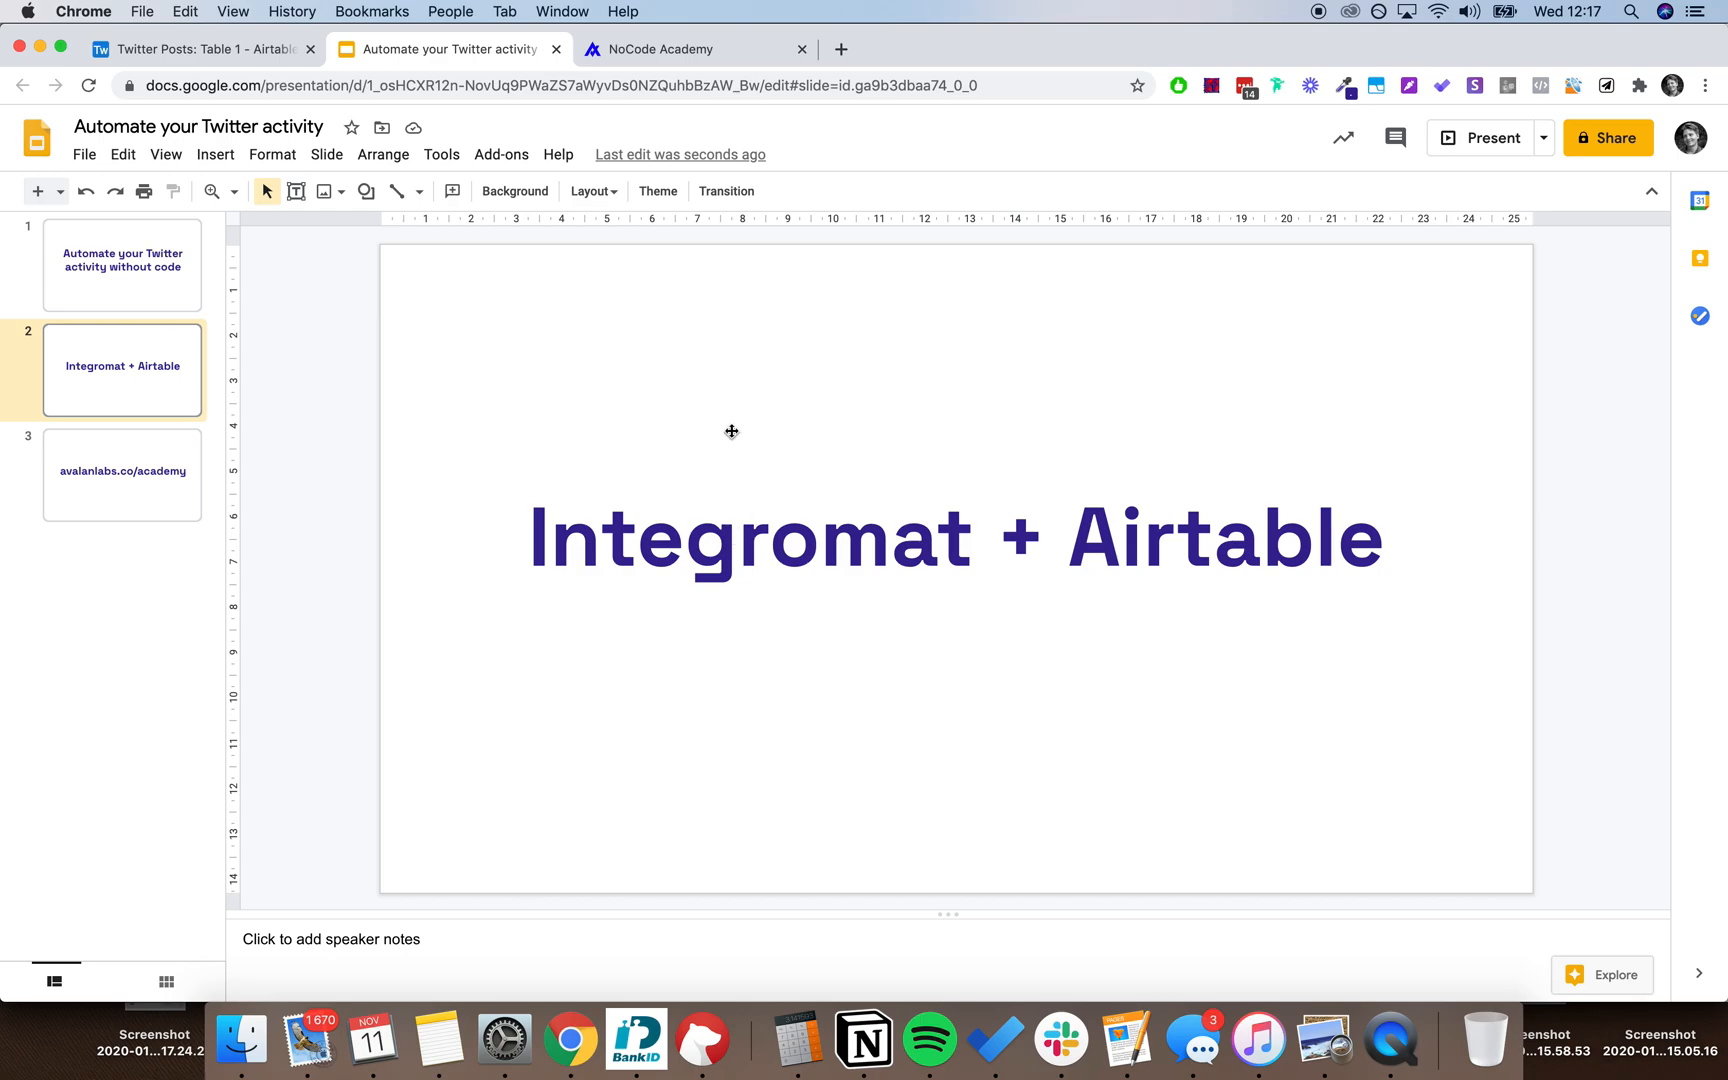
mouse_move(893, 526)
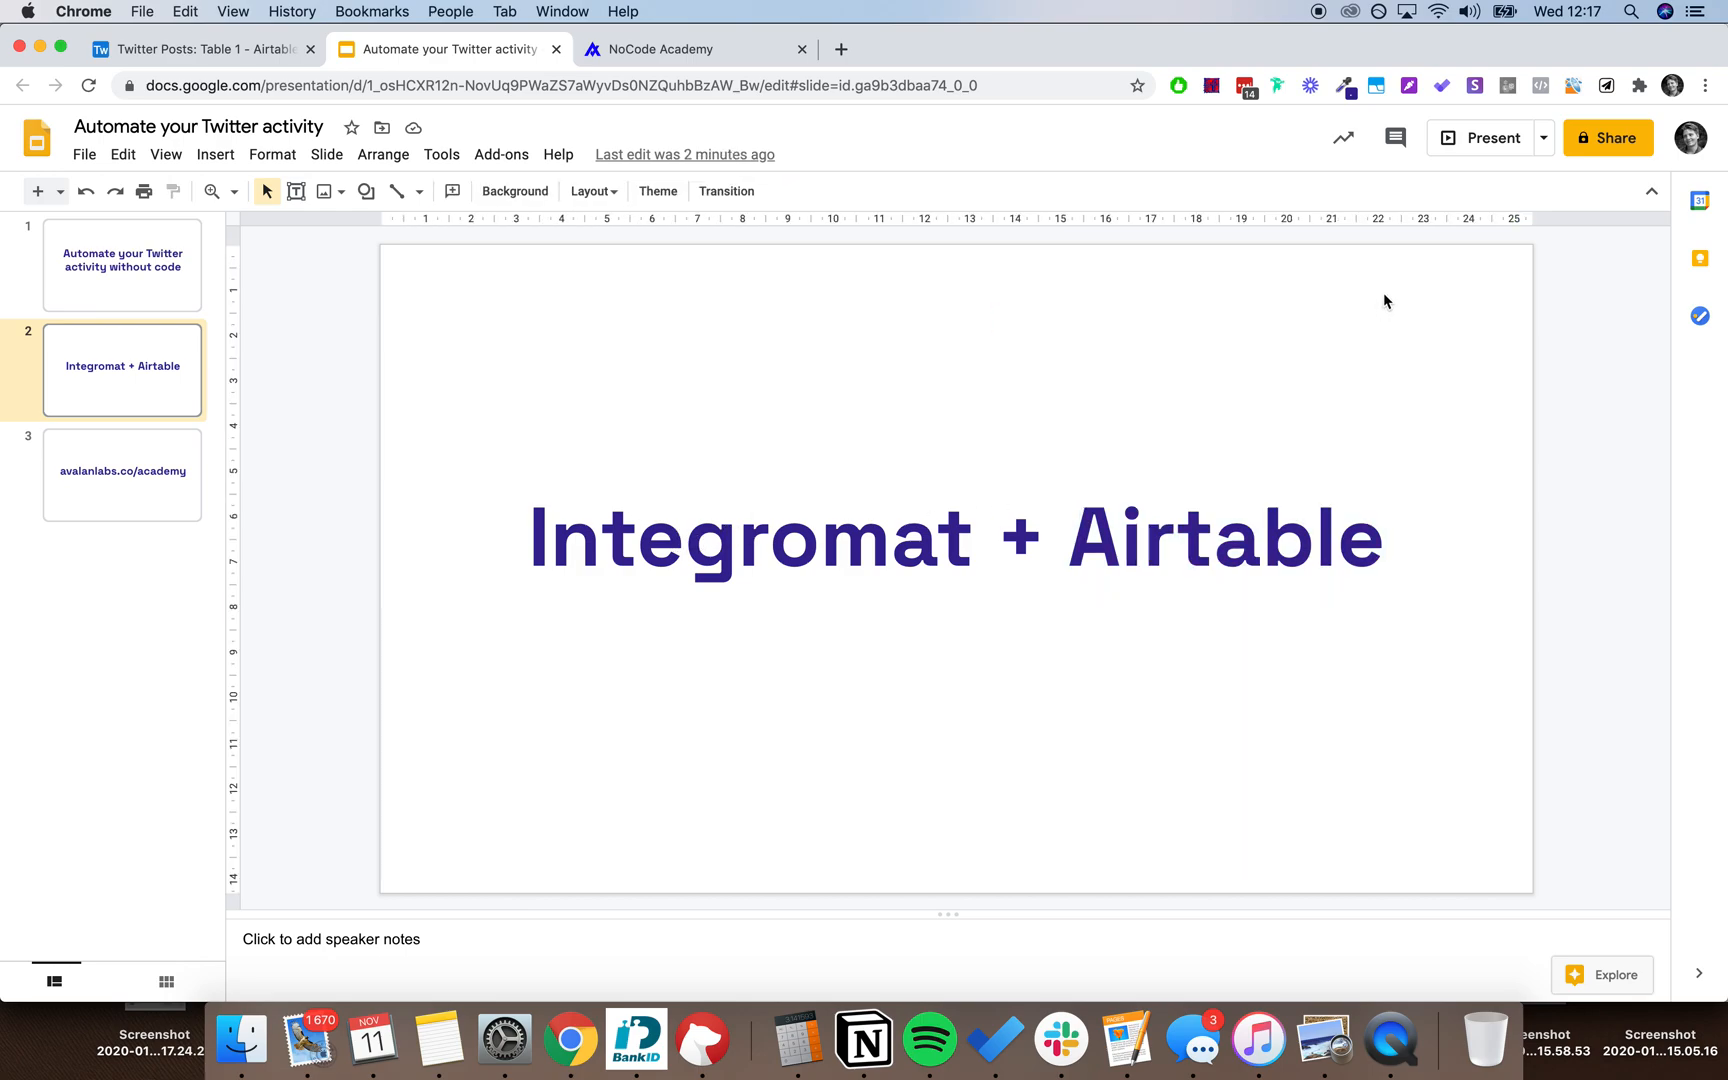
mouse_move(1231, 681)
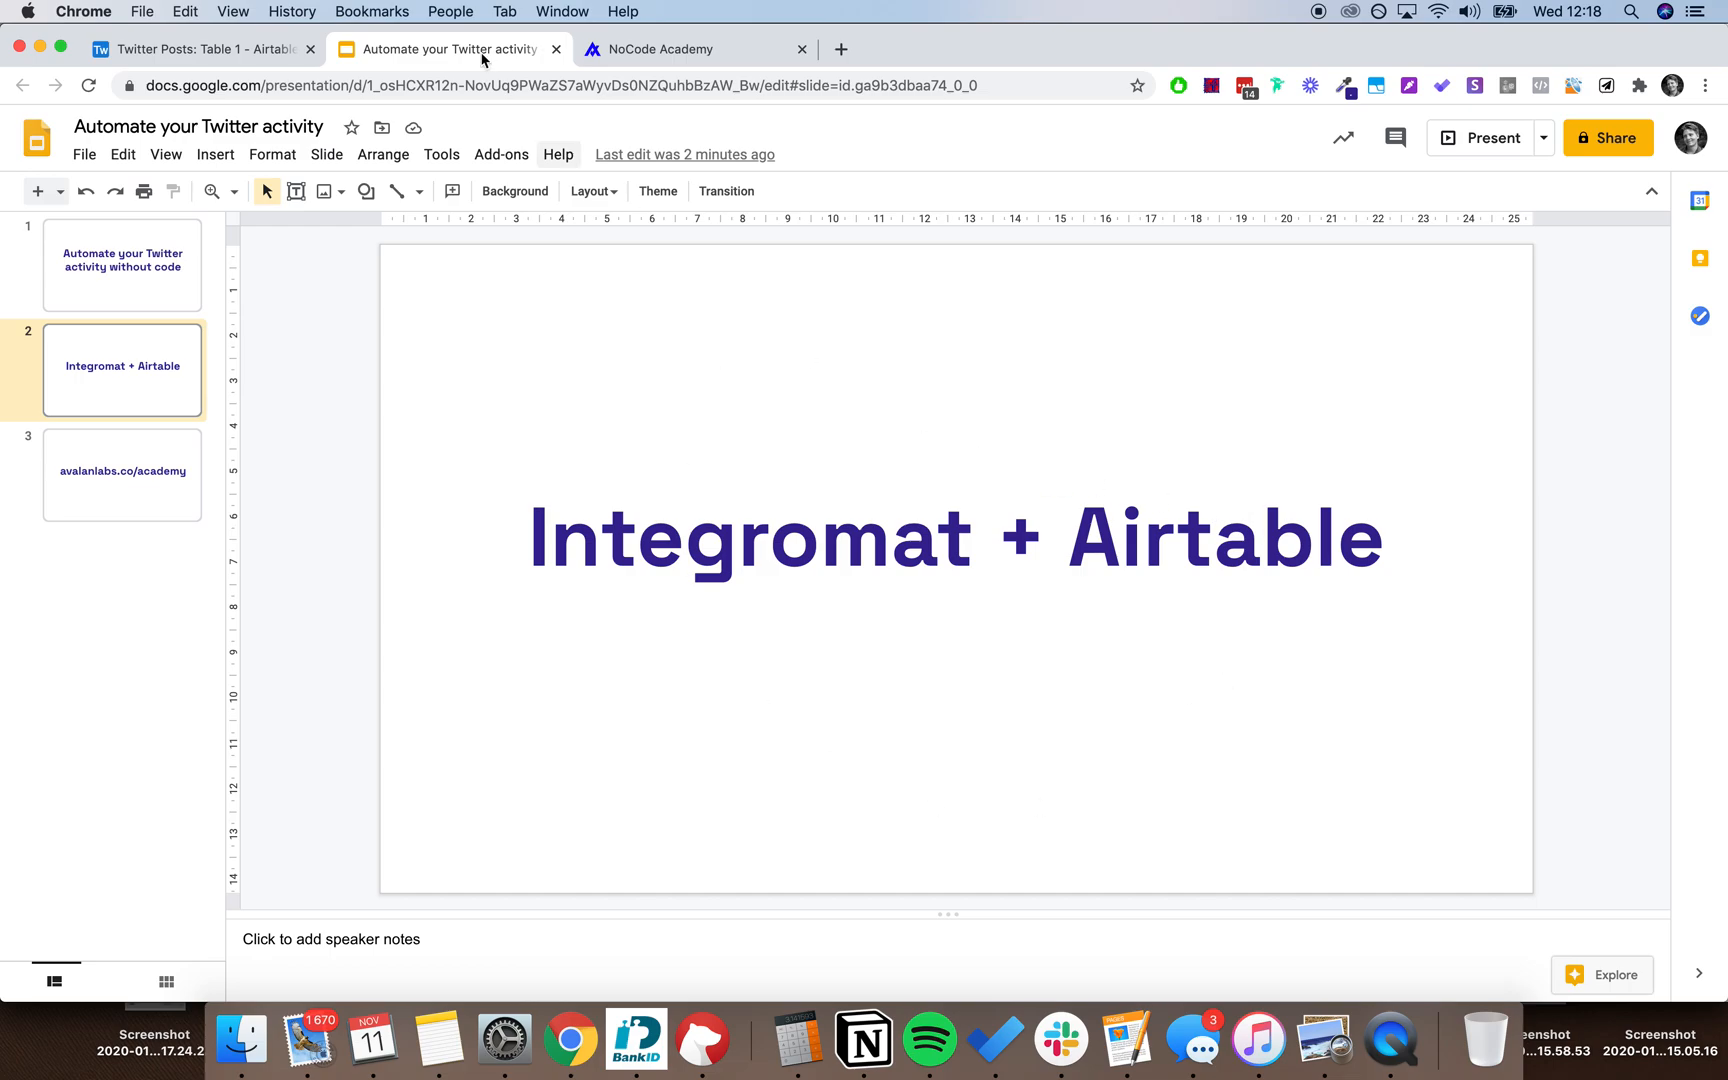
Switch to the Twitter Posts base and expand the first tweet's full record.
click(200, 49)
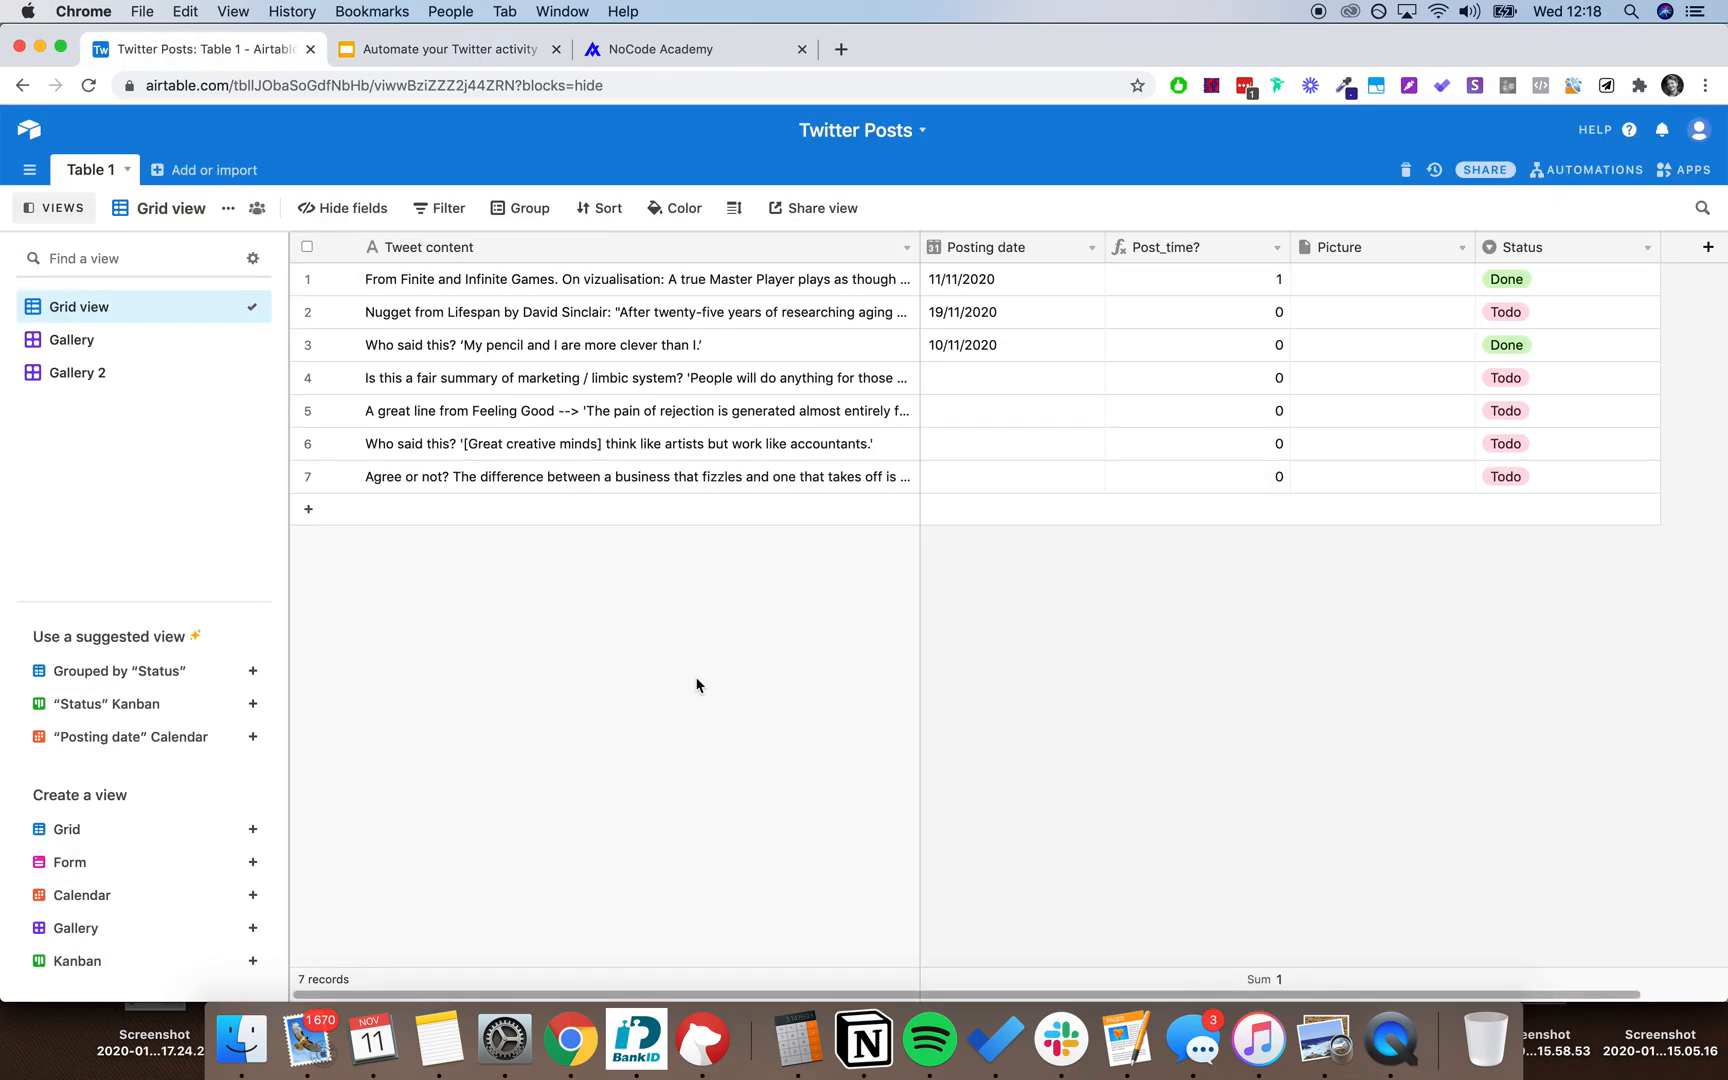
mouse_move(602, 408)
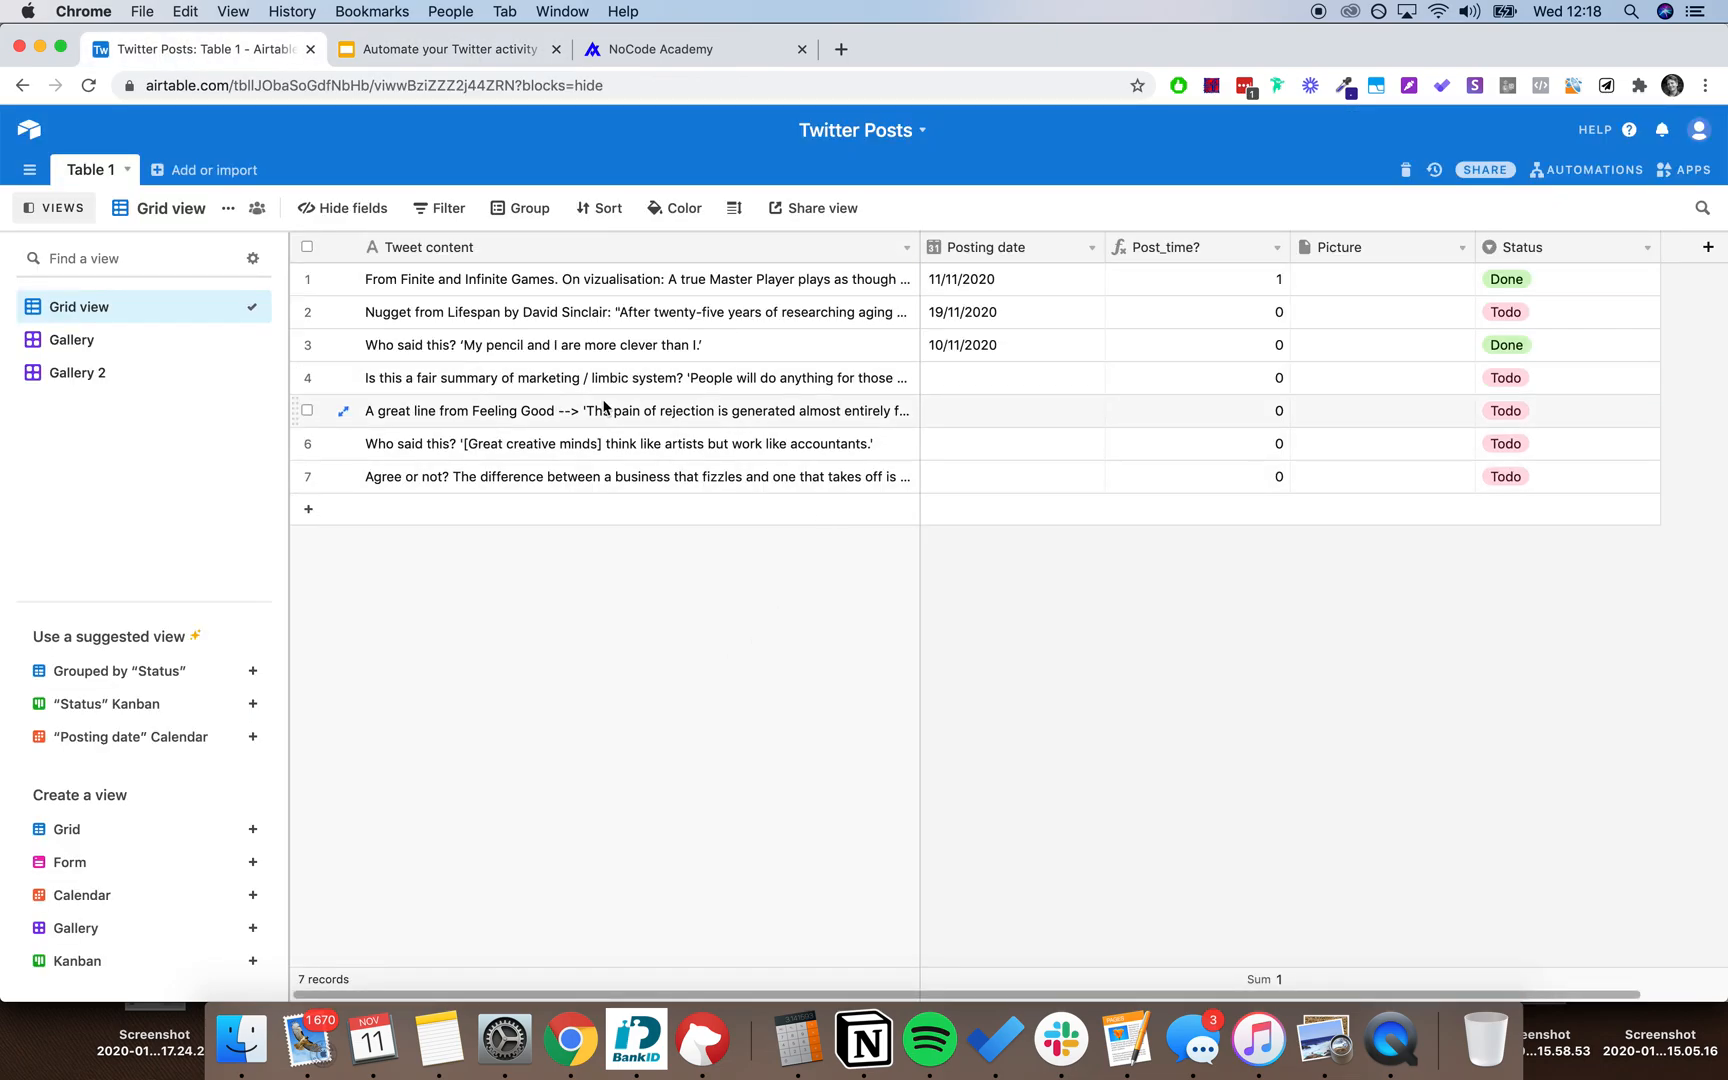
click(428, 247)
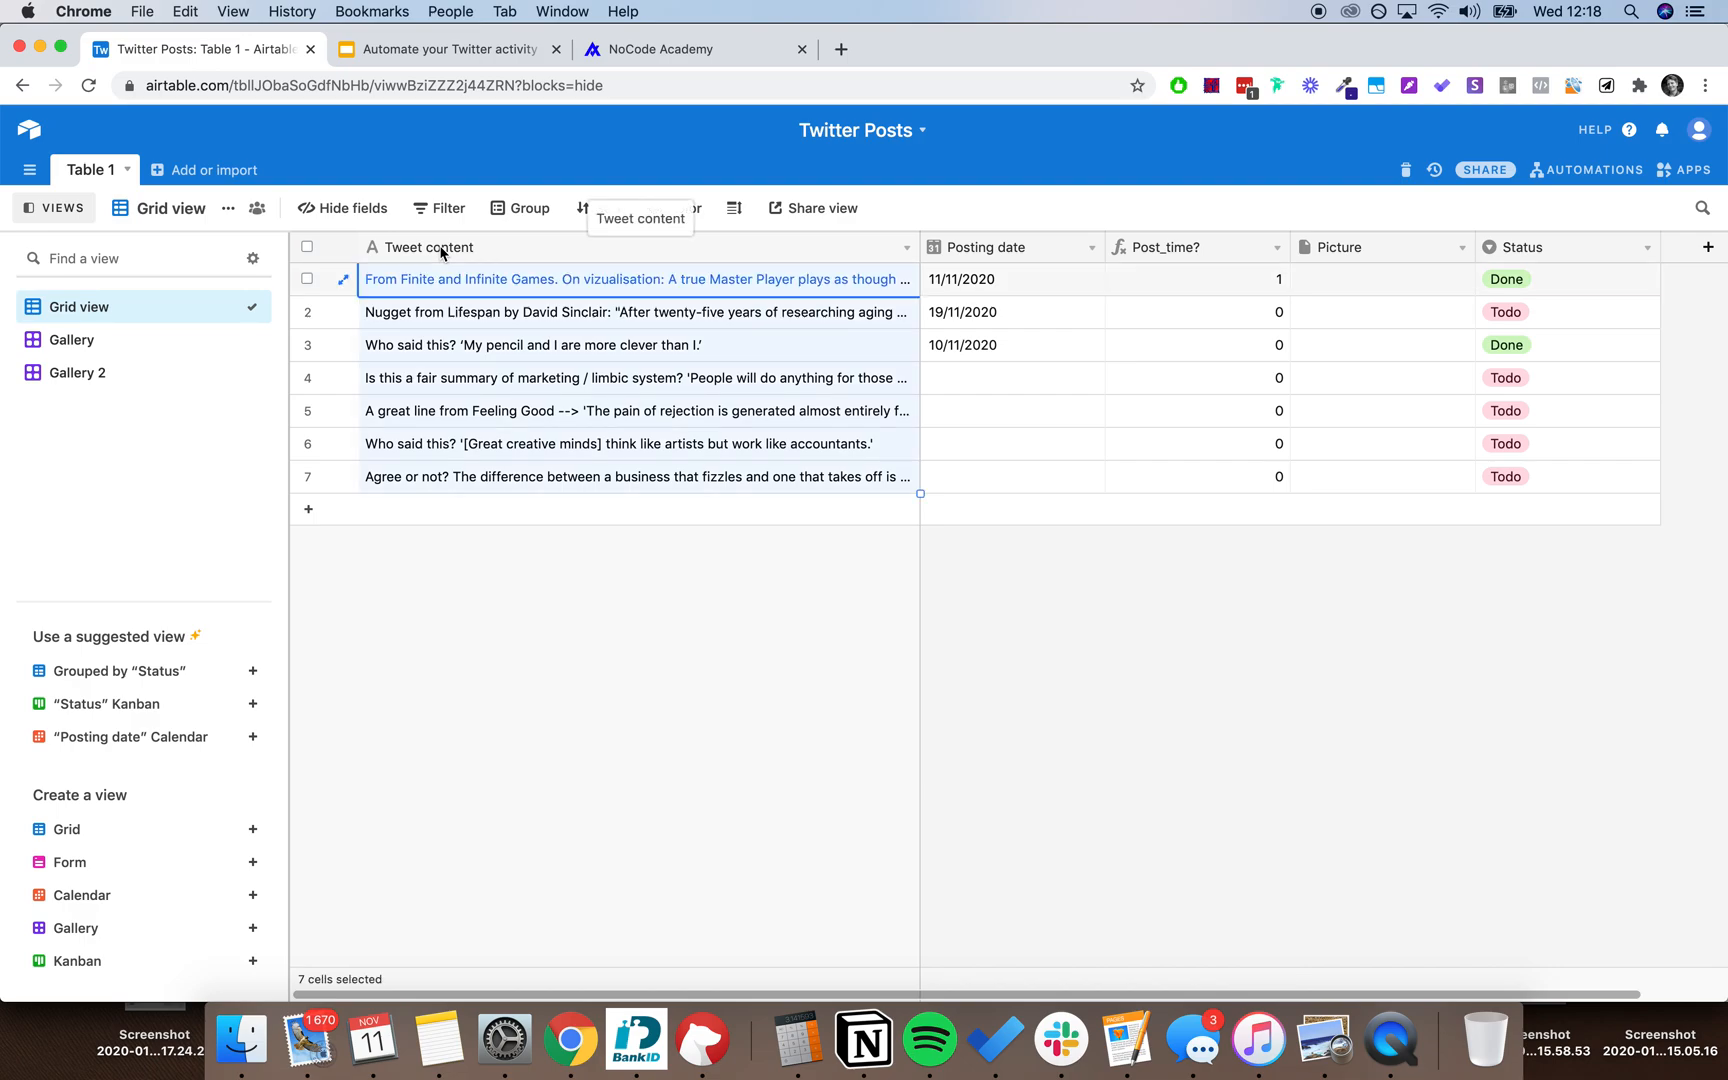
click(343, 279)
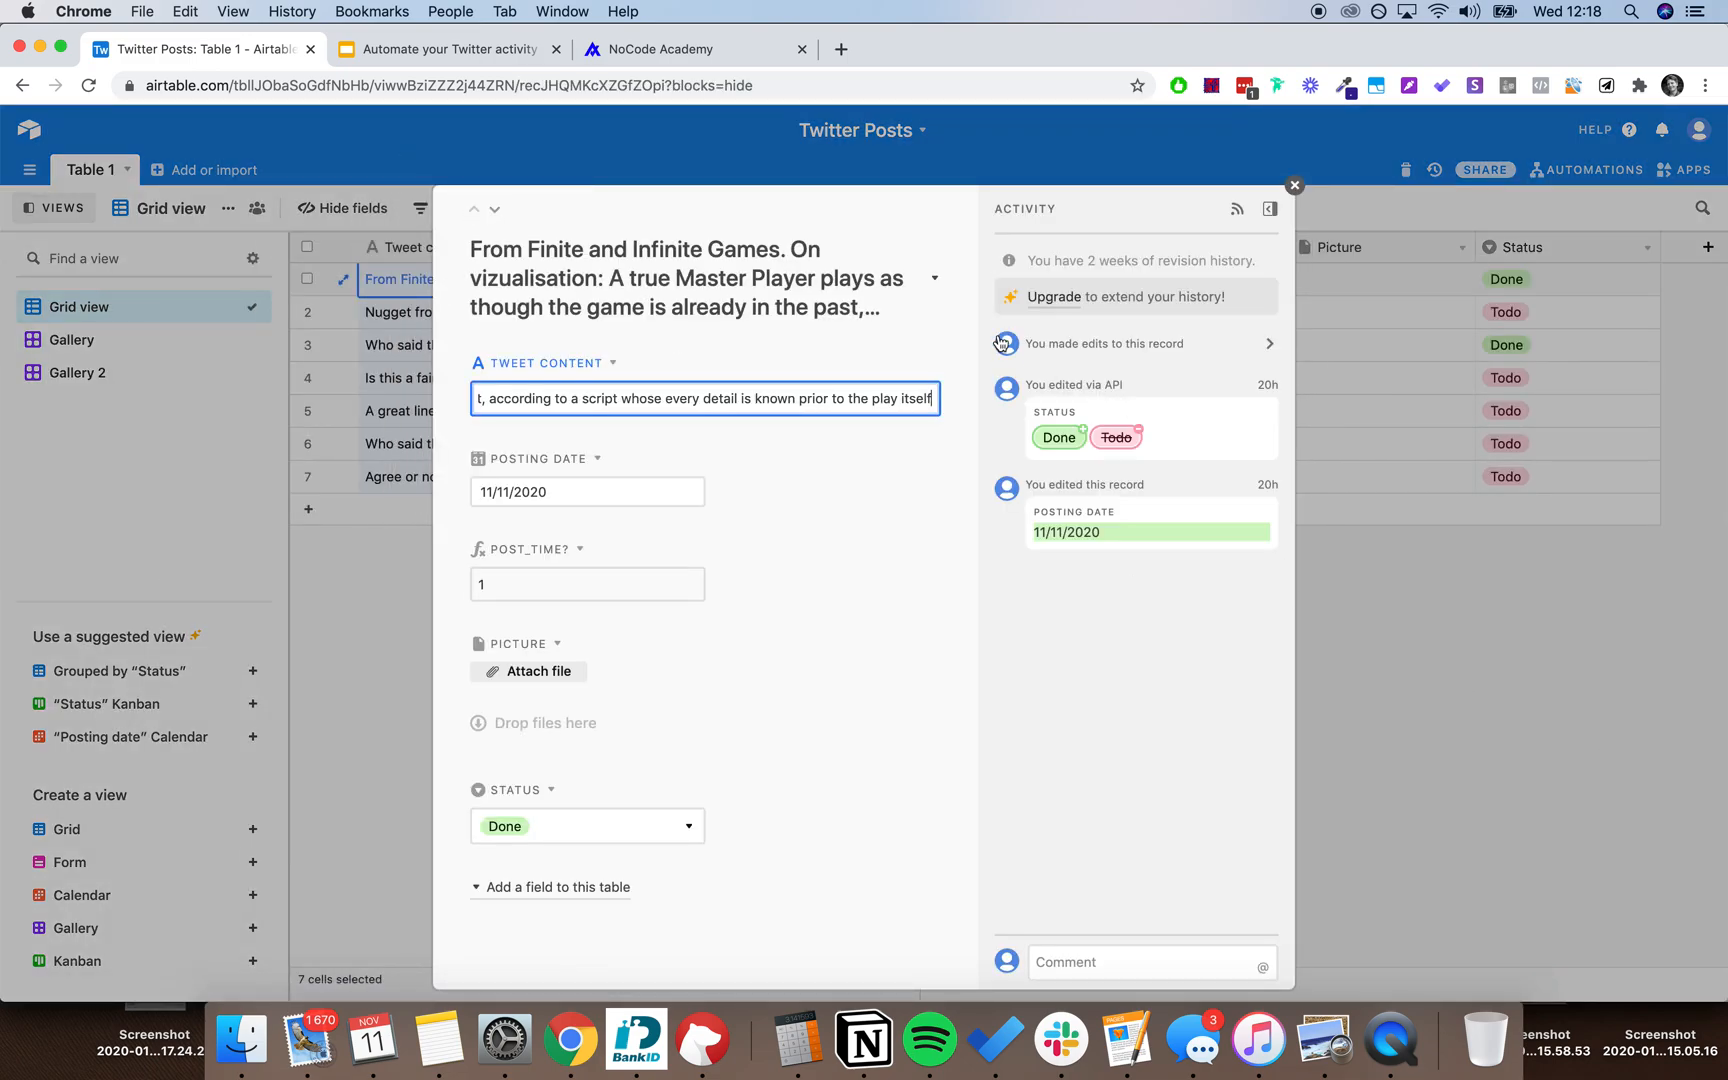
Review the 'My pencil and I' tweet record, then close it back to the grid.
click(1294, 185)
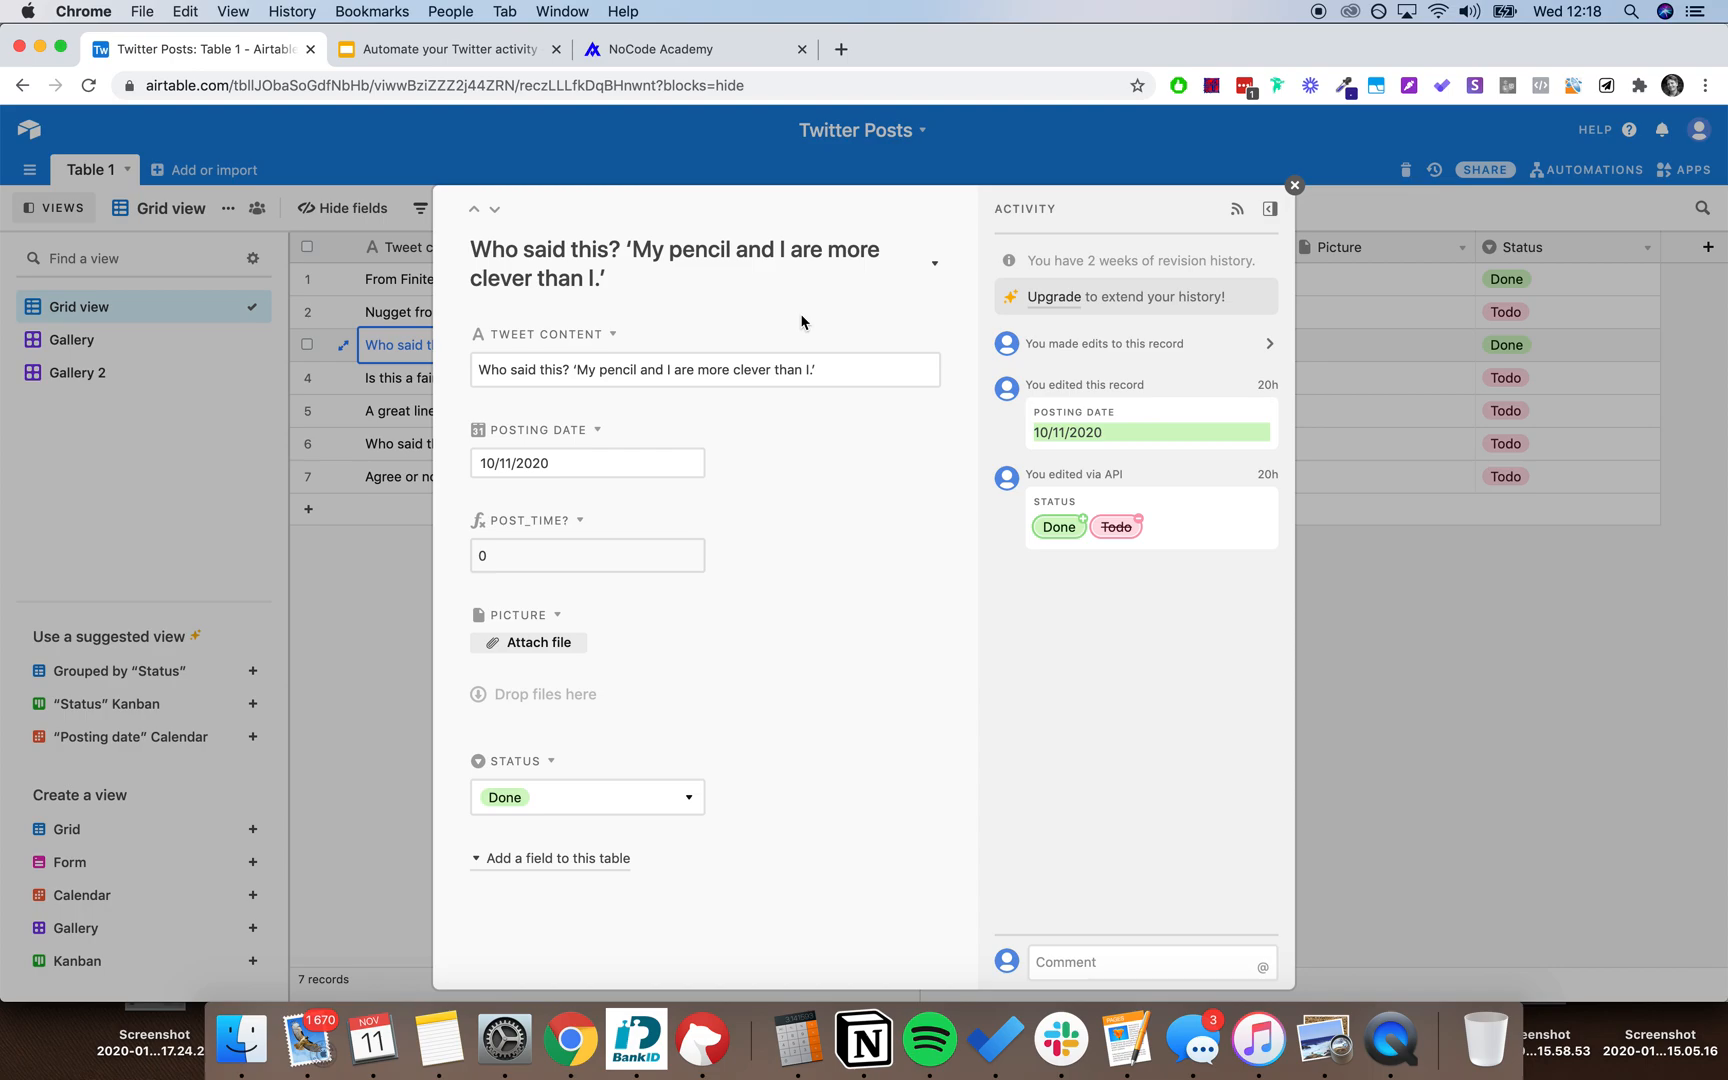
click(1294, 185)
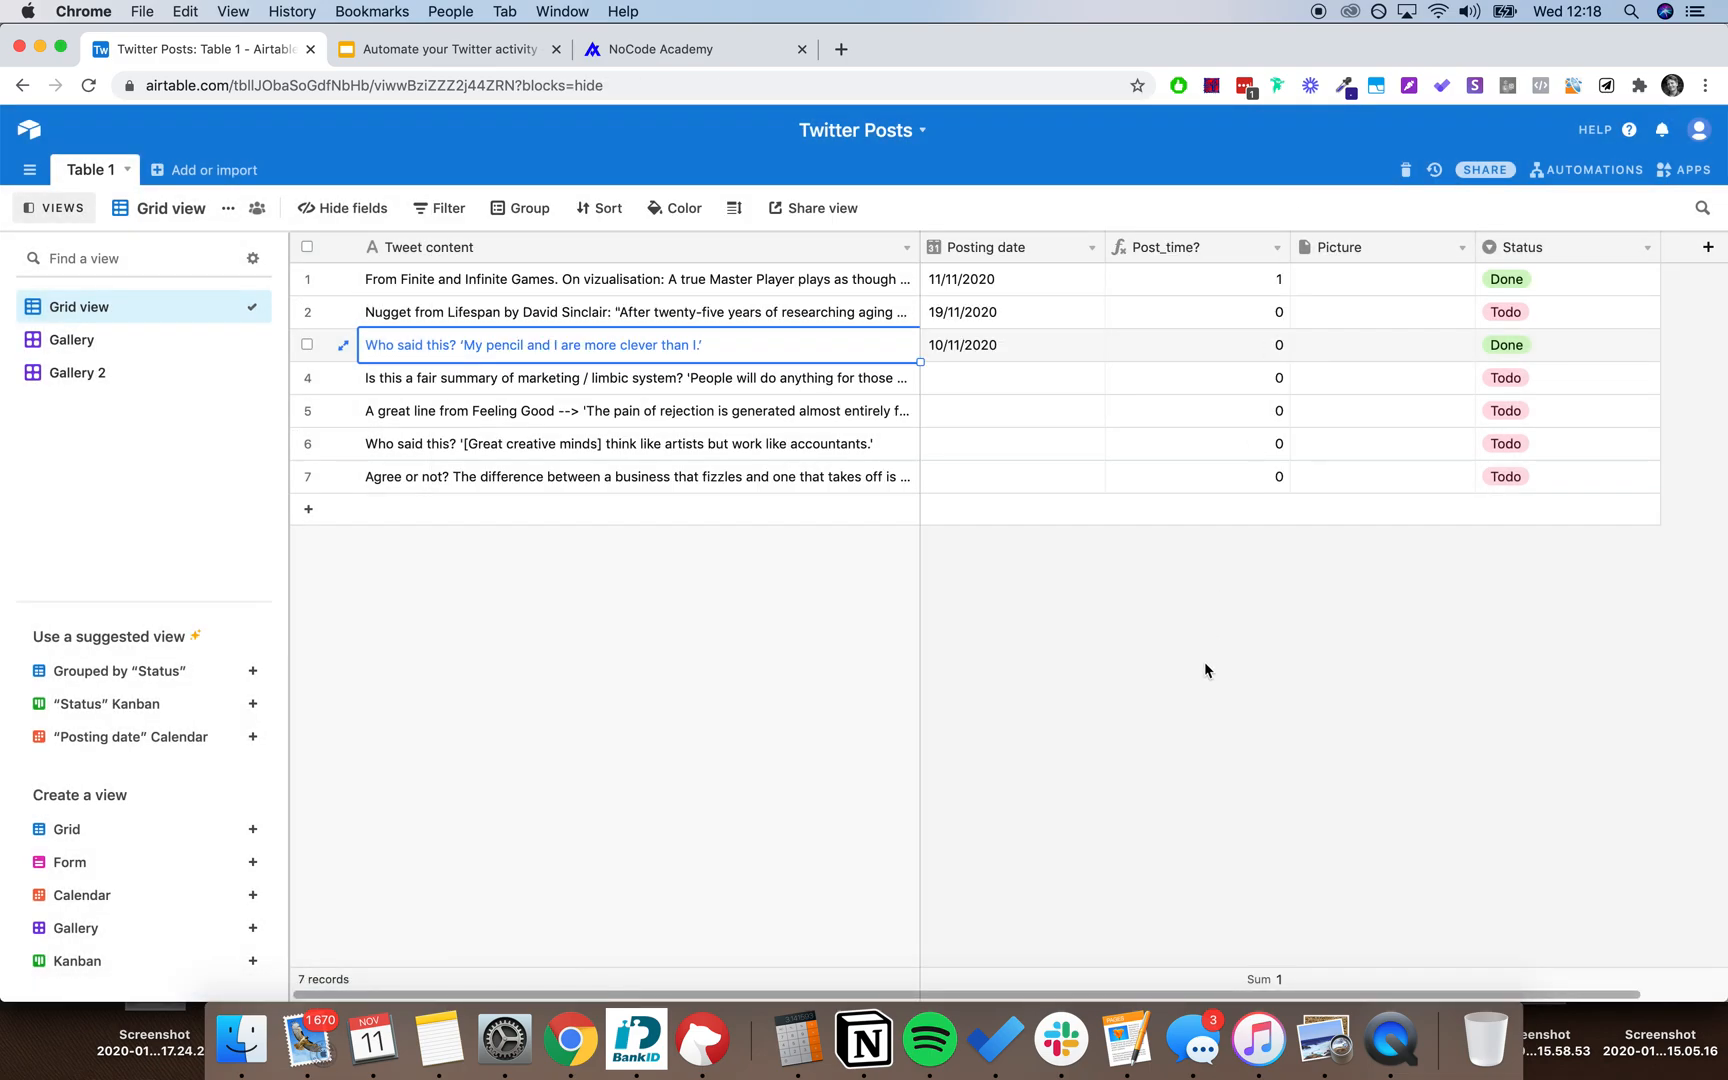
mouse_move(1002, 158)
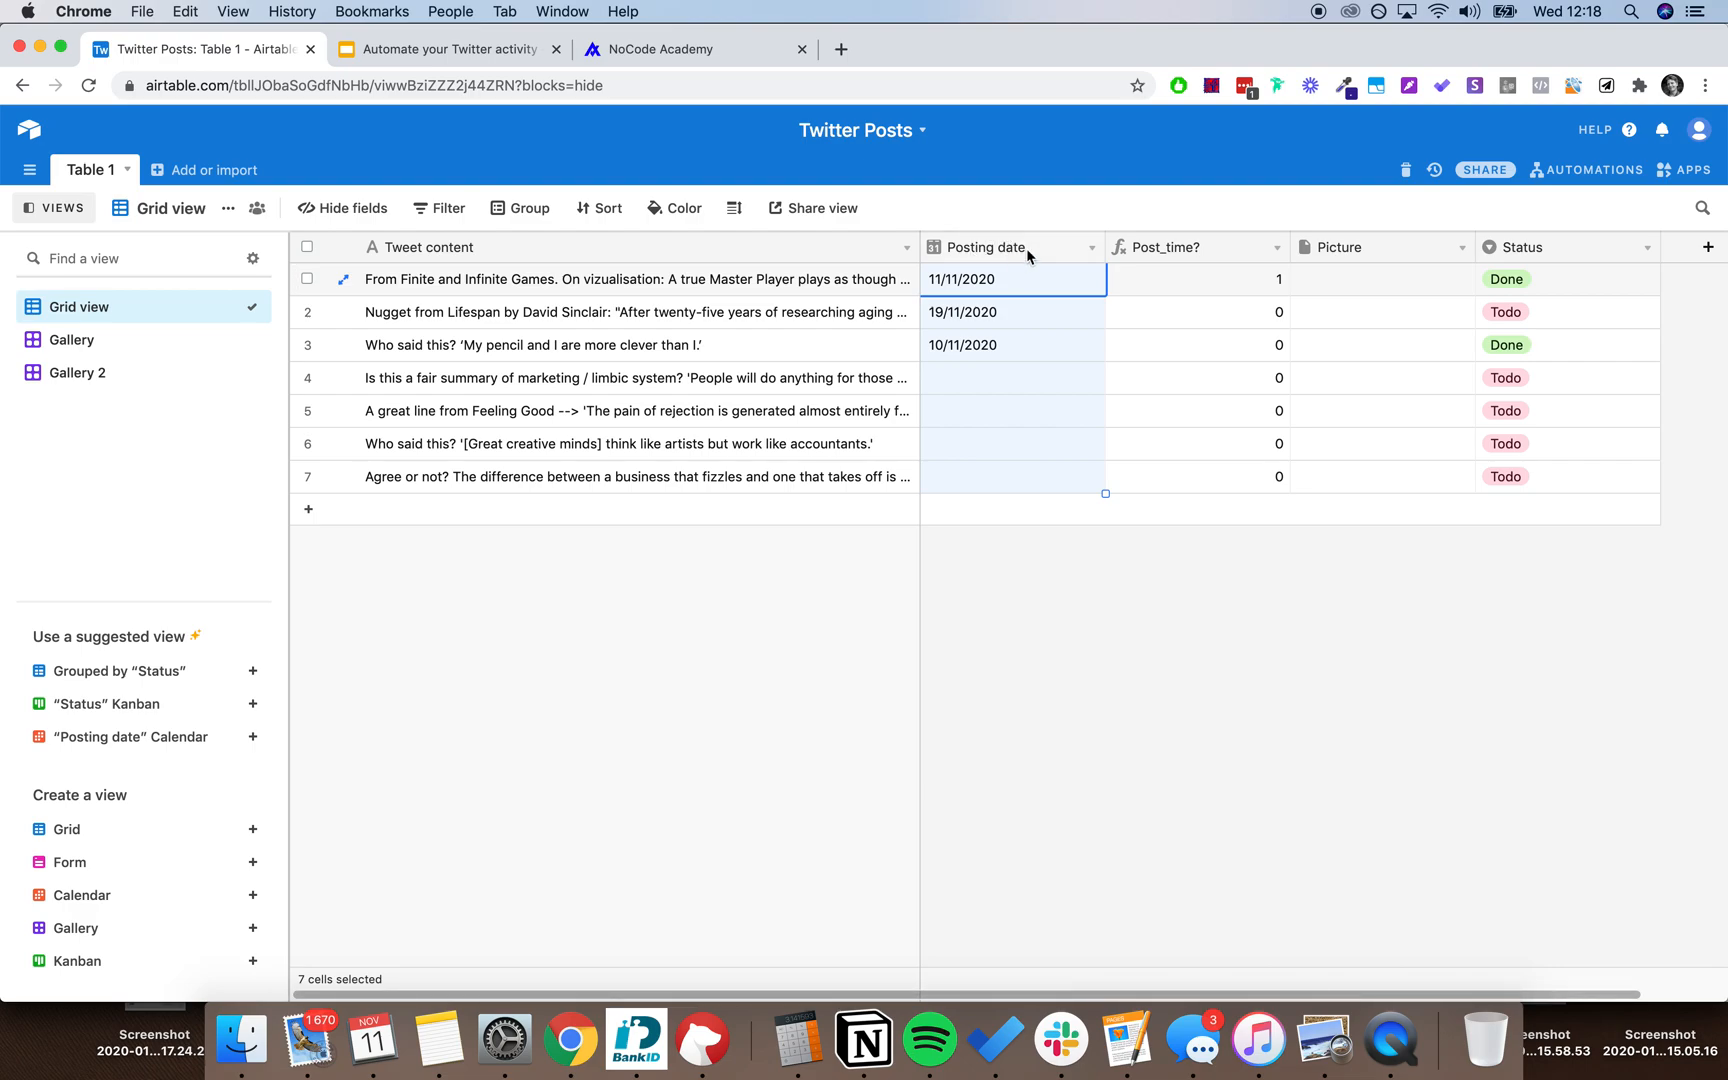
click(1012, 377)
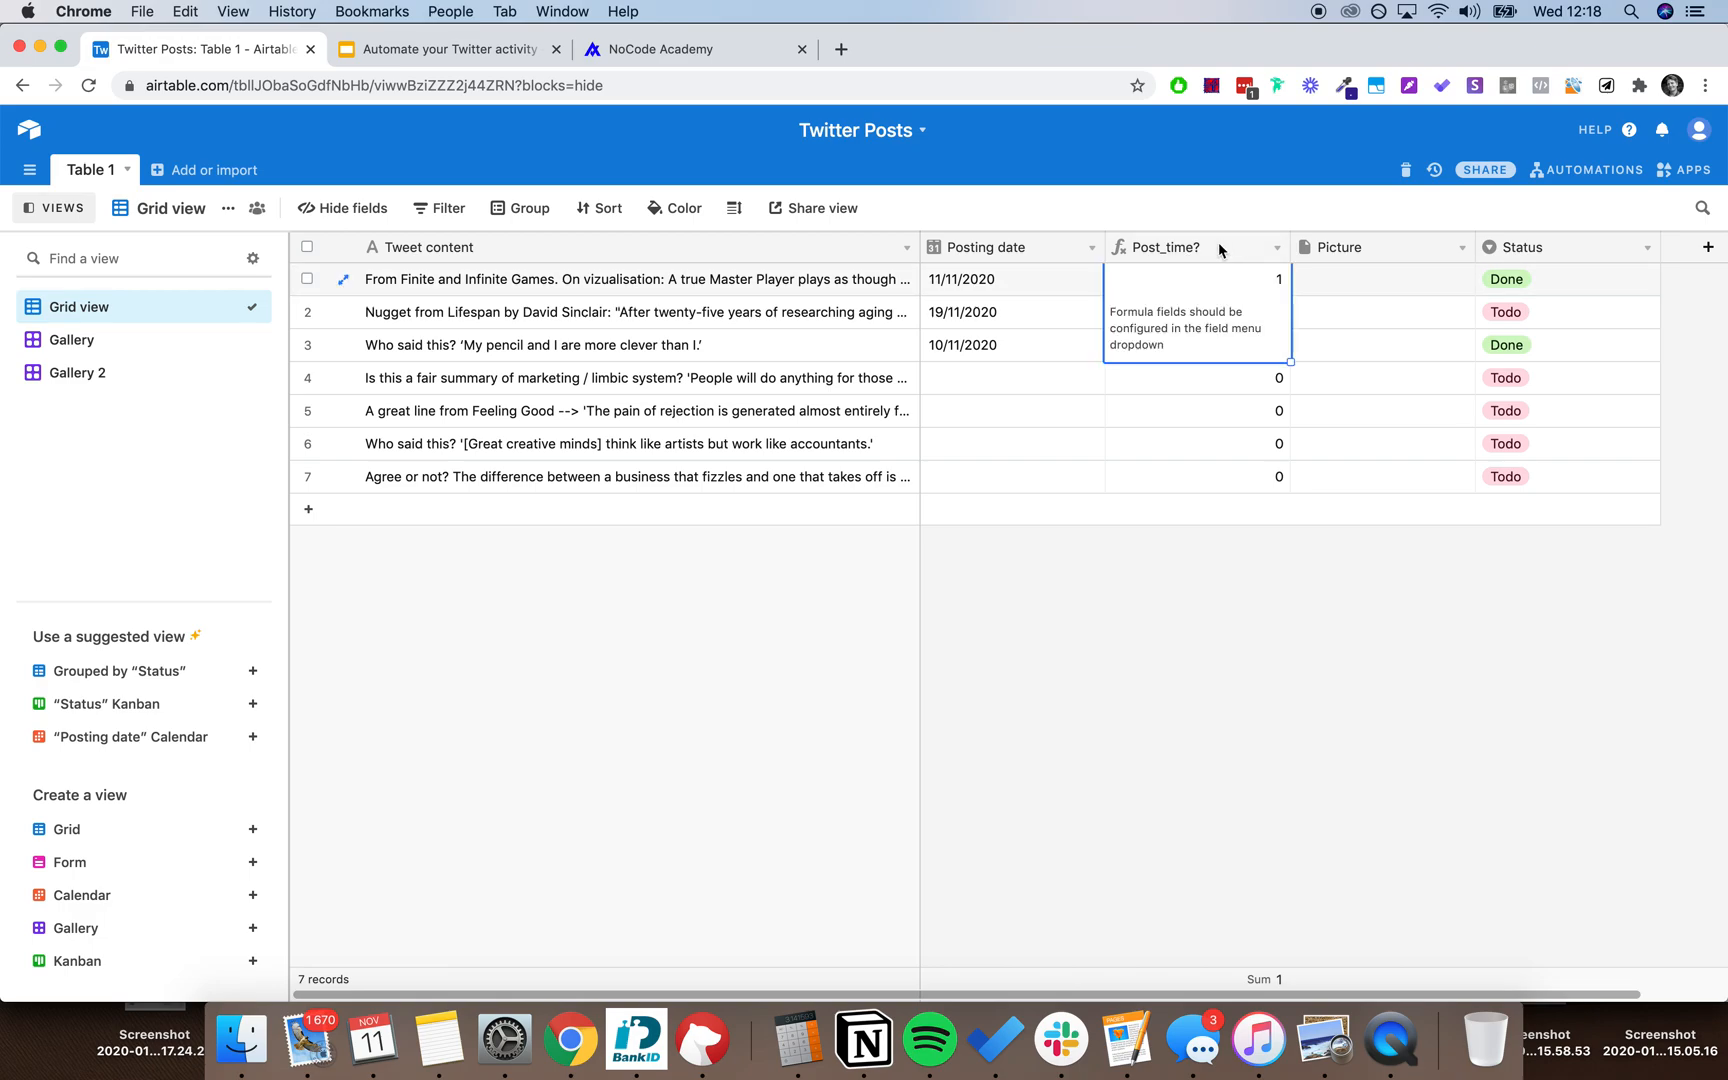
click(1275, 247)
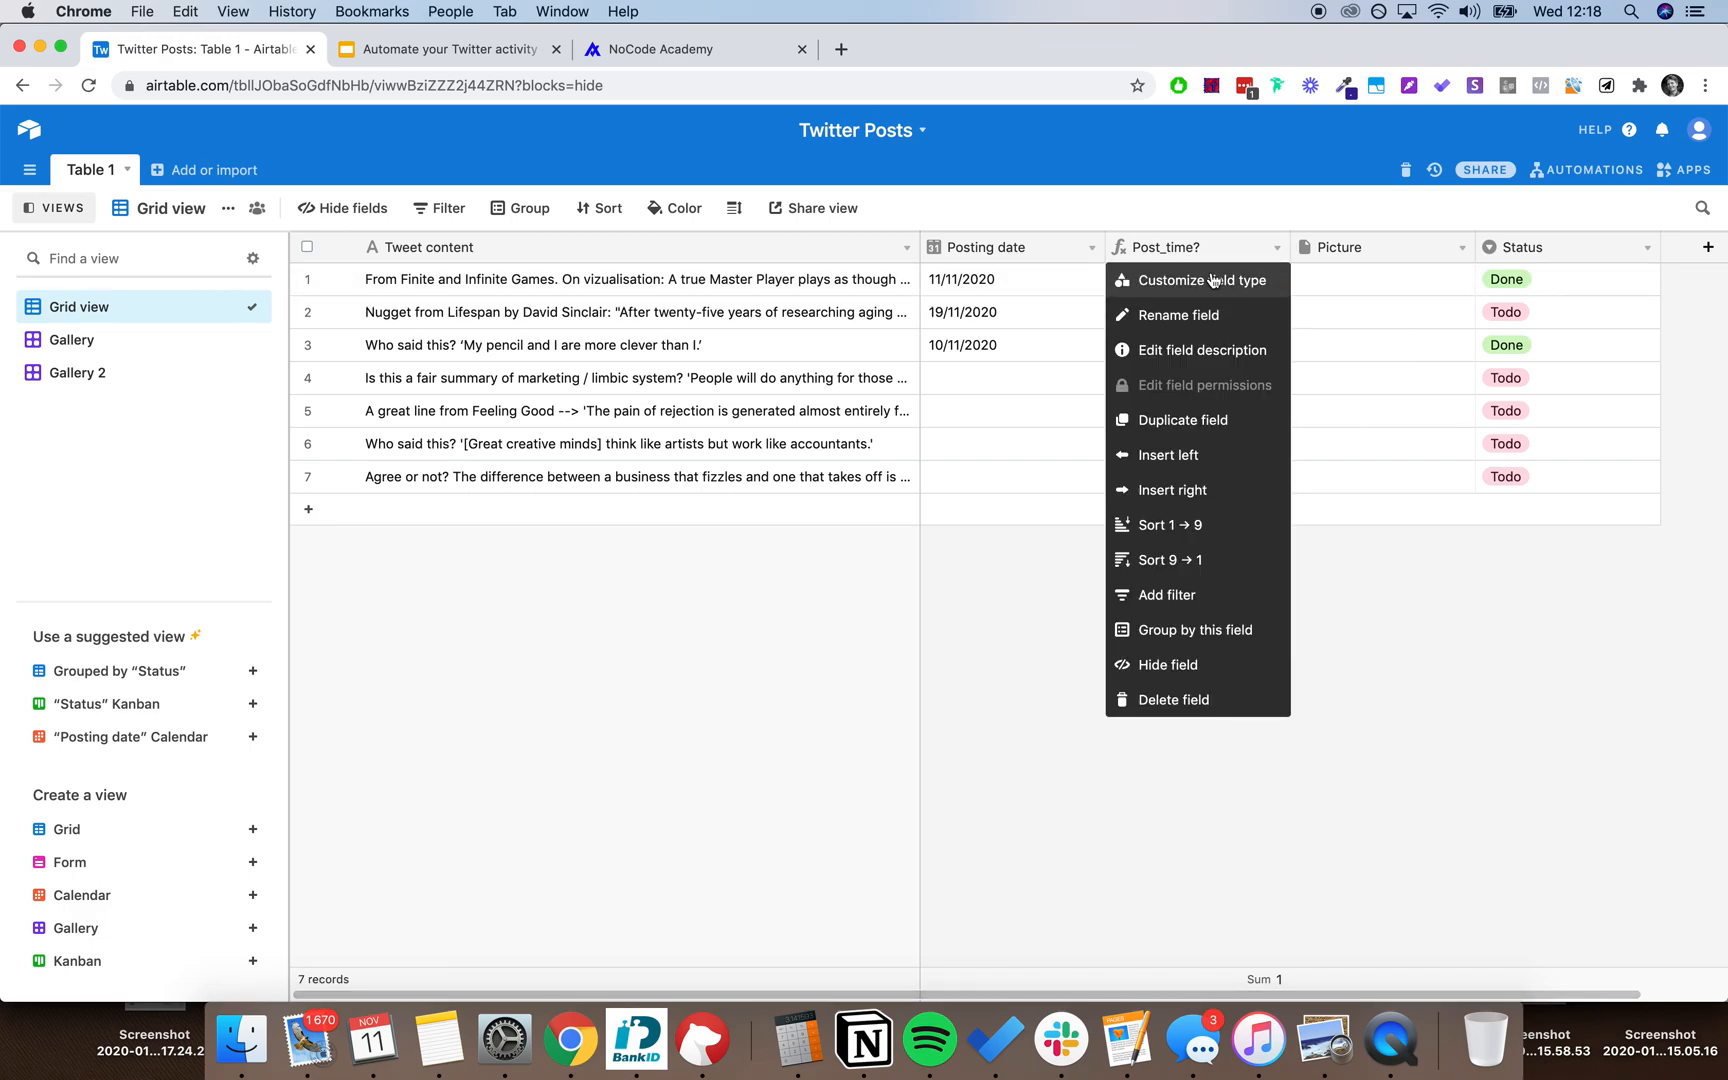
click(1203, 280)
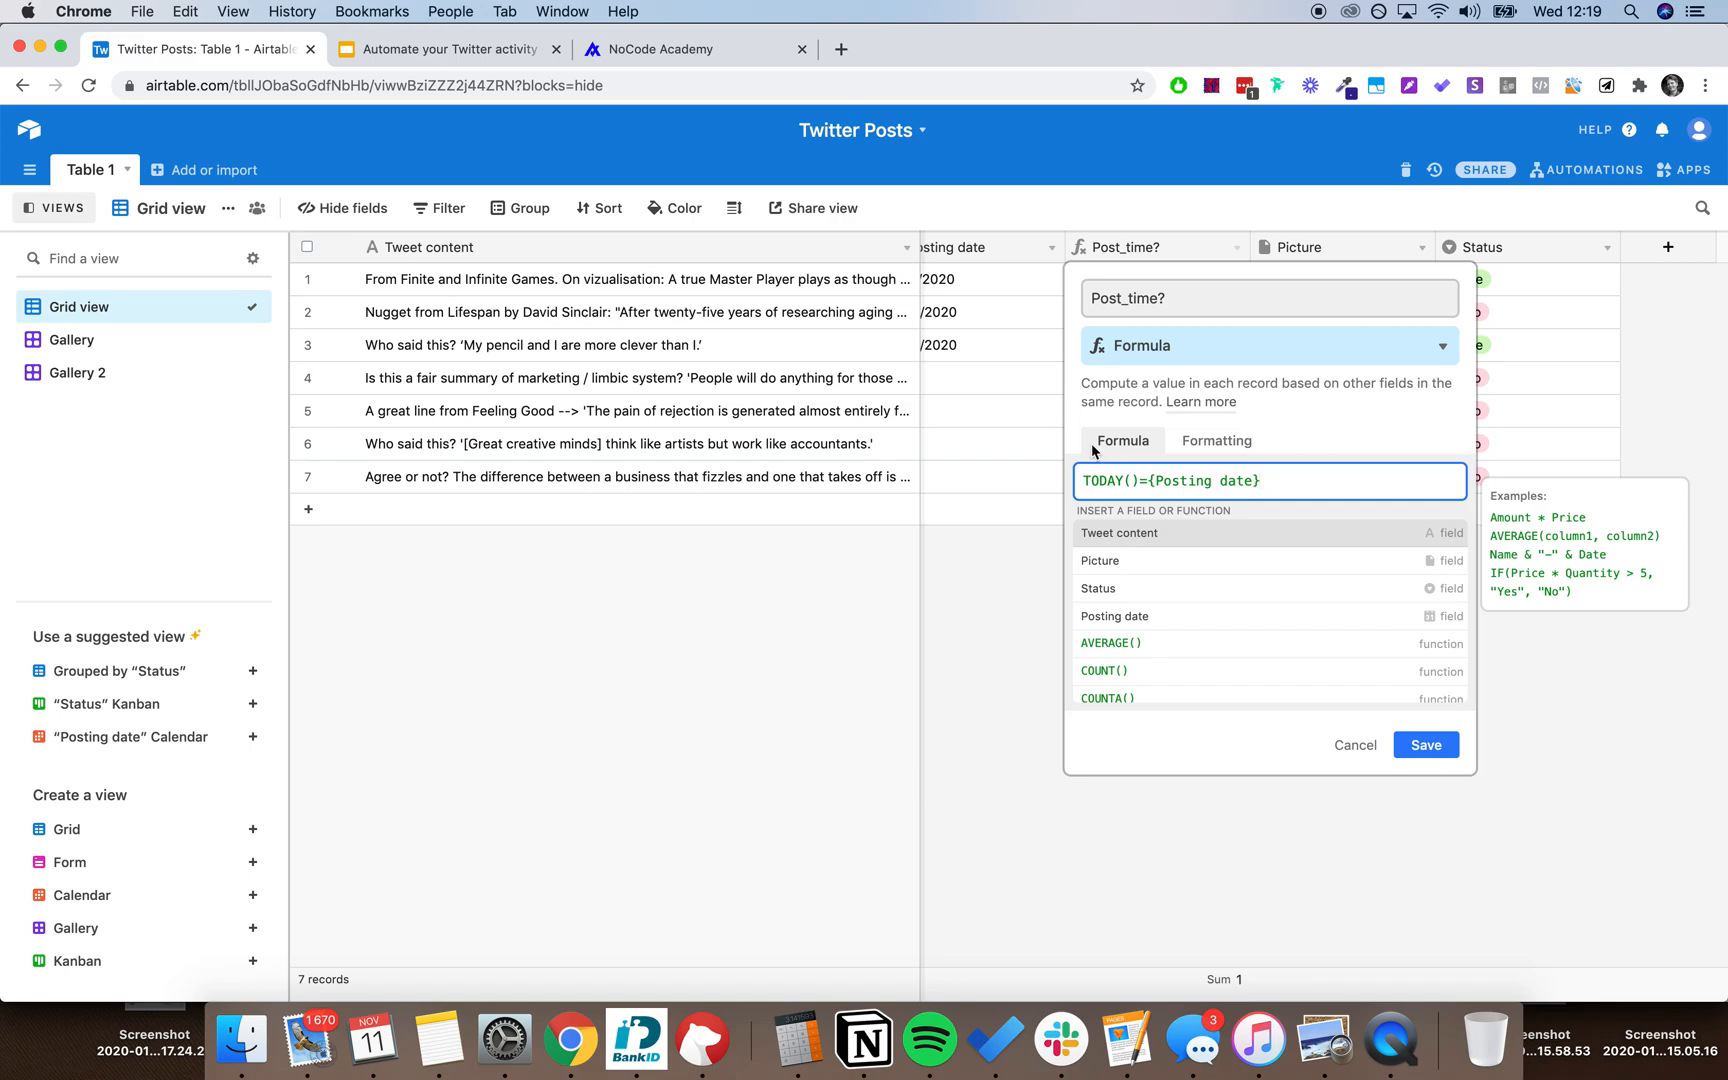
mouse_move(1024, 604)
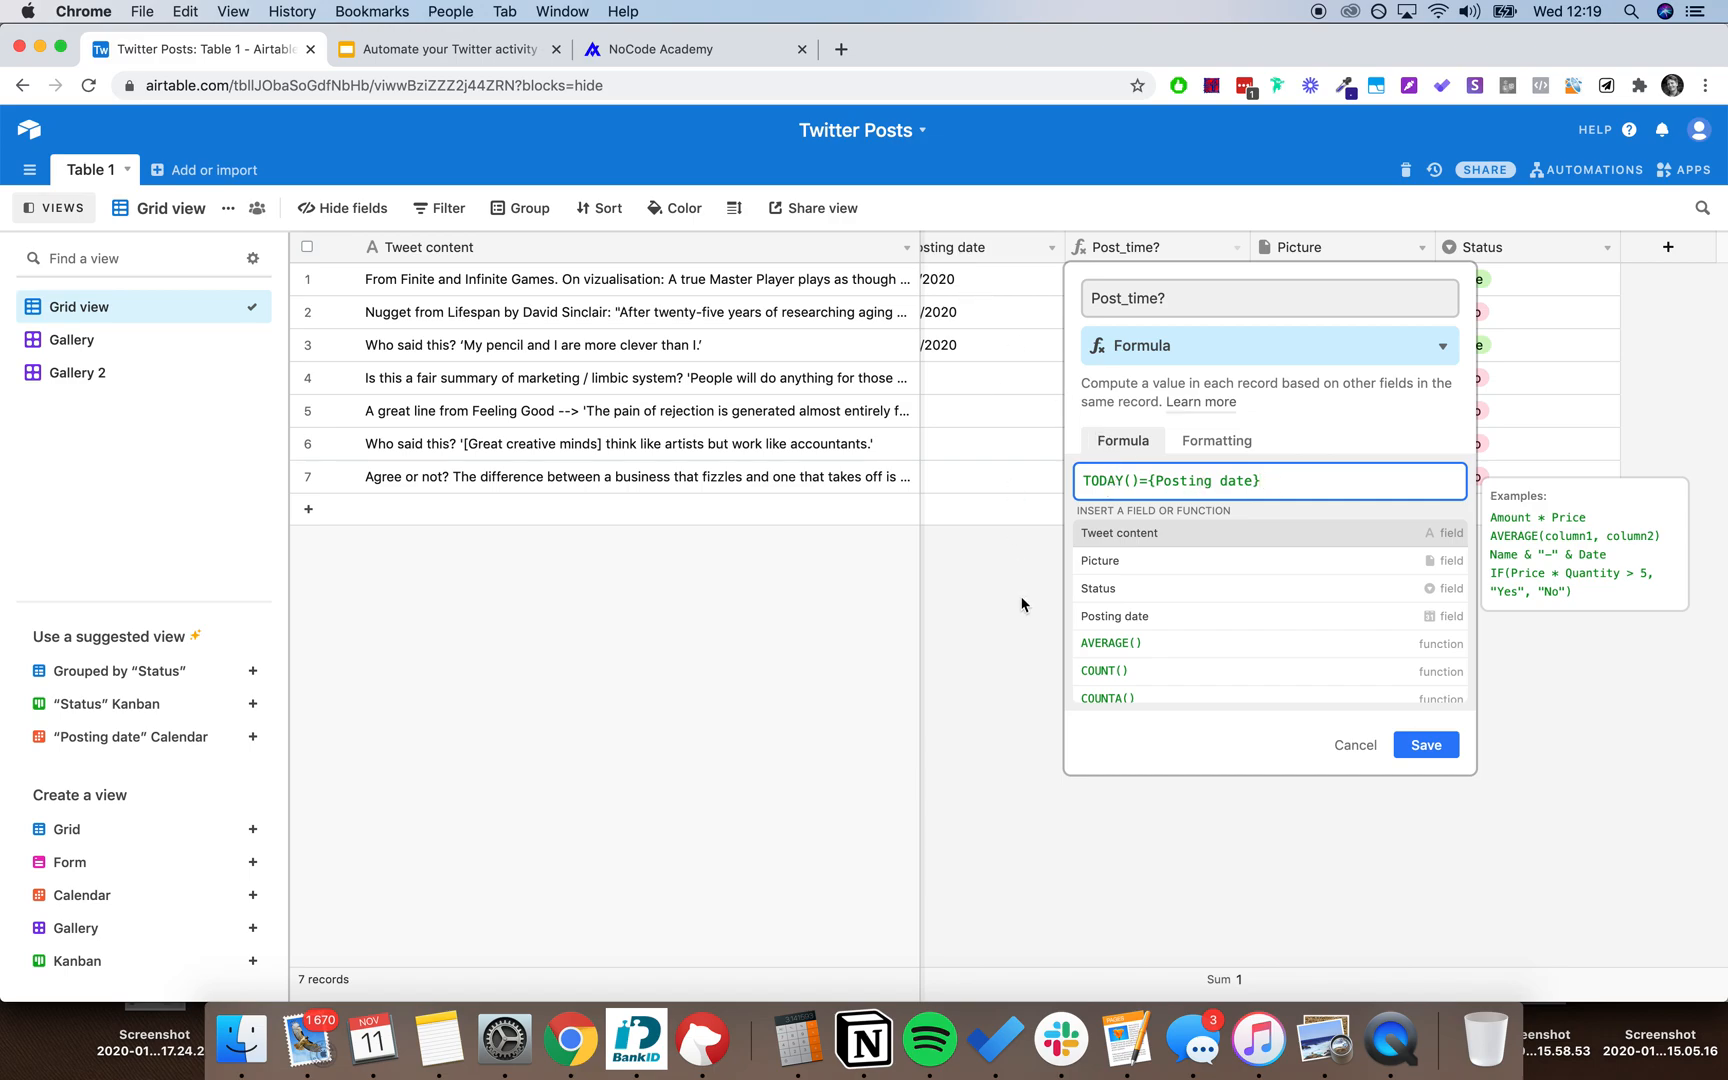
click(1426, 744)
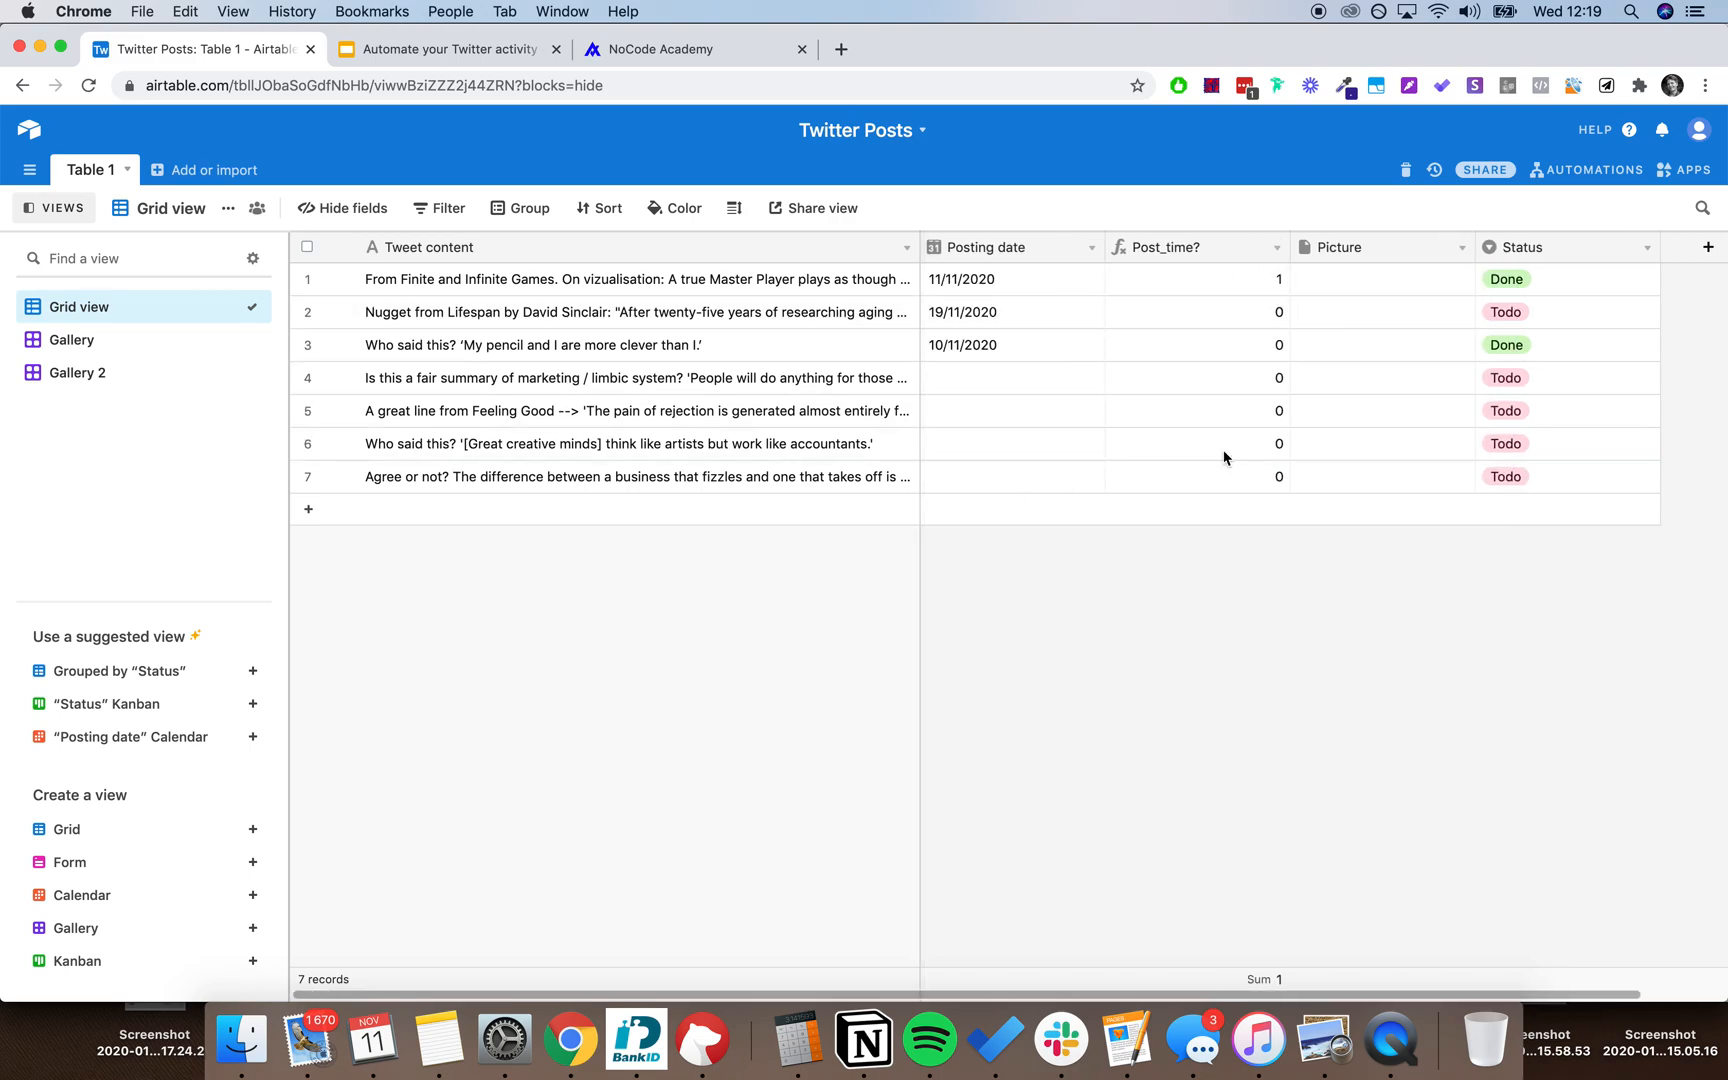
mouse_move(1555, 258)
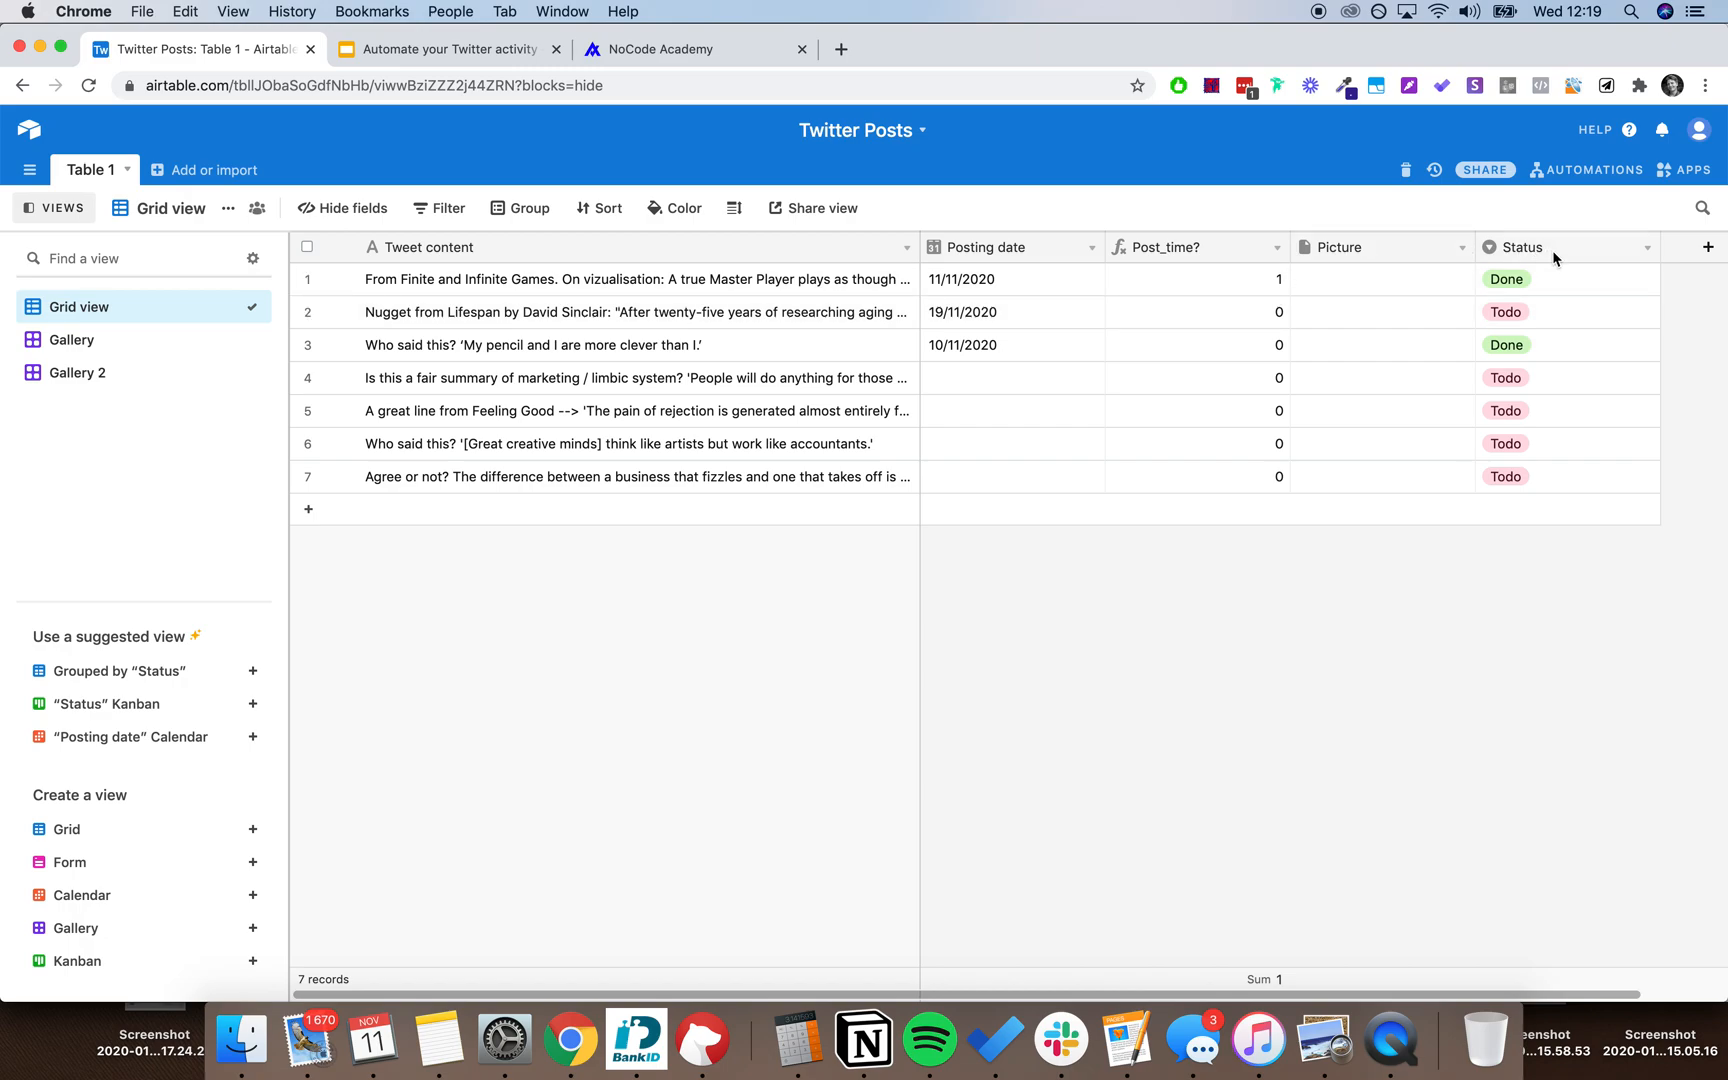
mouse_move(1186, 966)
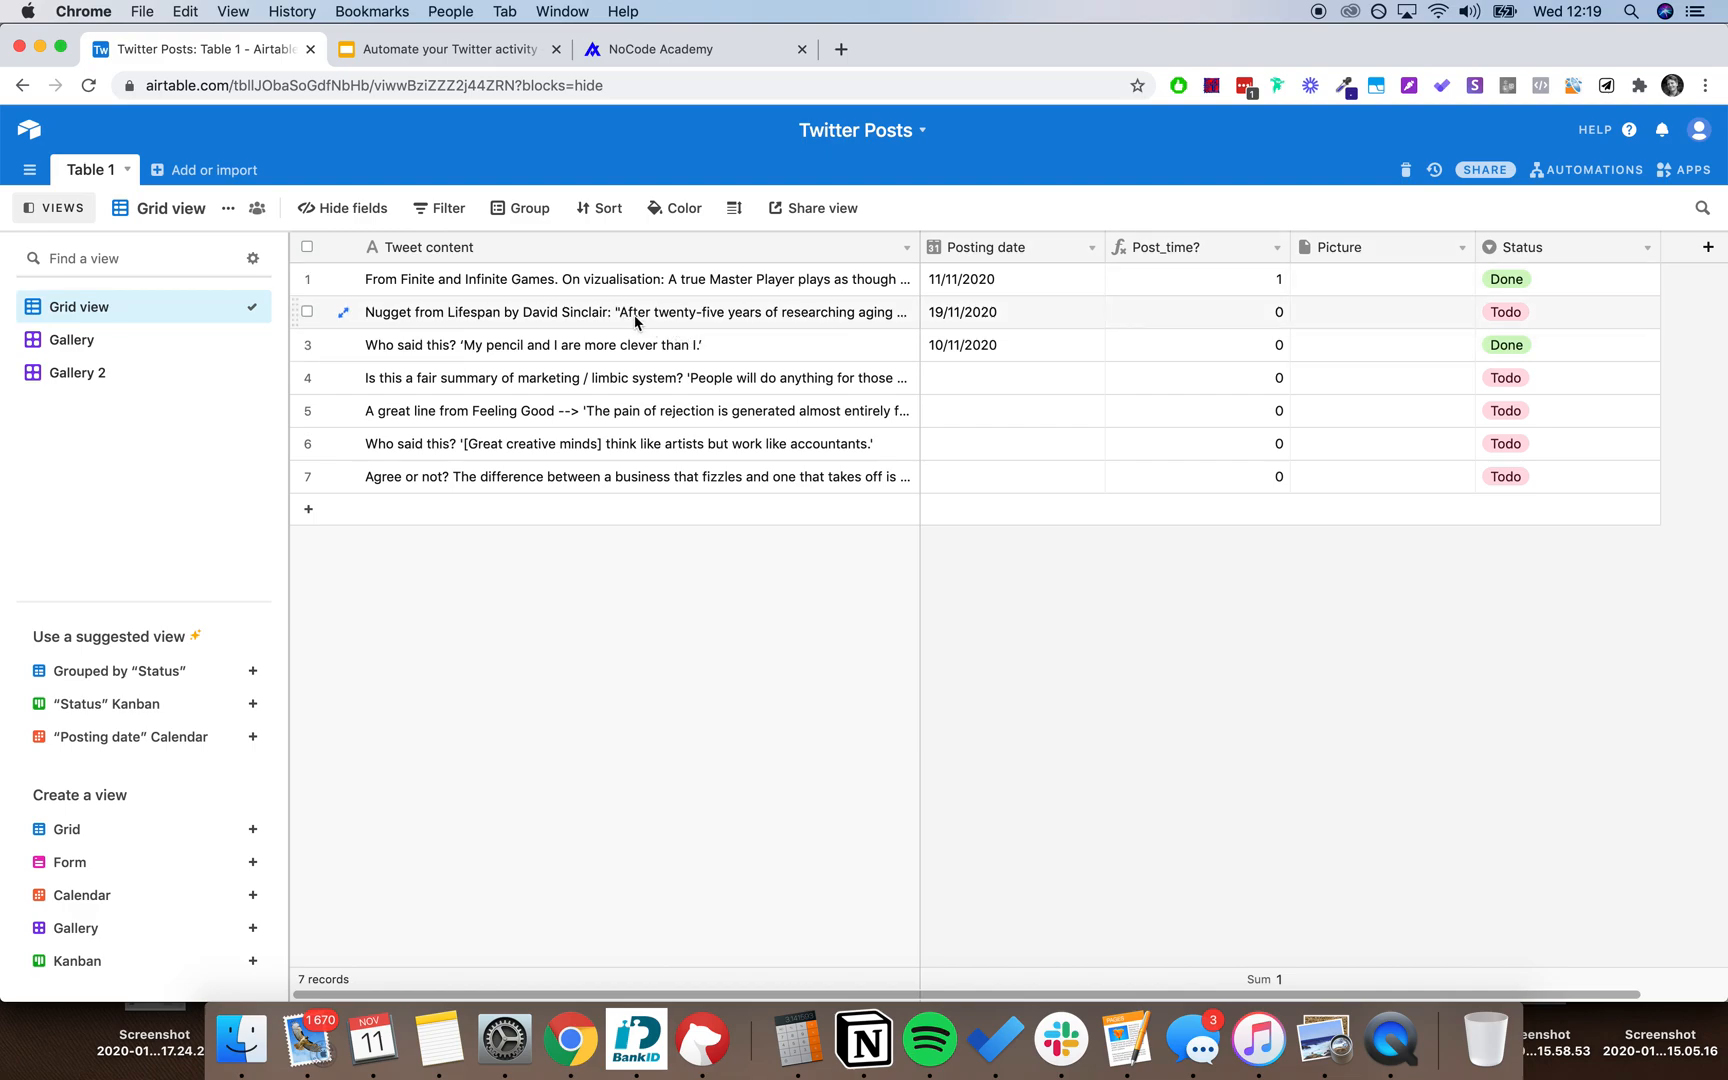
click(1013, 378)
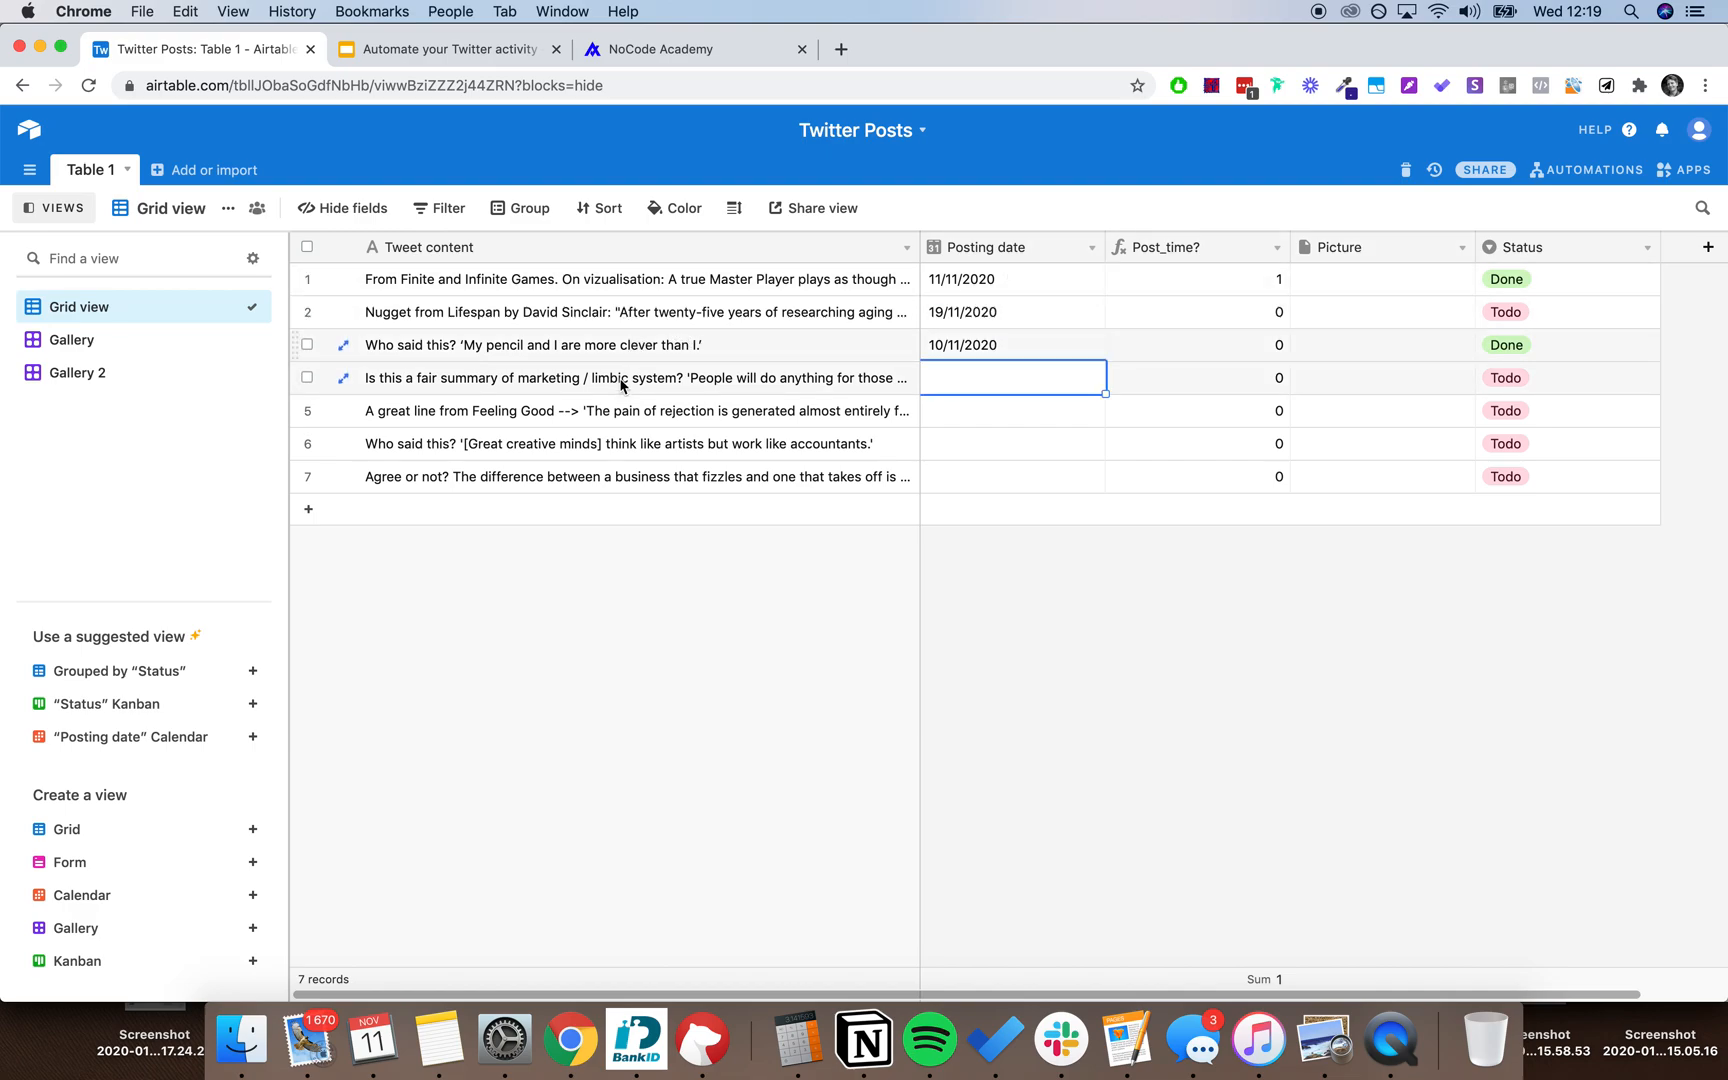
click(1013, 378)
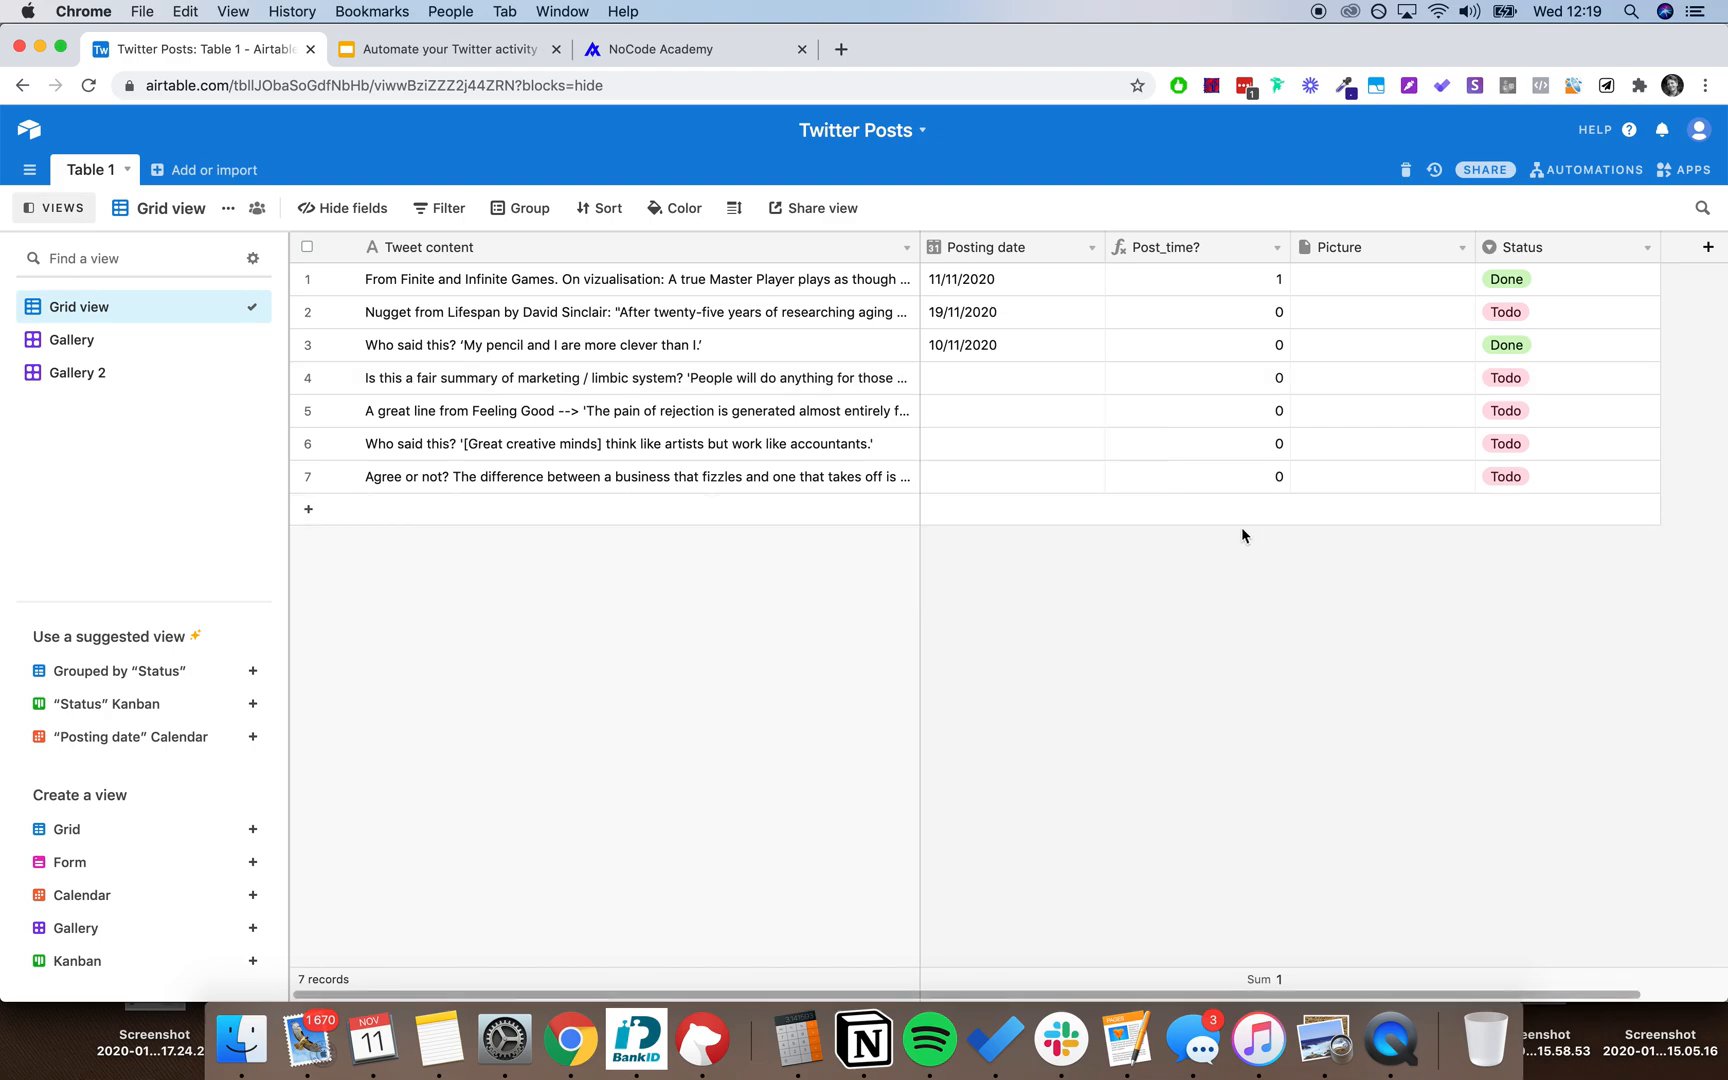
mouse_move(806, 71)
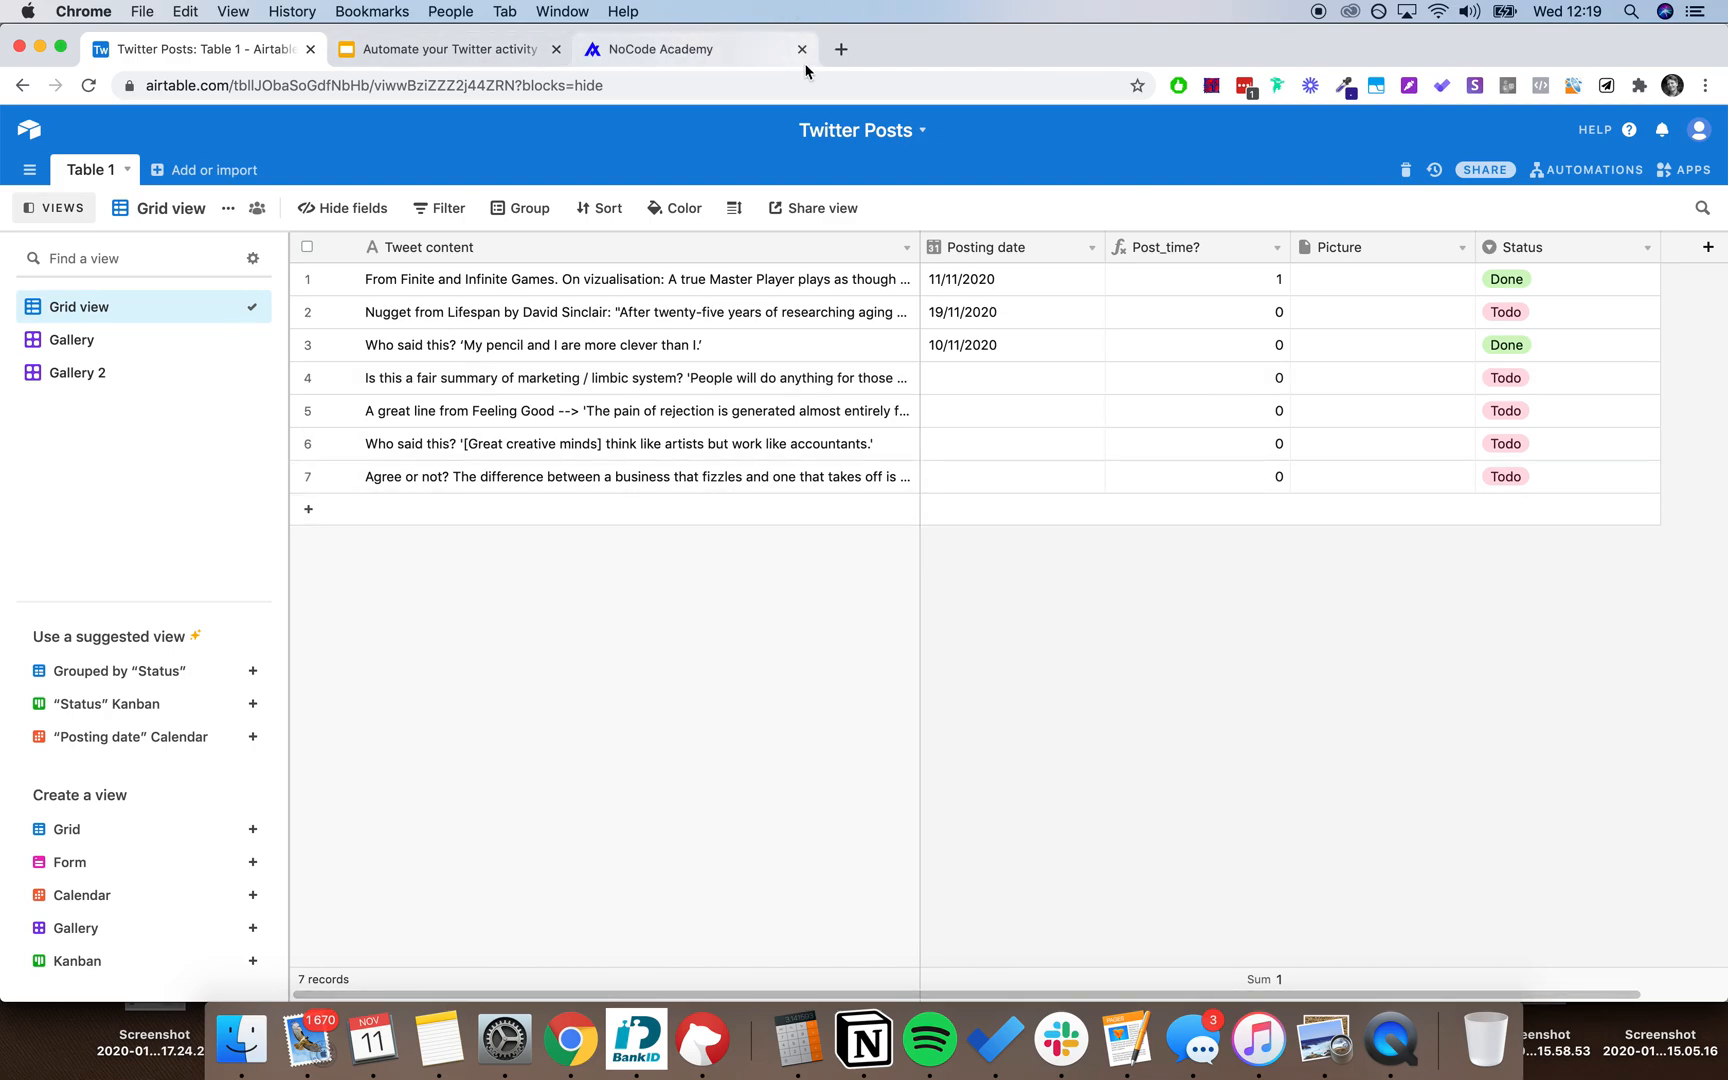
click(846, 49)
text(integromat.com/scenarios/609829)
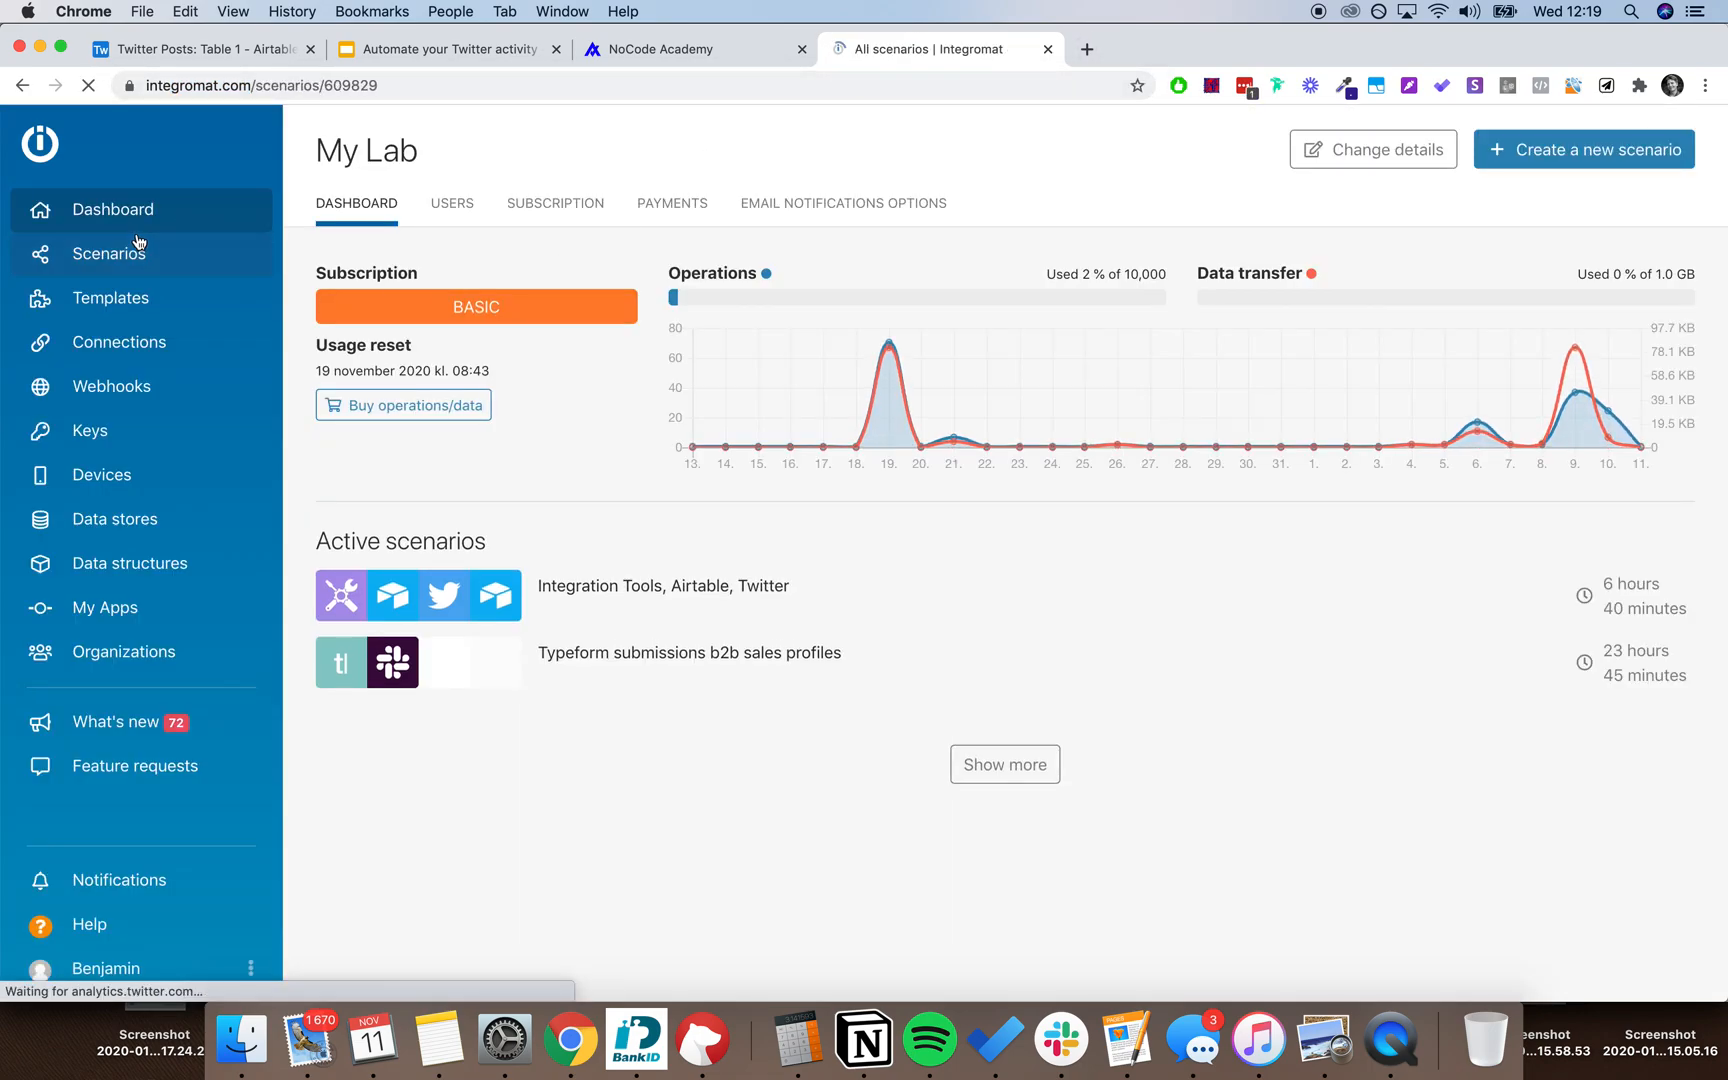
From the scenarios list, open the Integration Tools, Airtable, Twitter scenario editor.
click(99, 253)
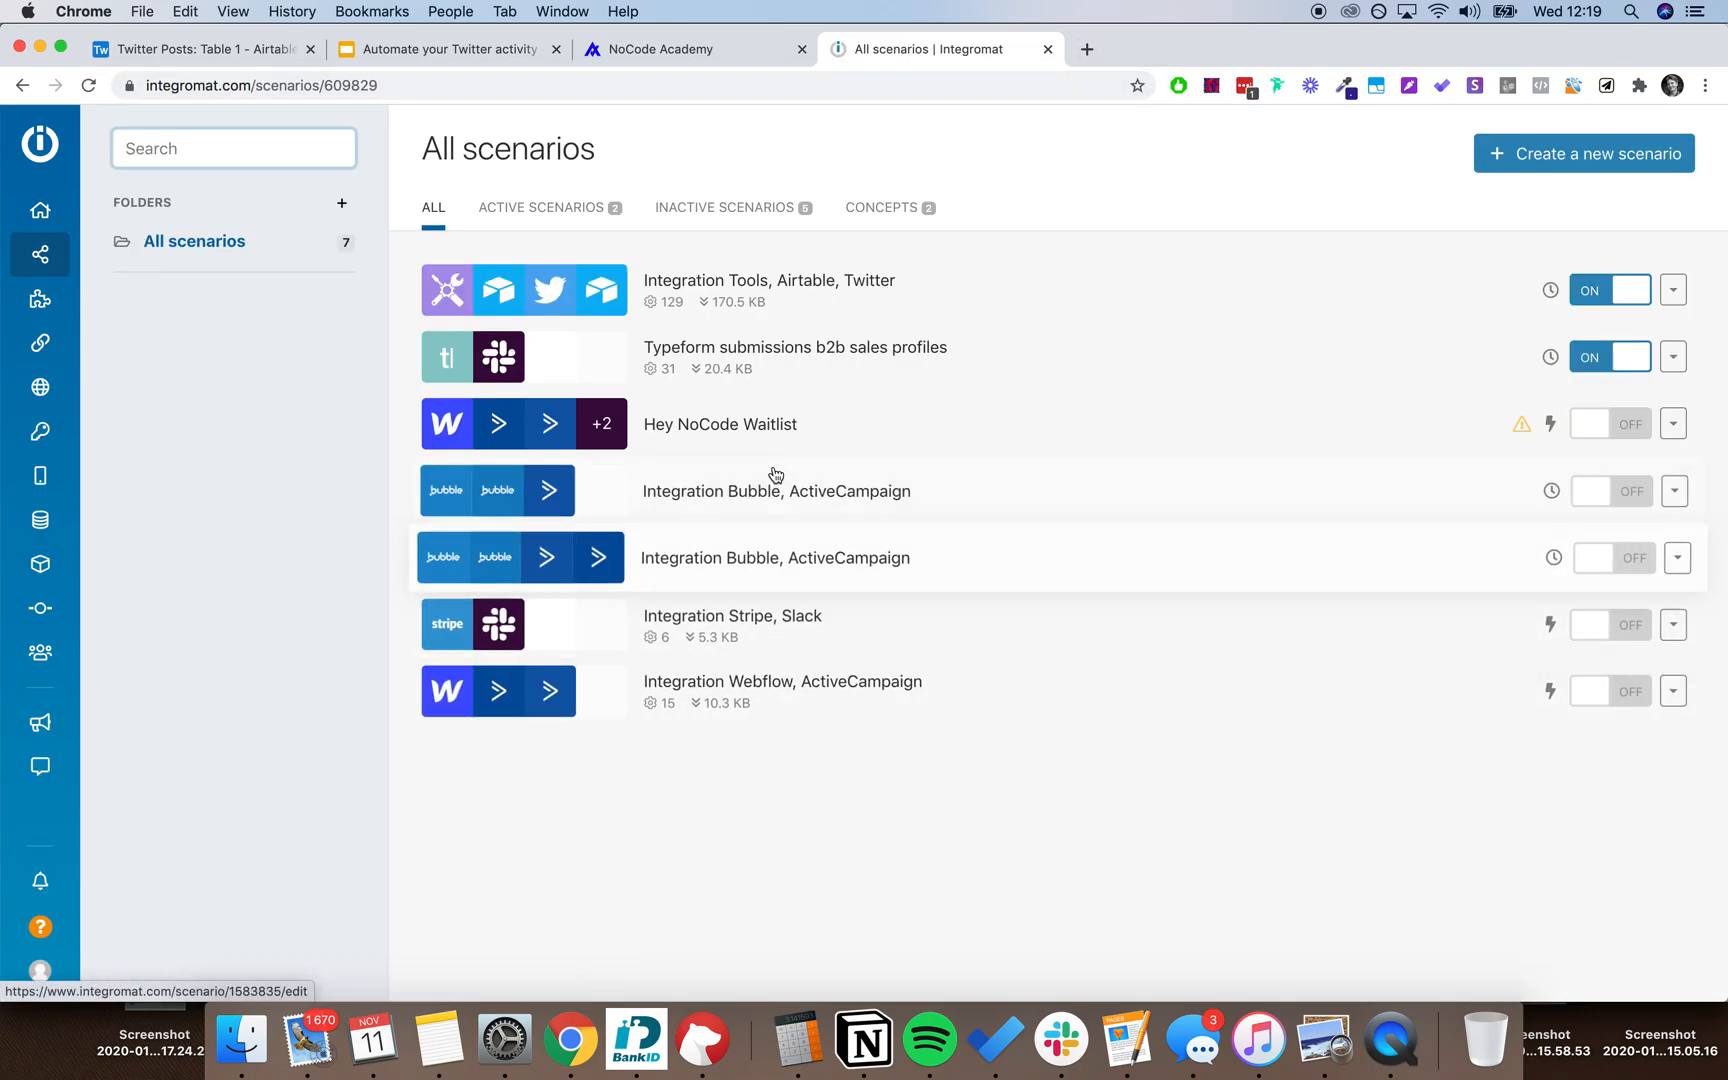
click(768, 281)
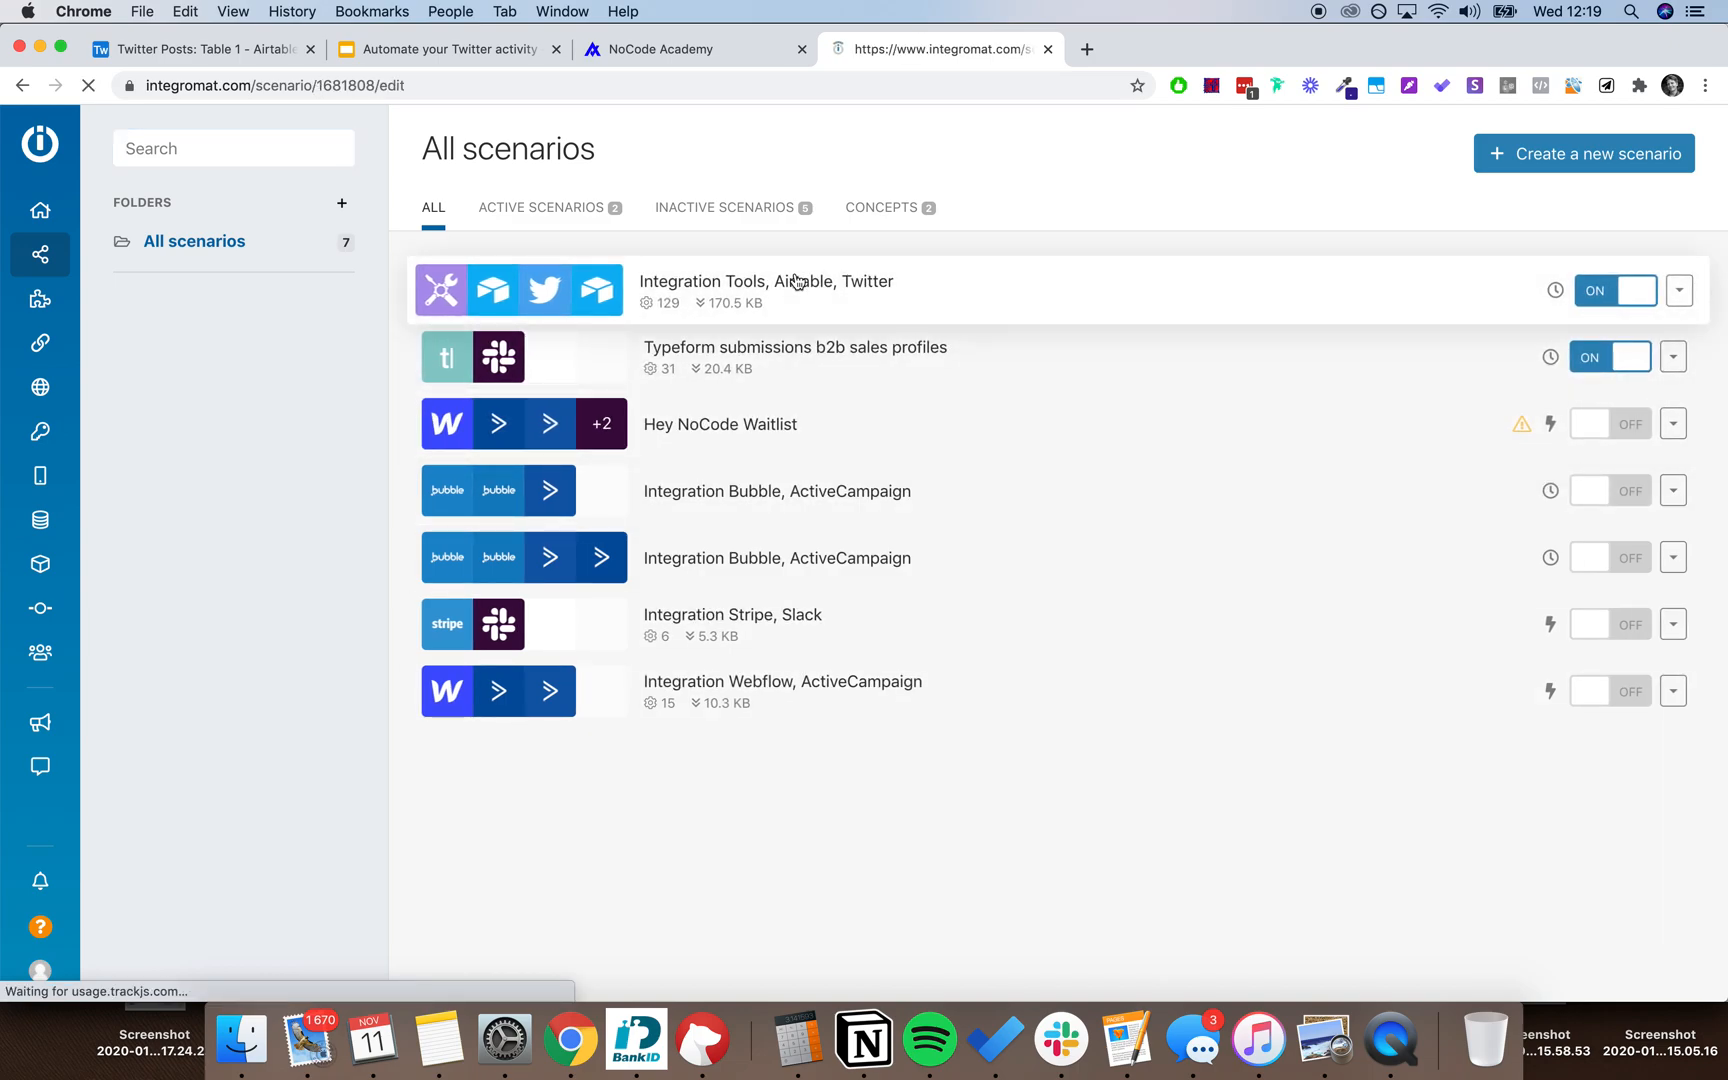
click(766, 281)
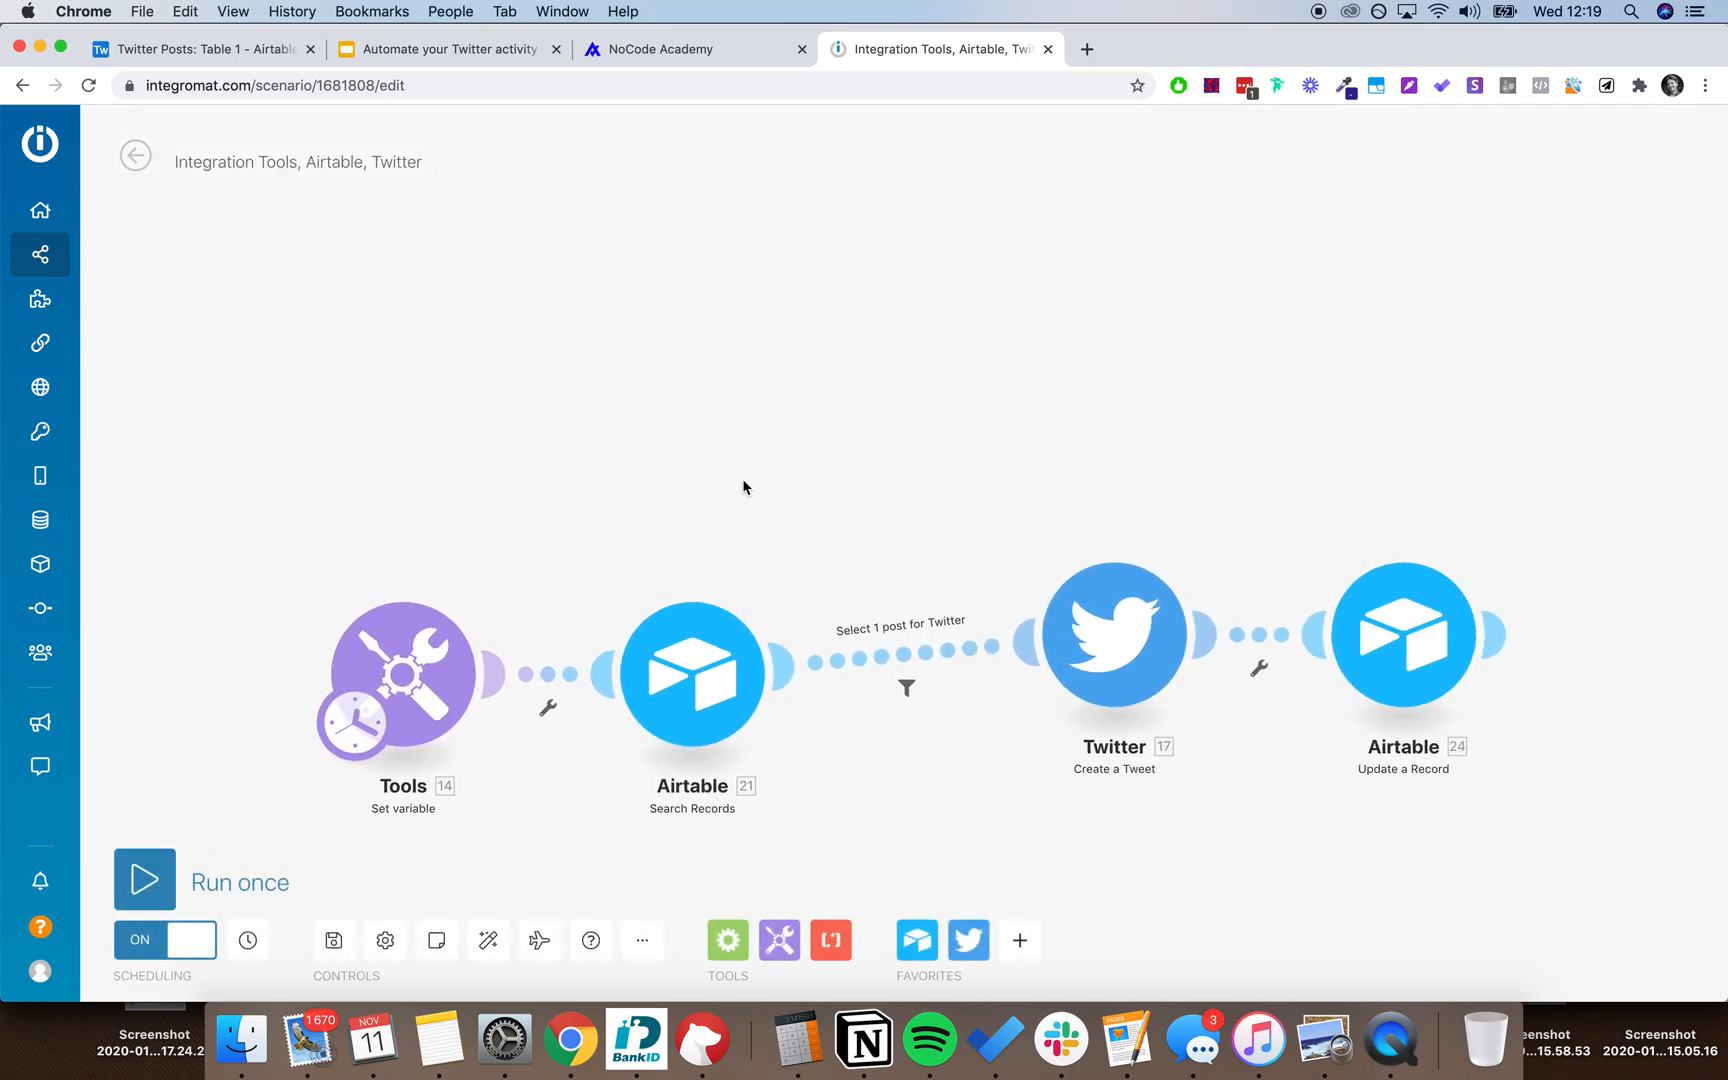
click(403, 675)
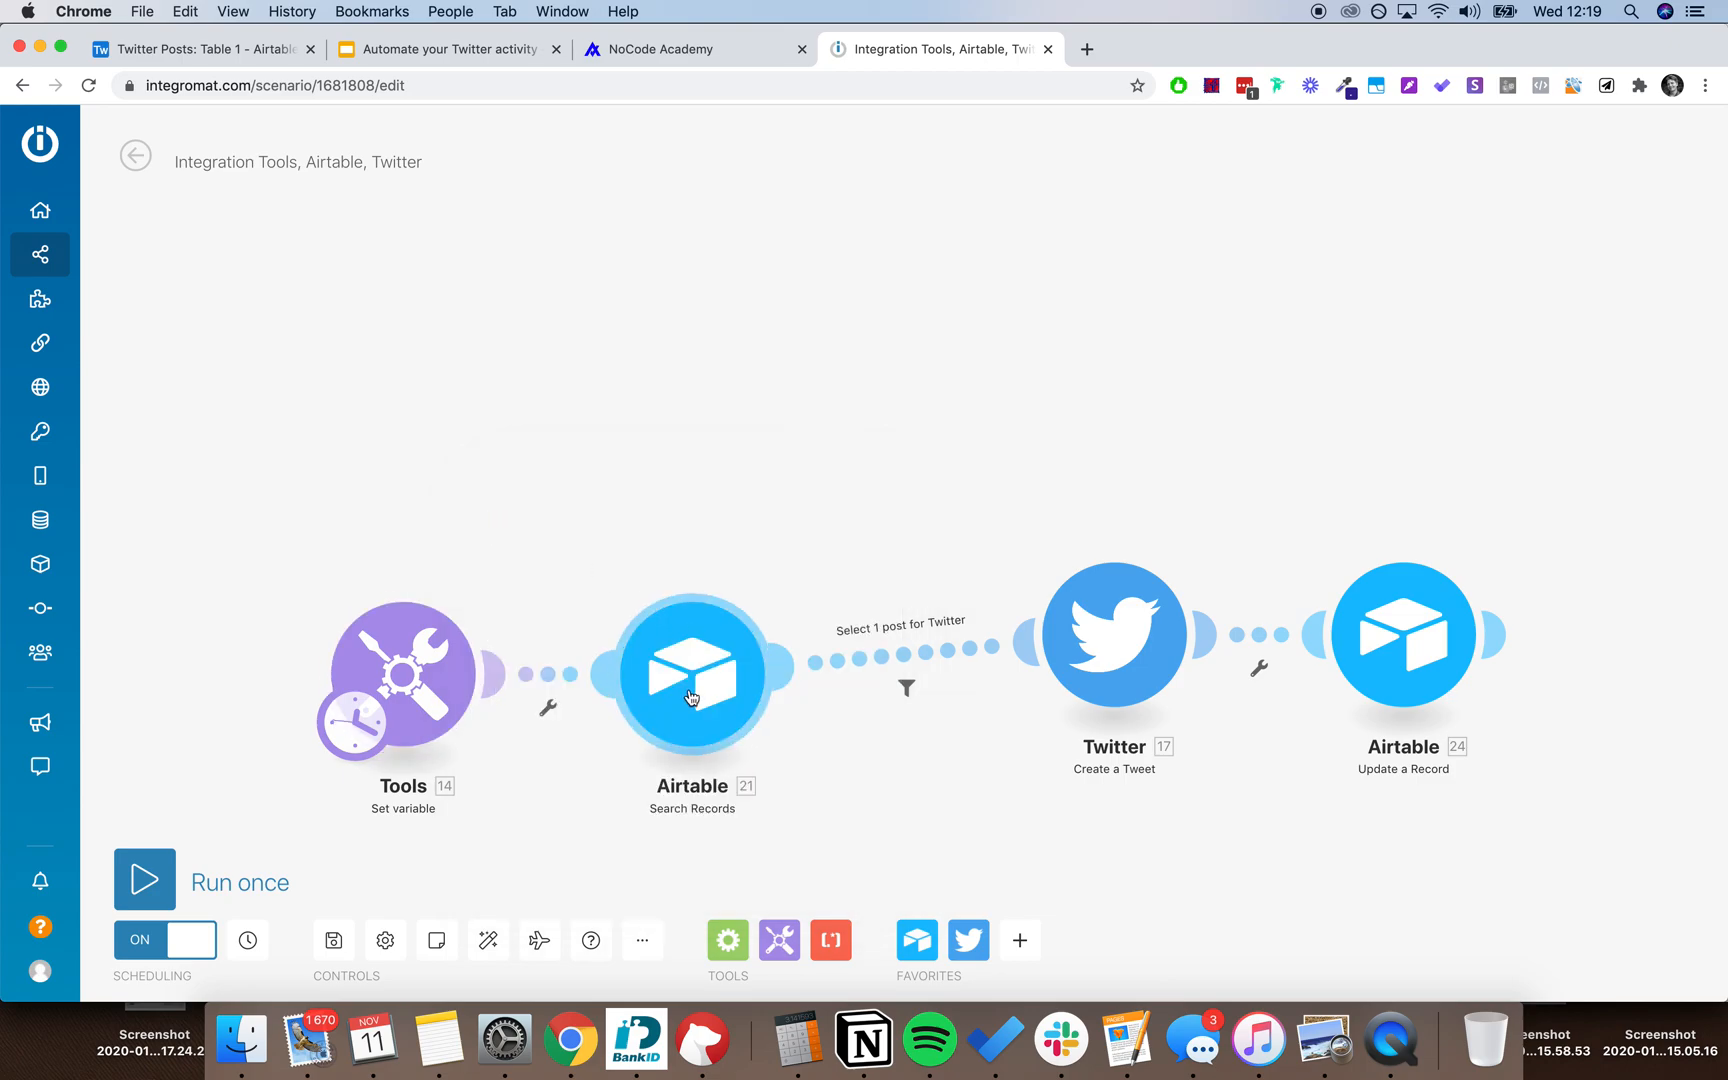
click(689, 692)
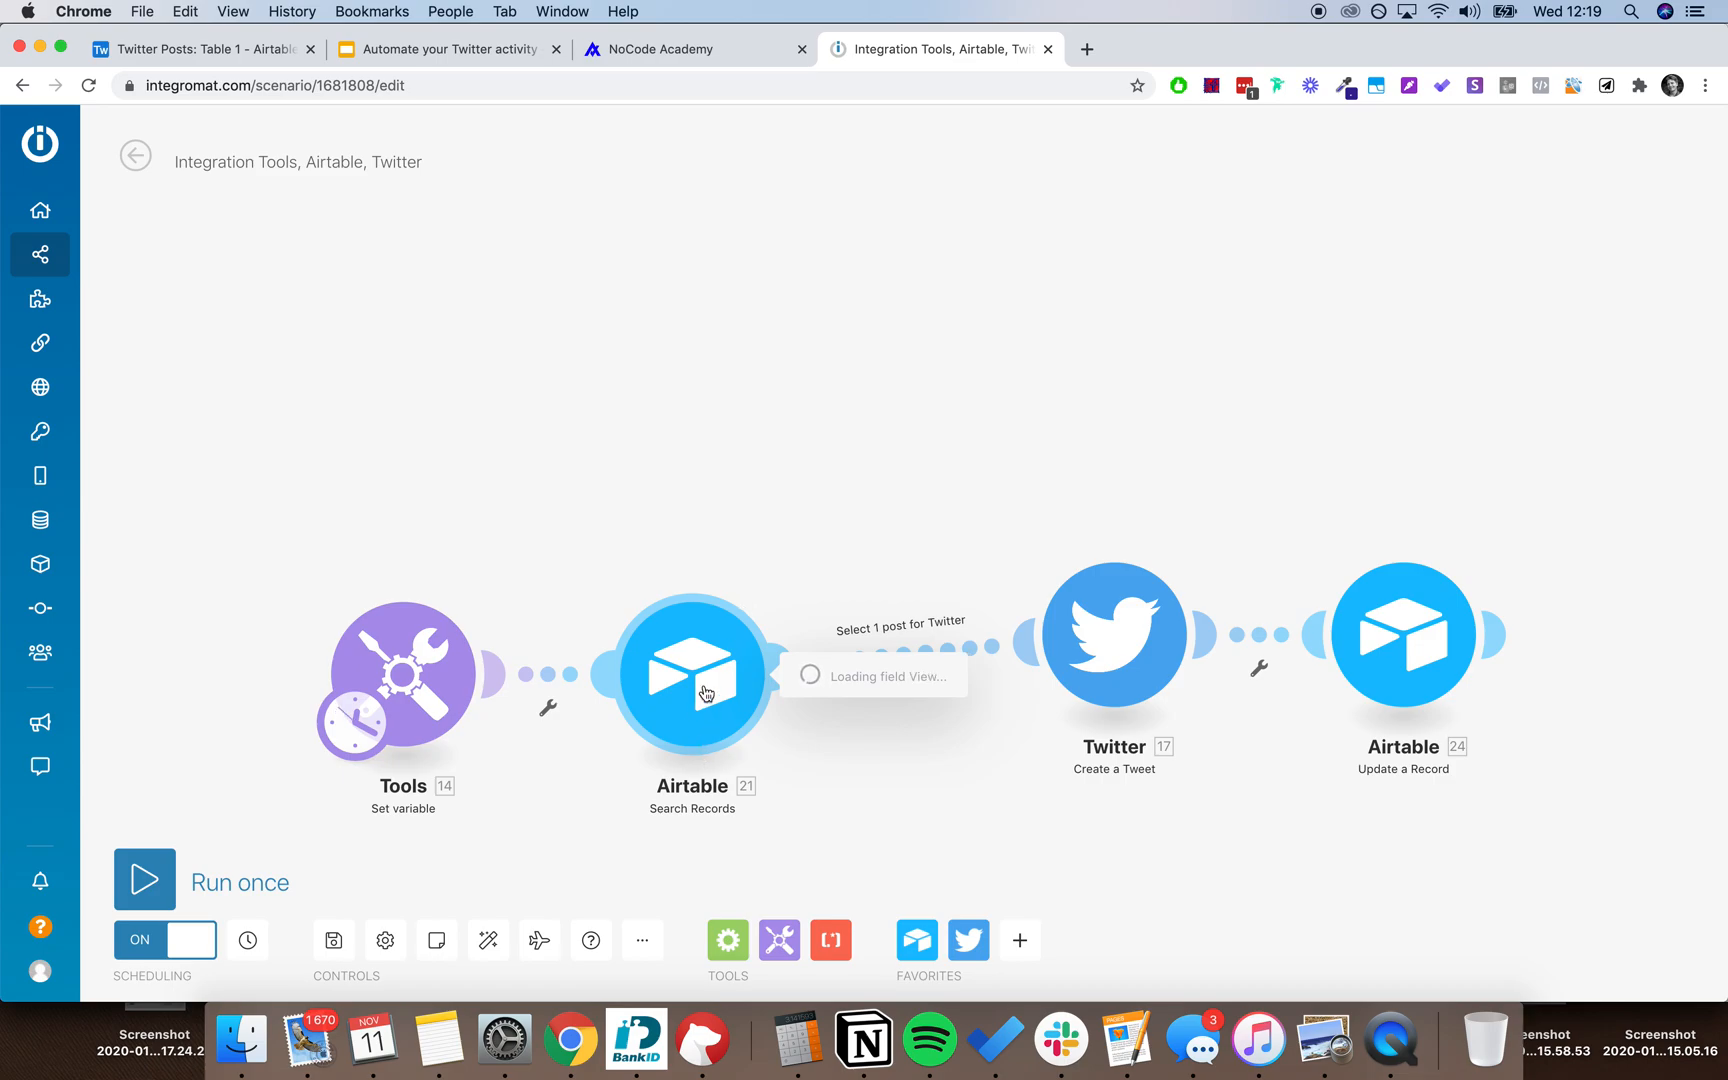
click(690, 675)
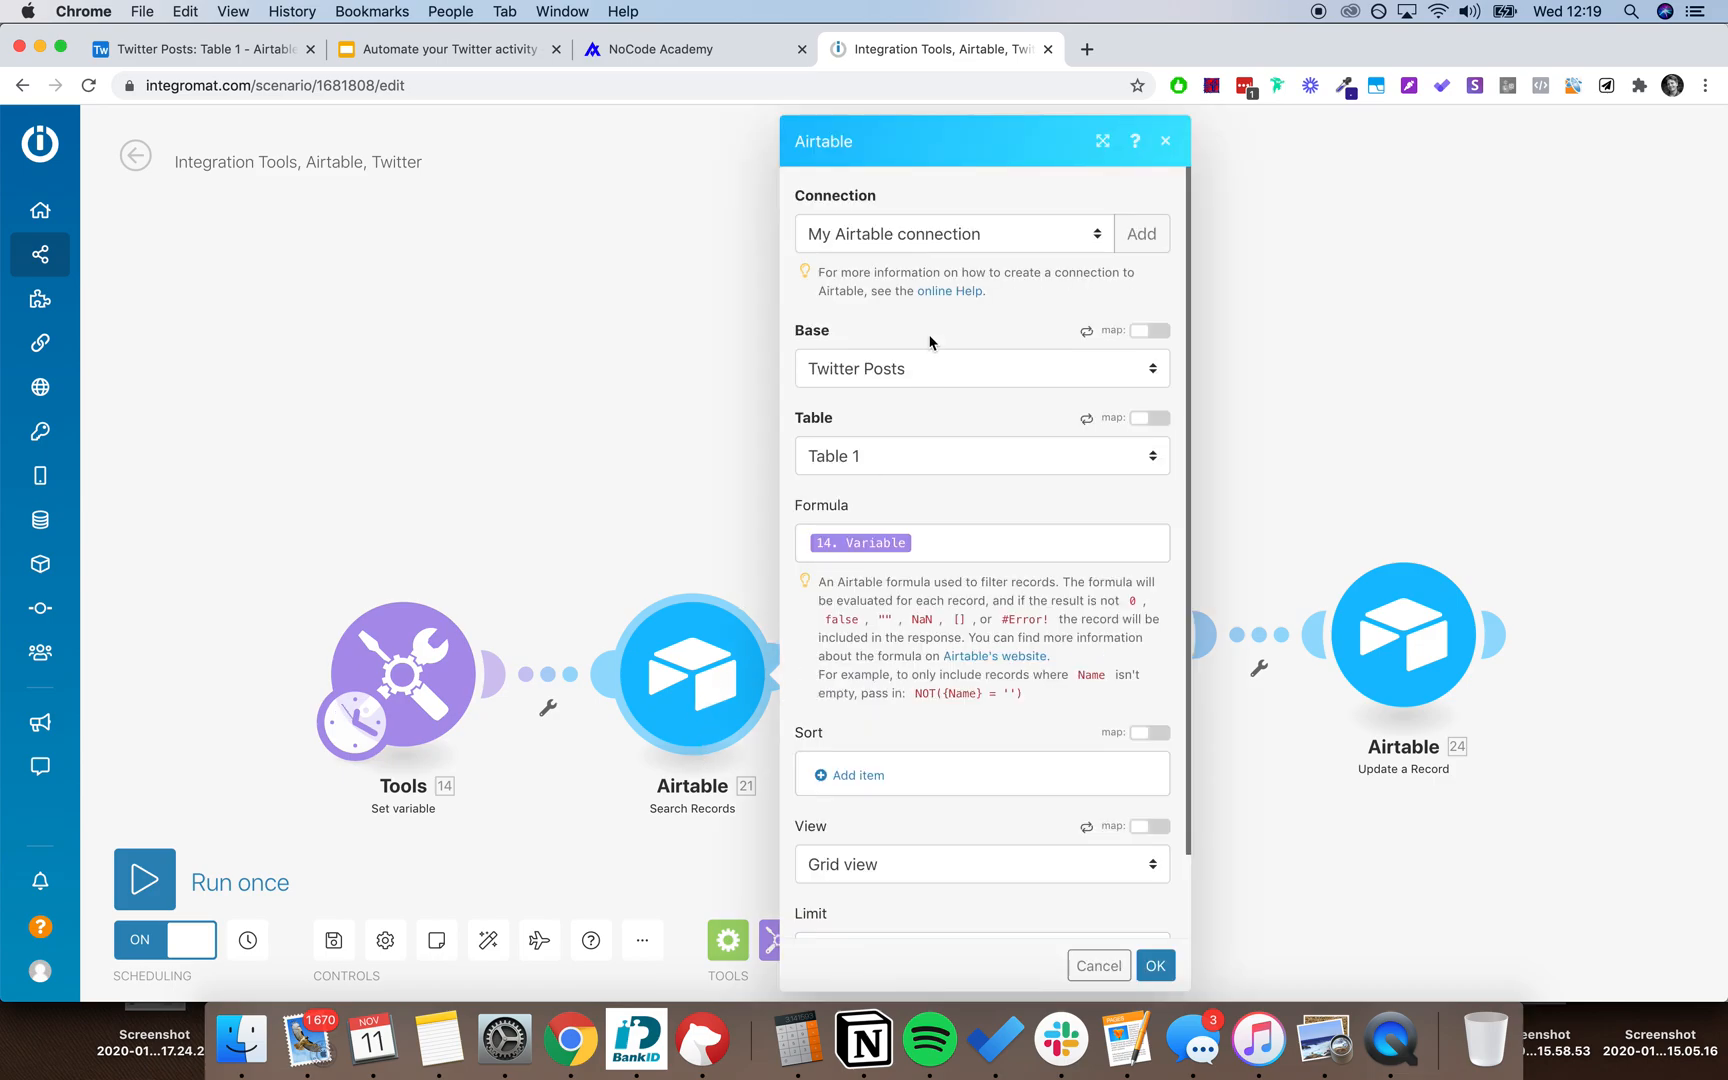
mouse_move(879, 388)
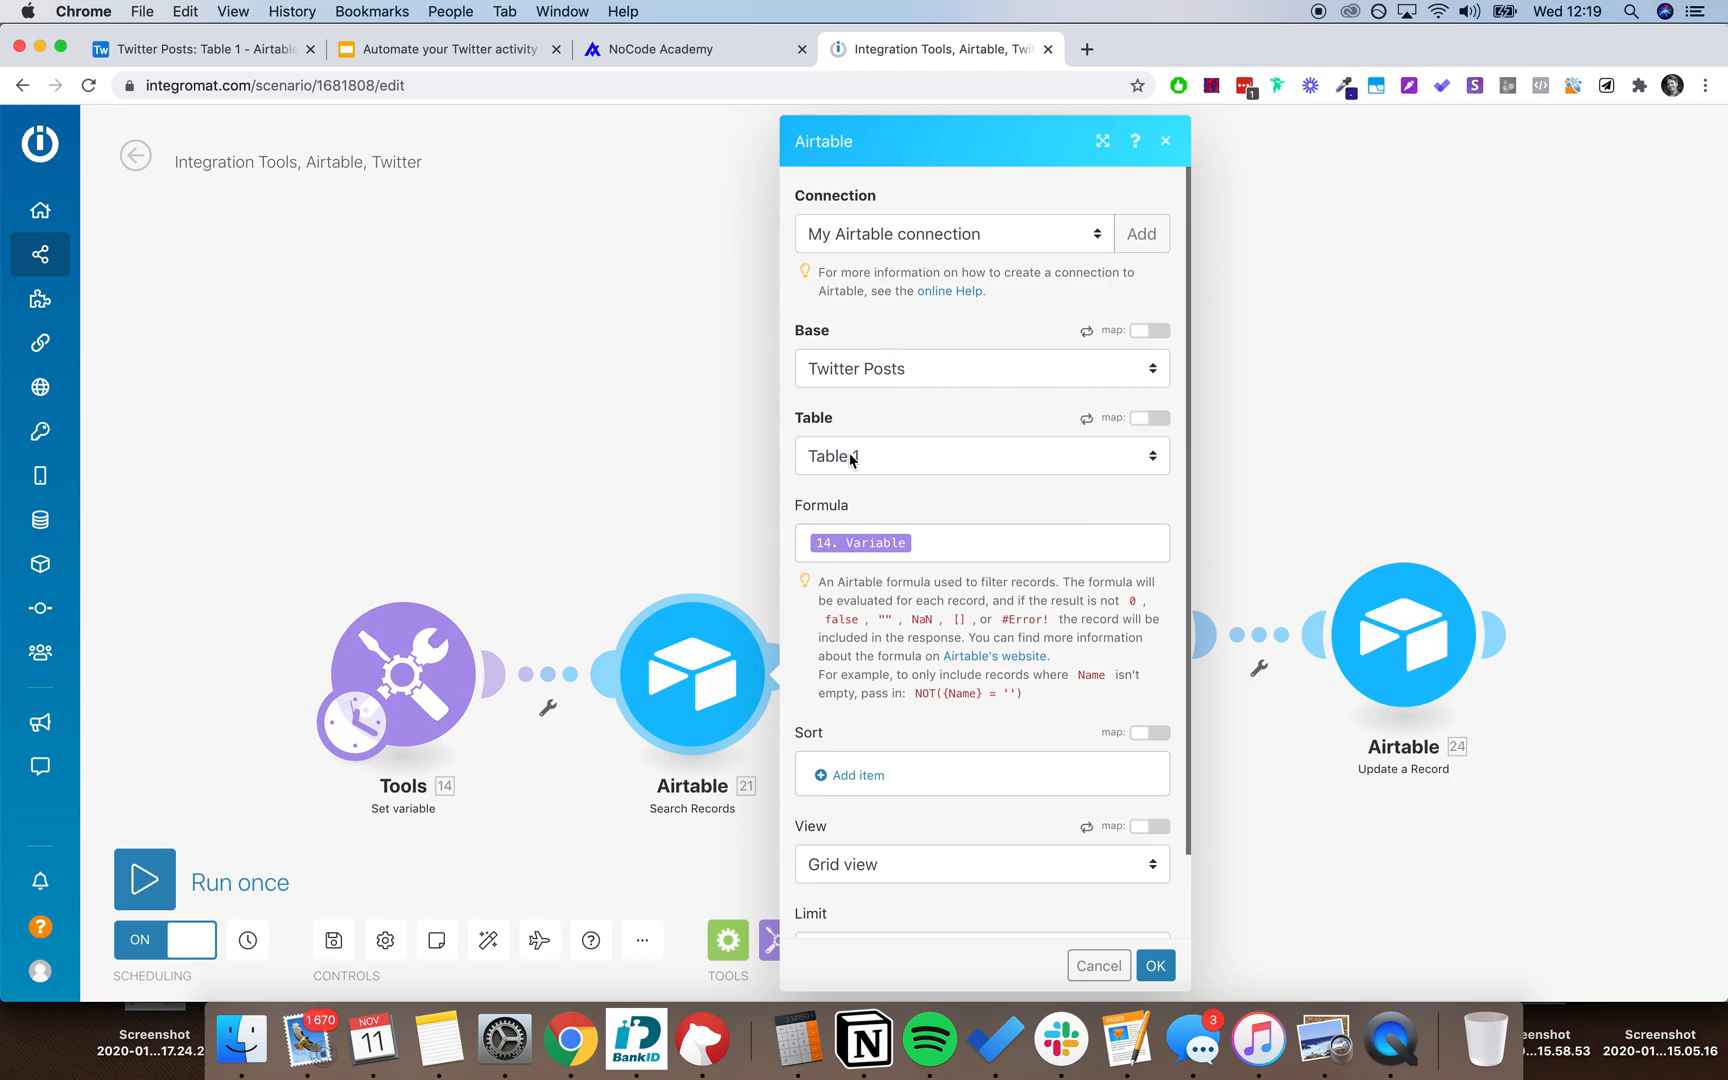
click(980, 543)
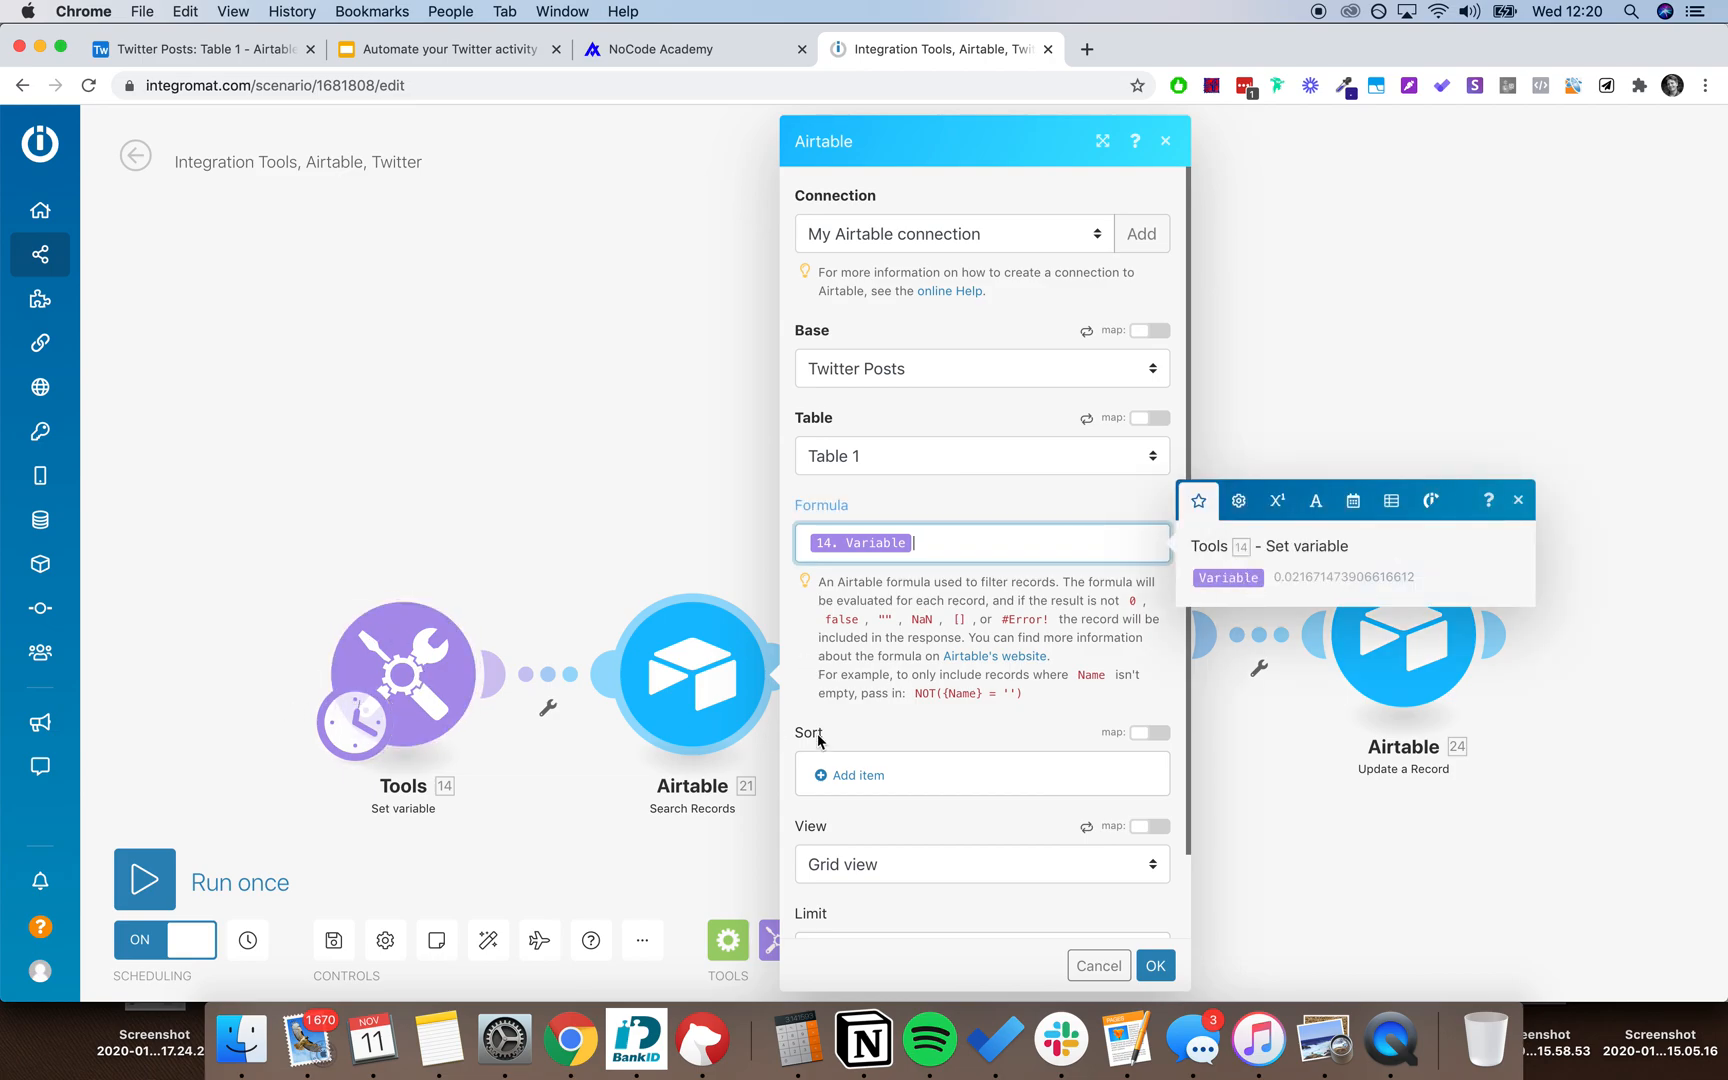
scroll(down, 3)
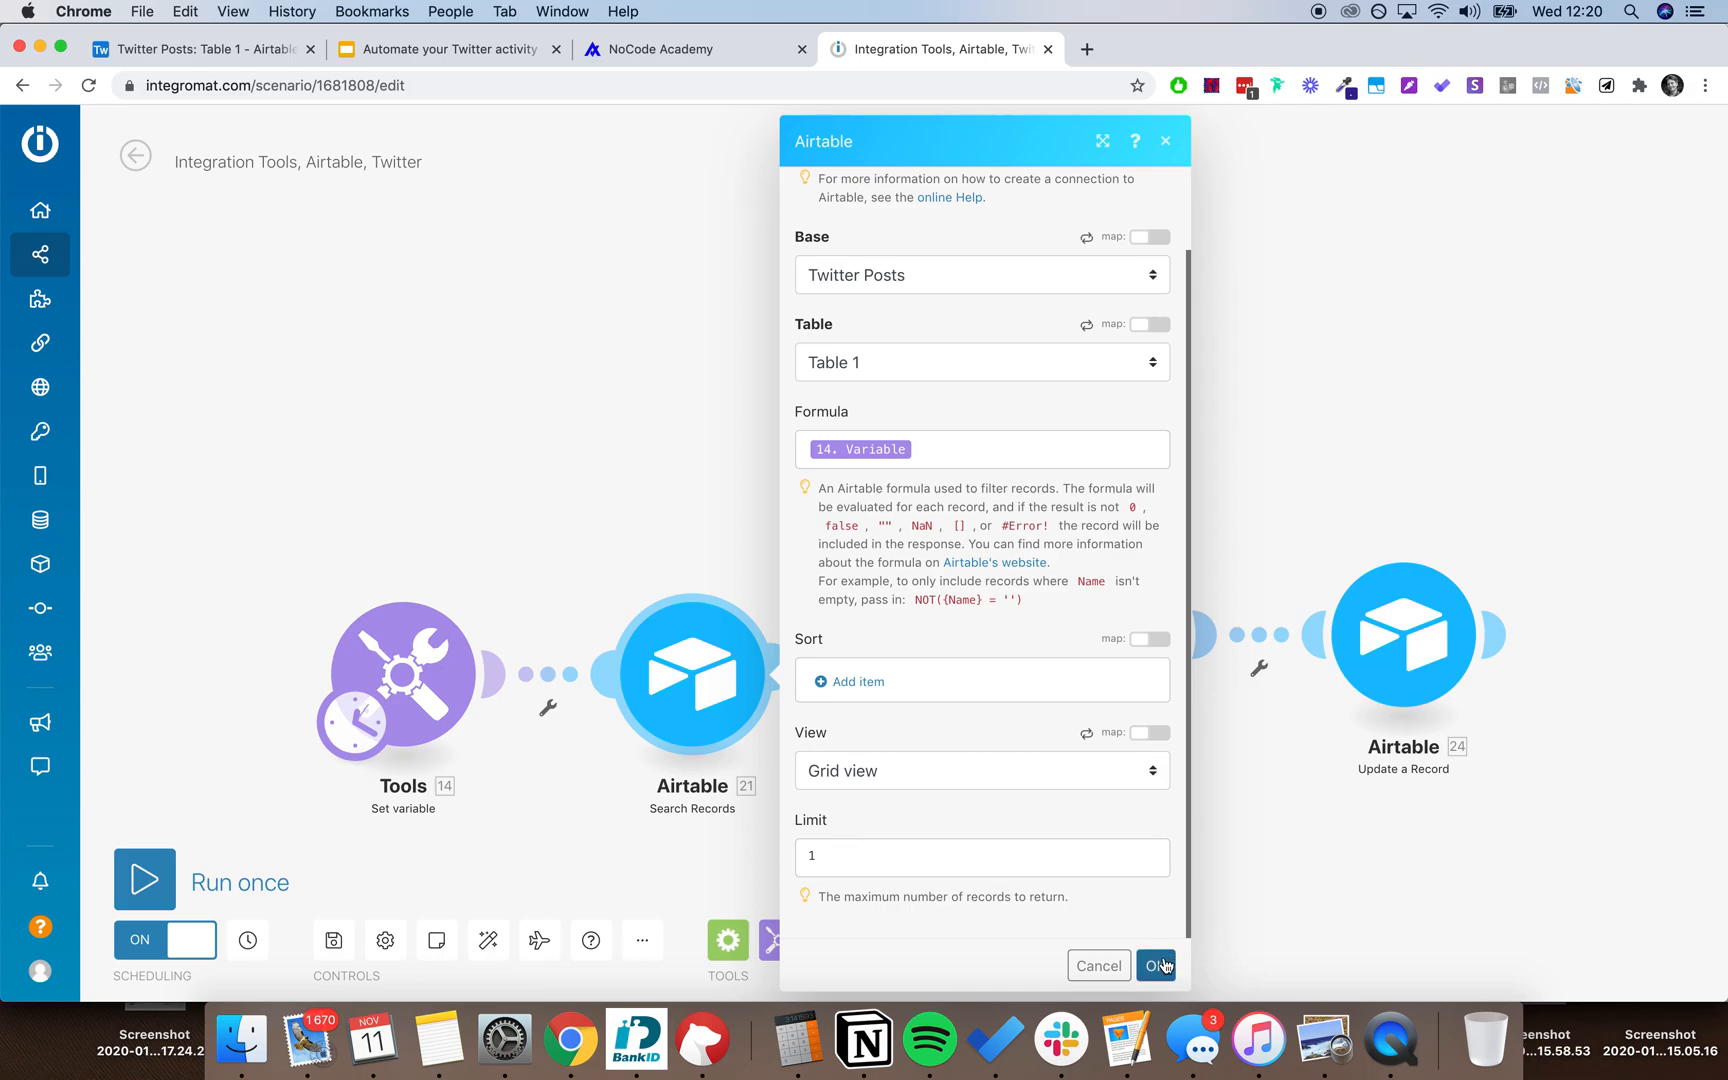
click(1155, 965)
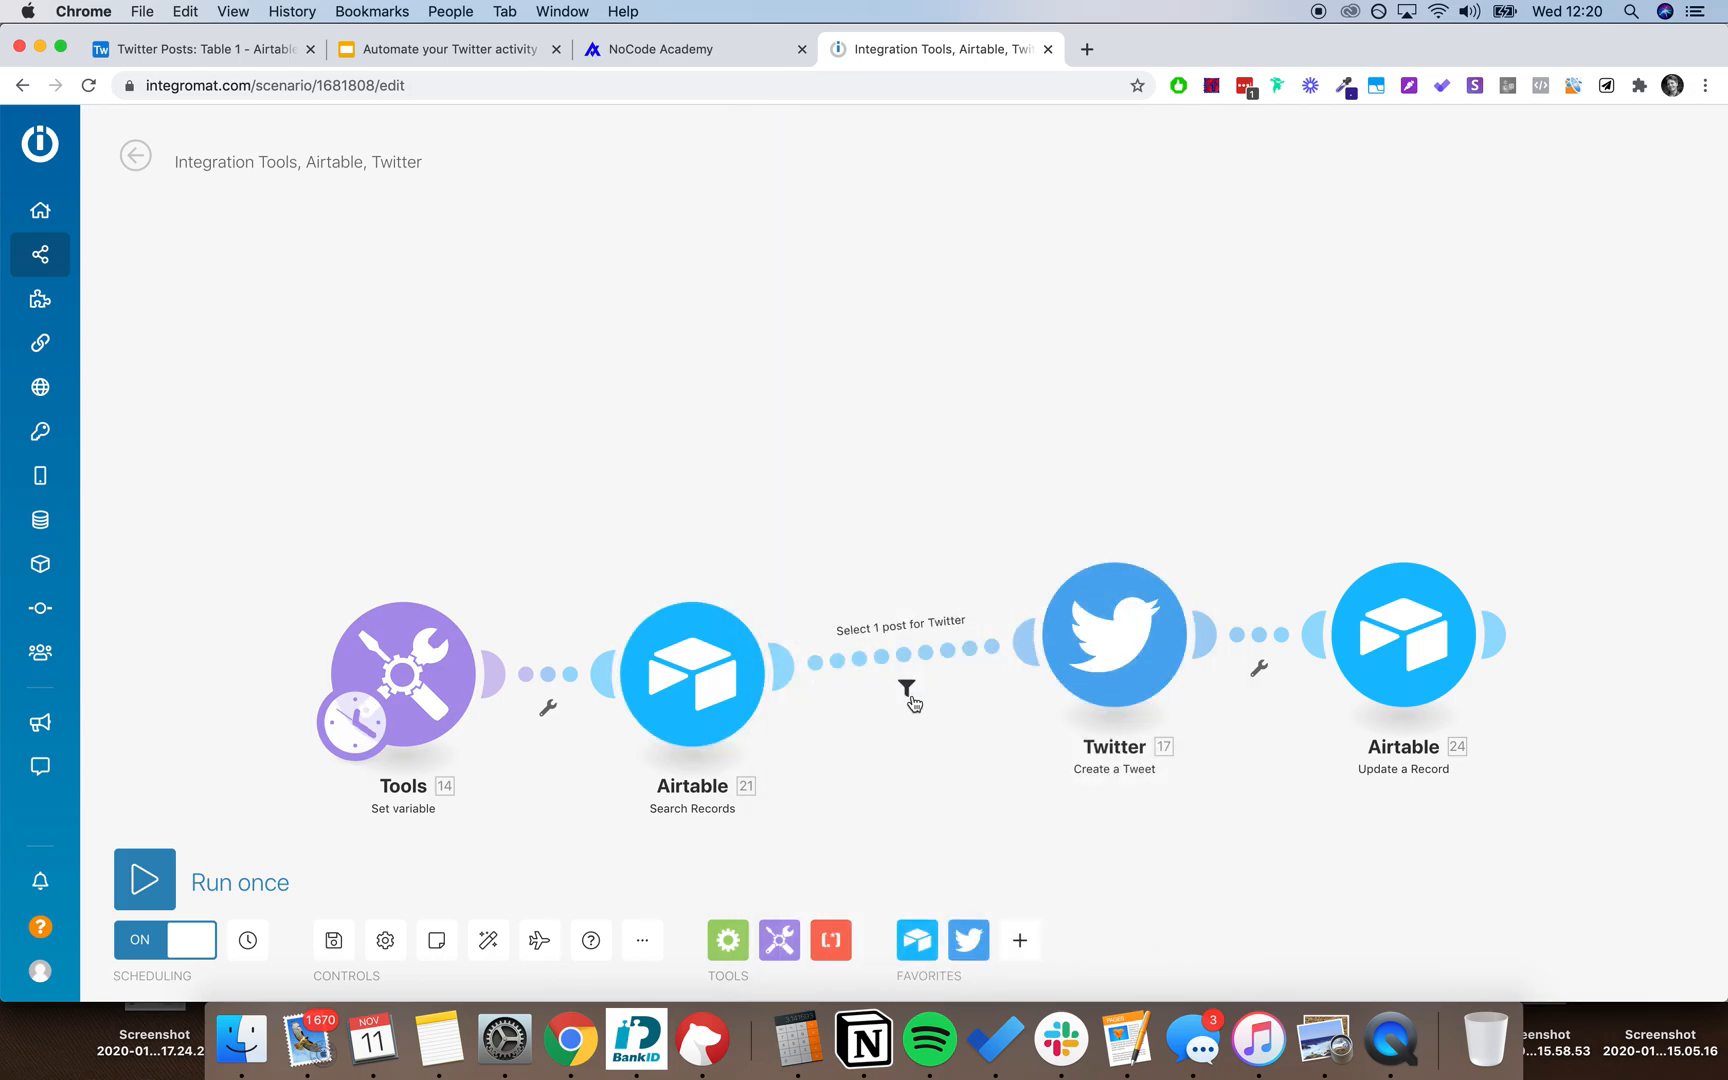
click(906, 688)
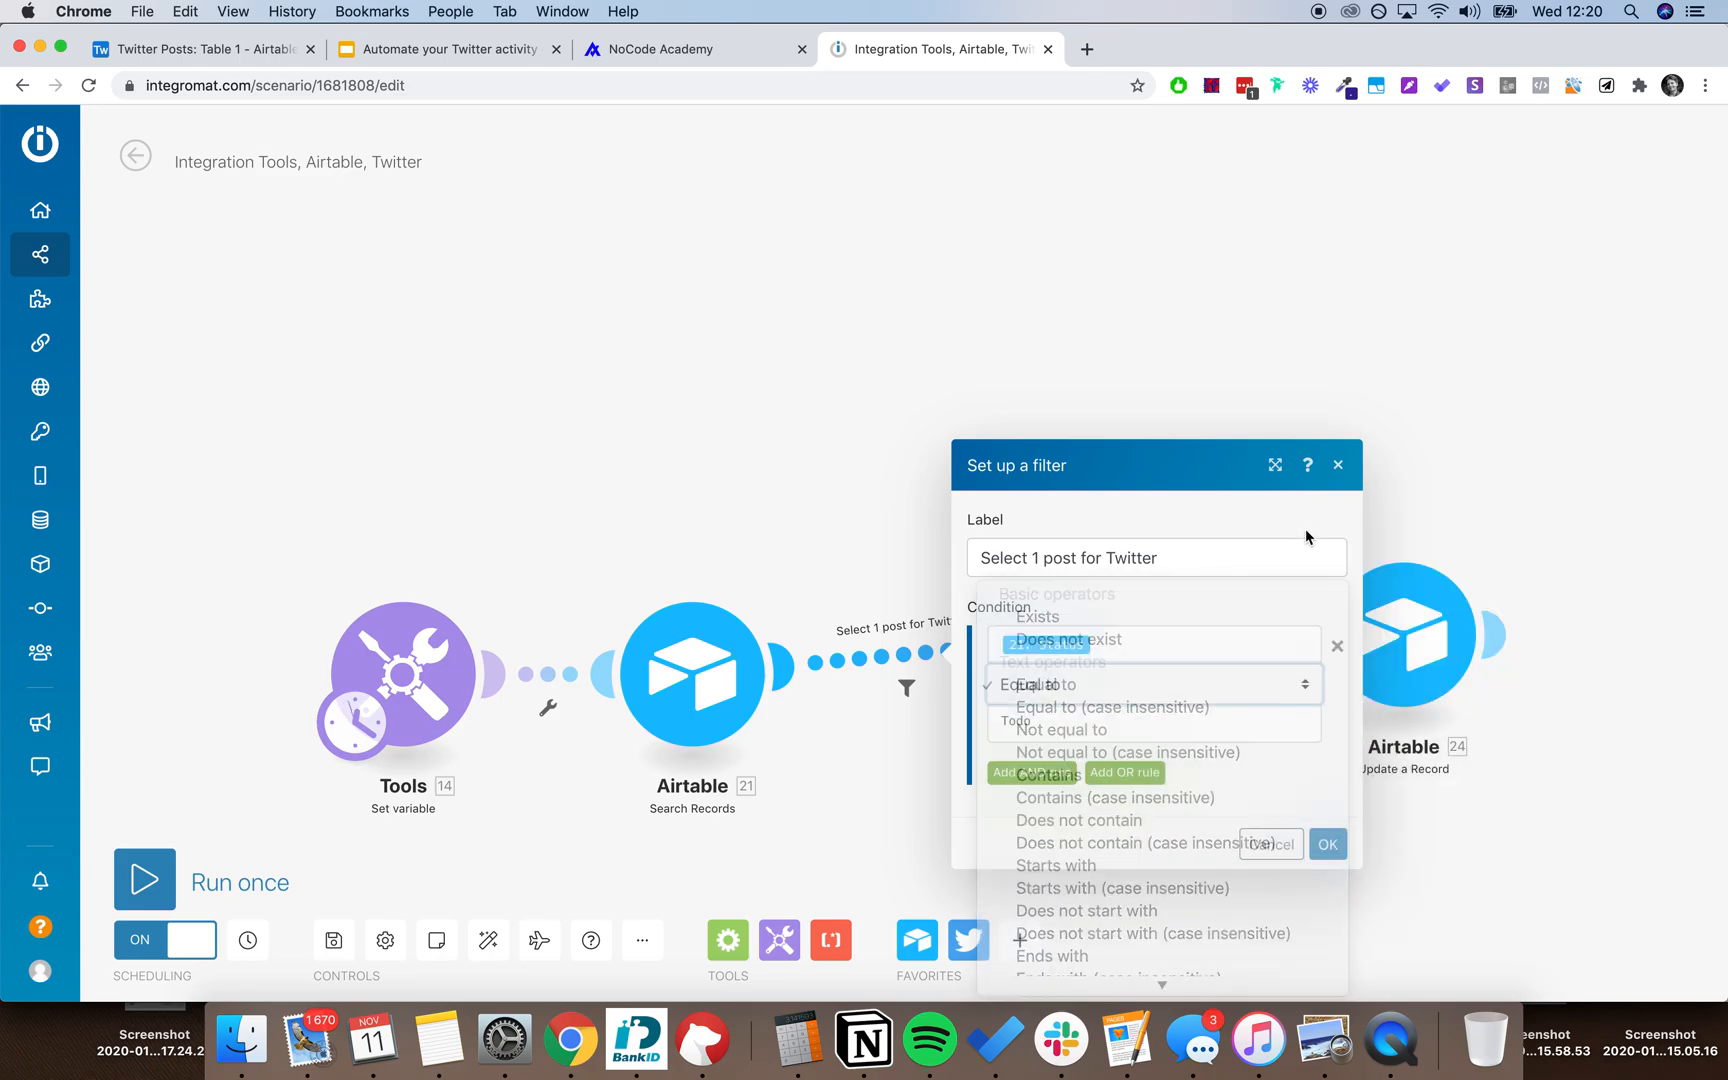
click(1154, 645)
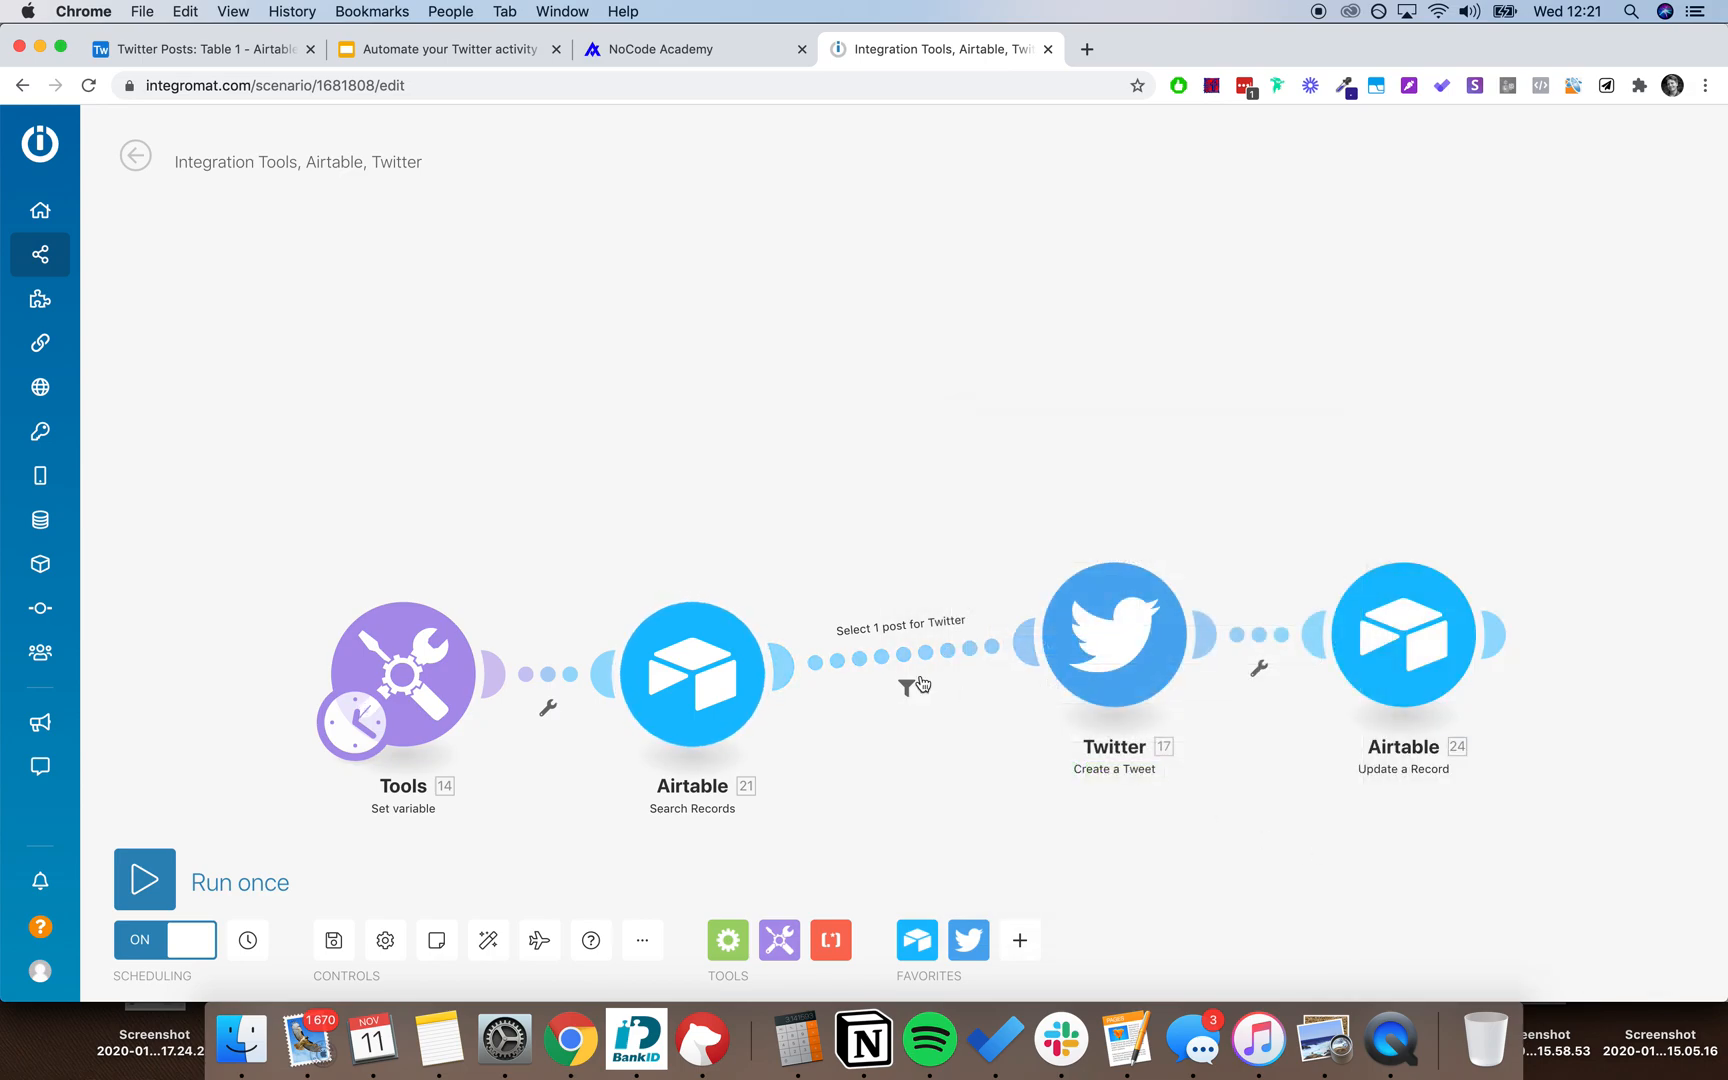
click(1114, 636)
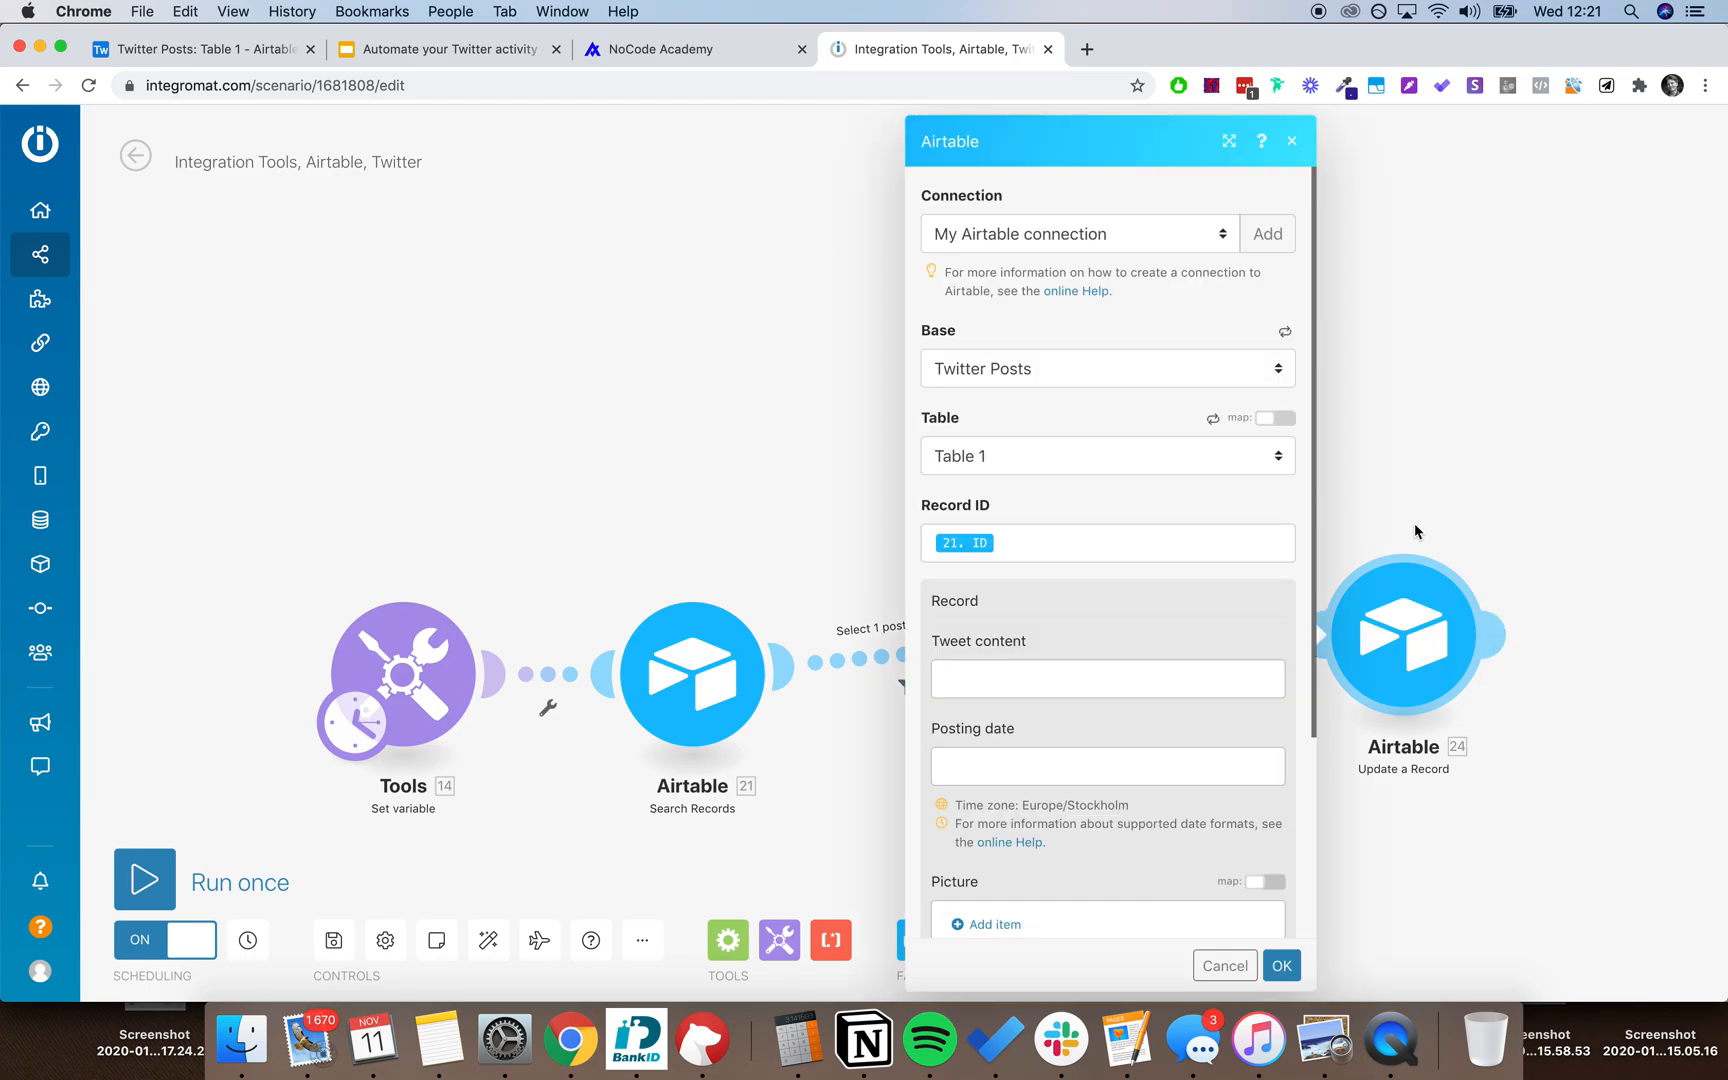
mouse_move(1018, 549)
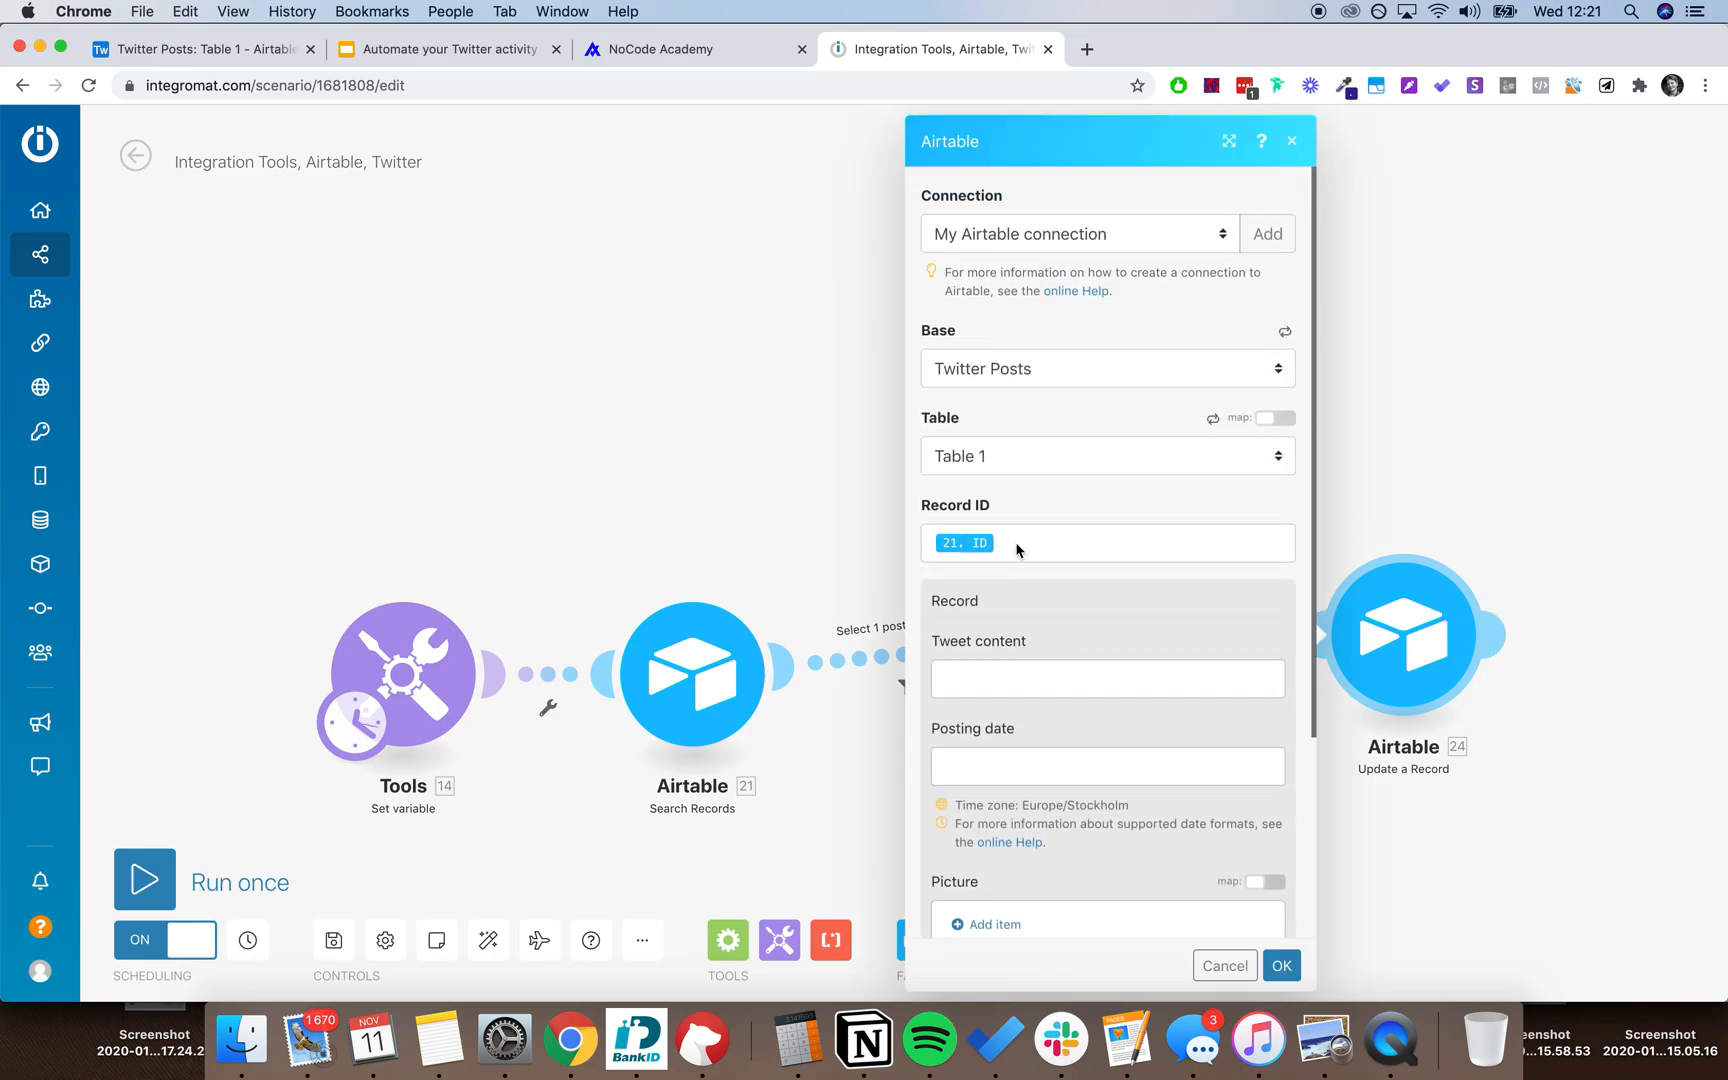
scroll(down, 3)
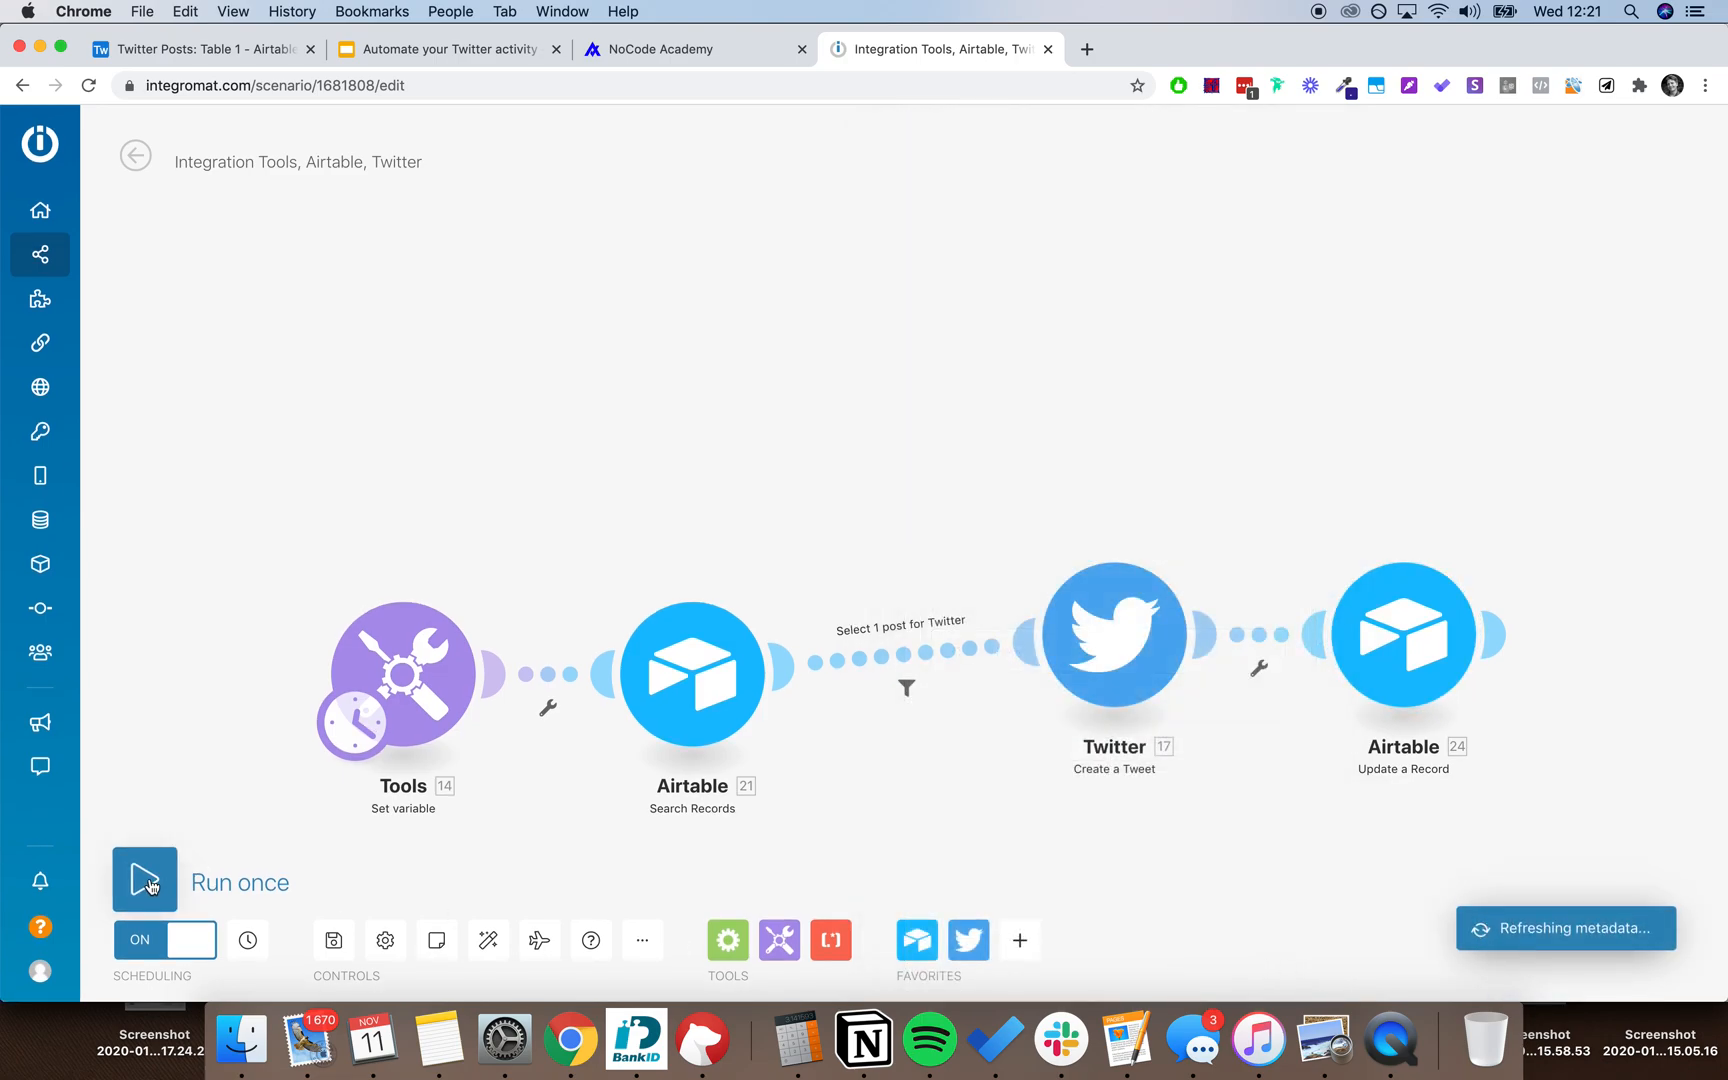
click(144, 879)
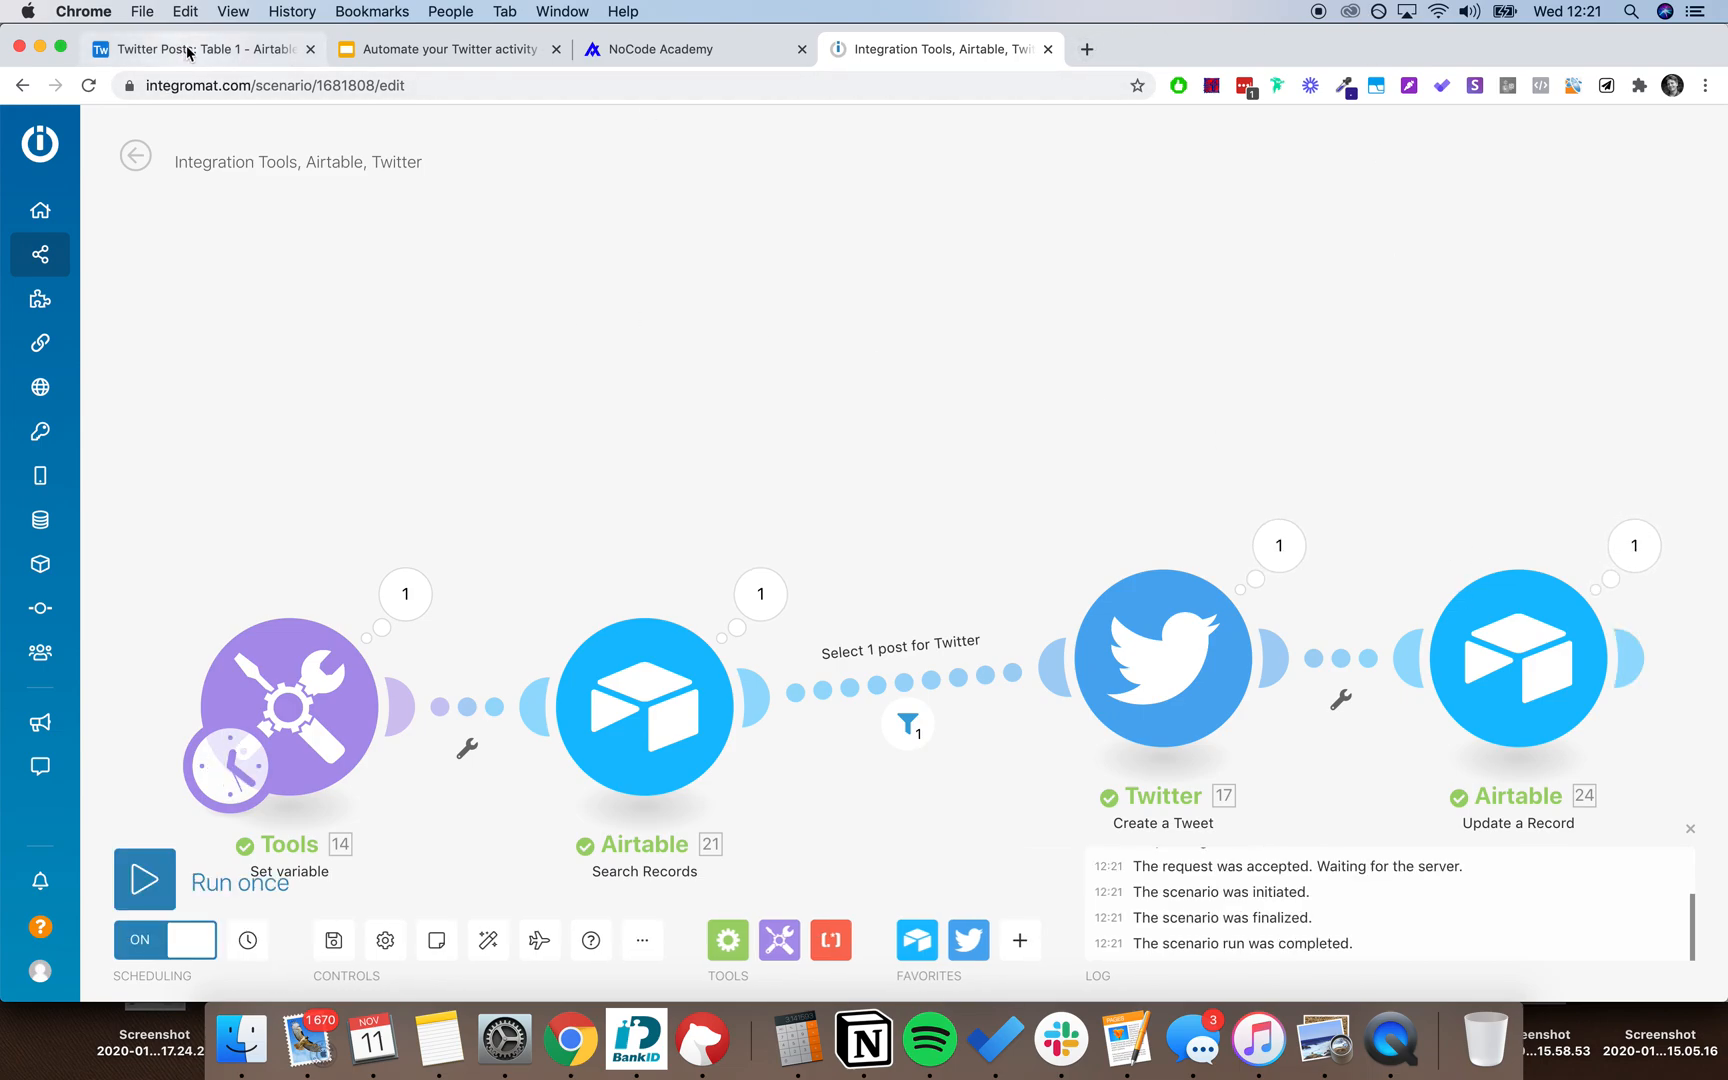
Check the Twitter profile for the newly posted Finite and Infinite Games tweet.
click(200, 50)
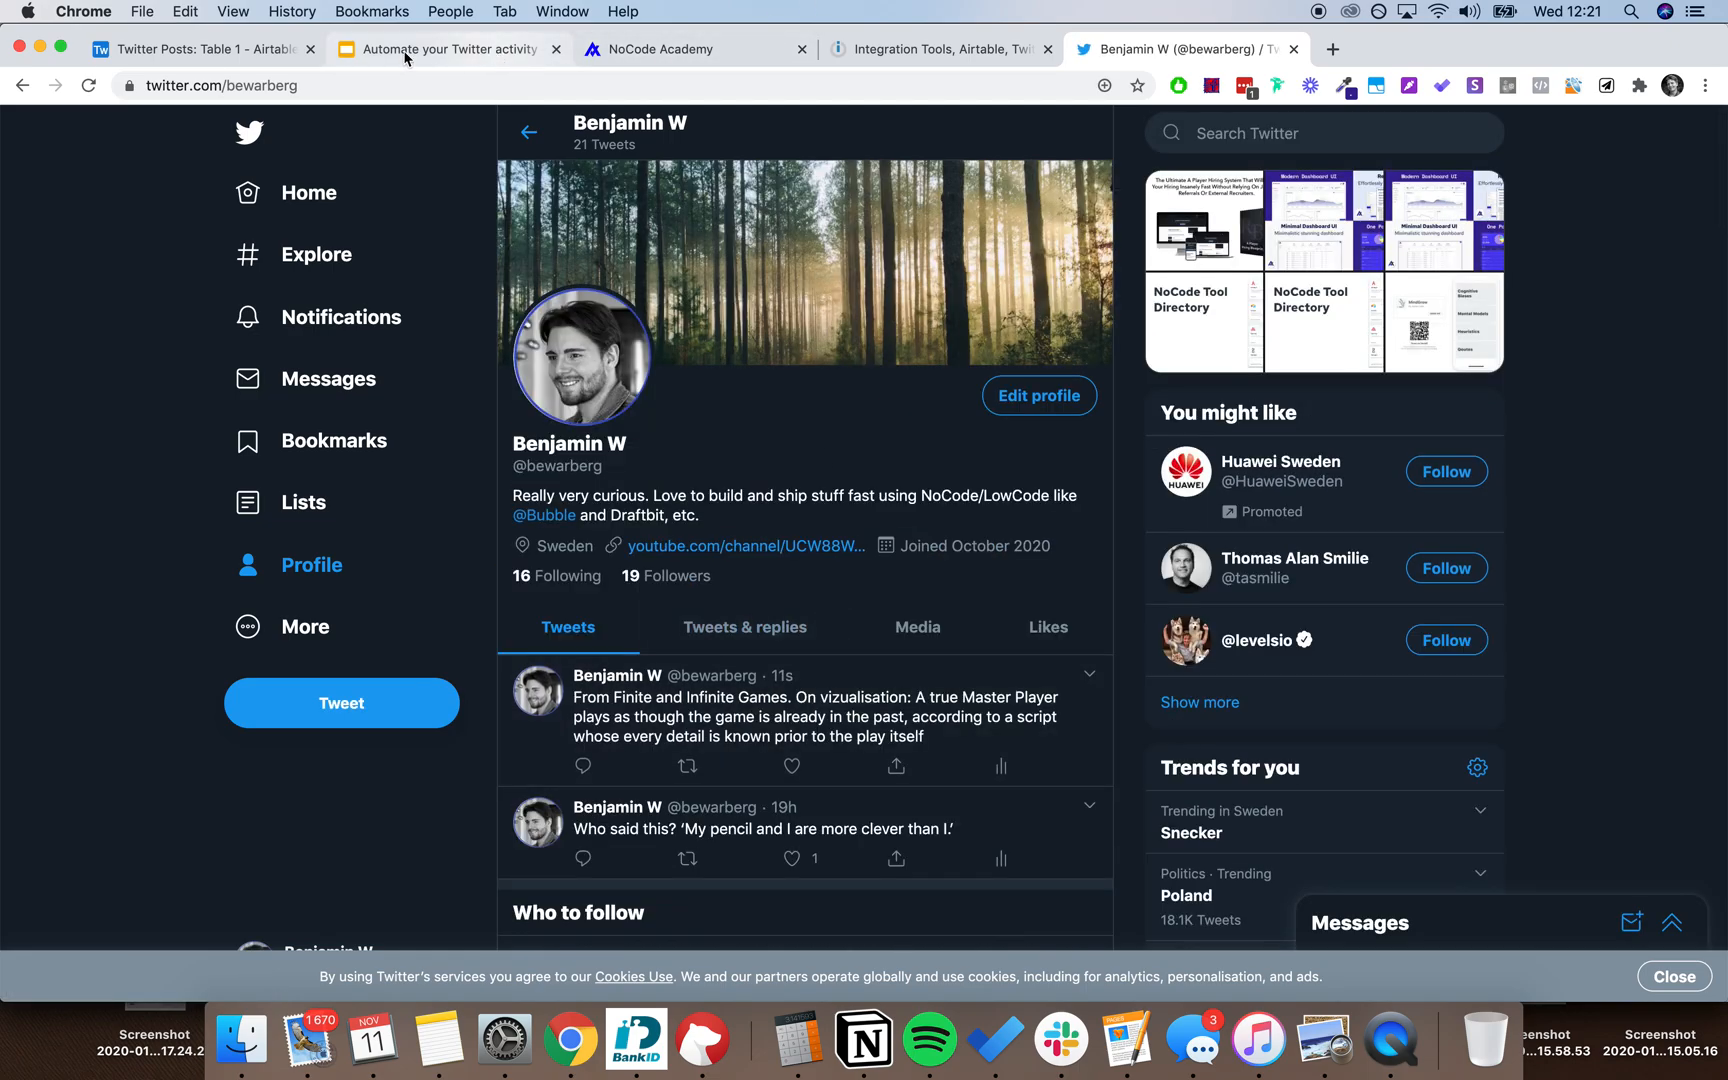
Check the Airtable row's Done status, then return to the Integromat scenario editor.
click(200, 49)
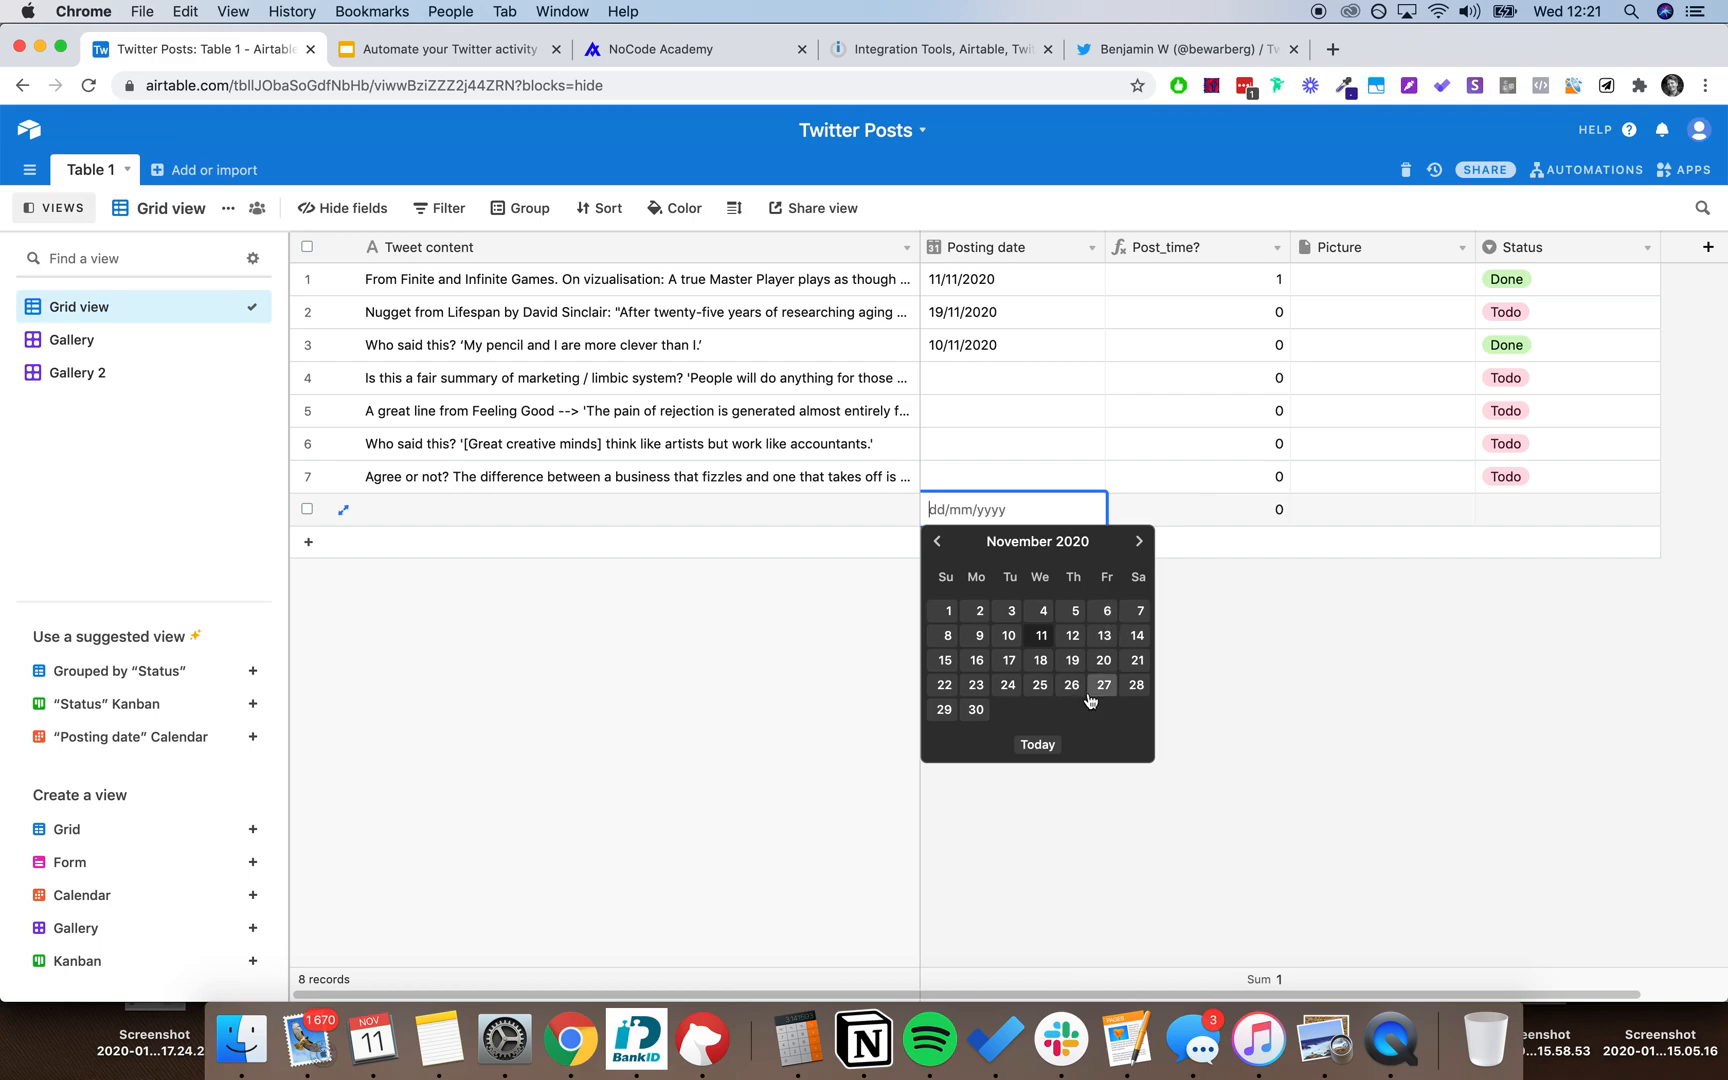
click(940, 48)
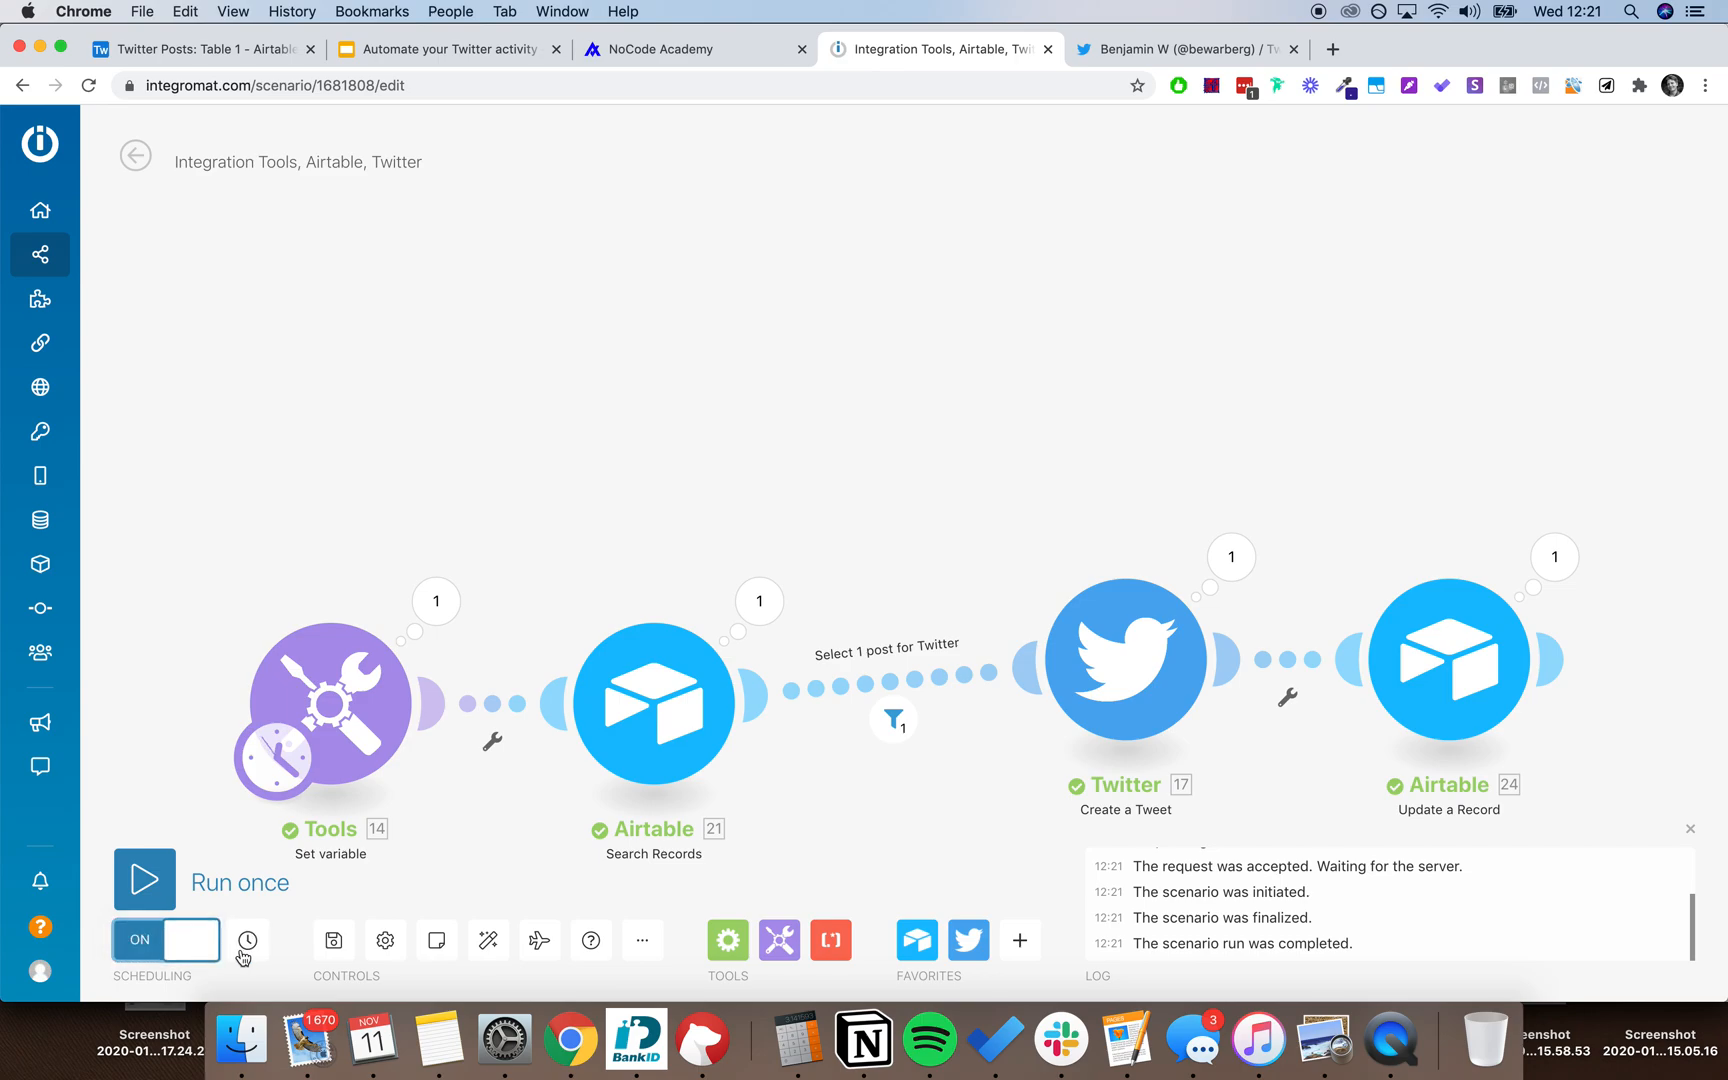
Schedule the scenario to run every day at 19:00.
click(247, 940)
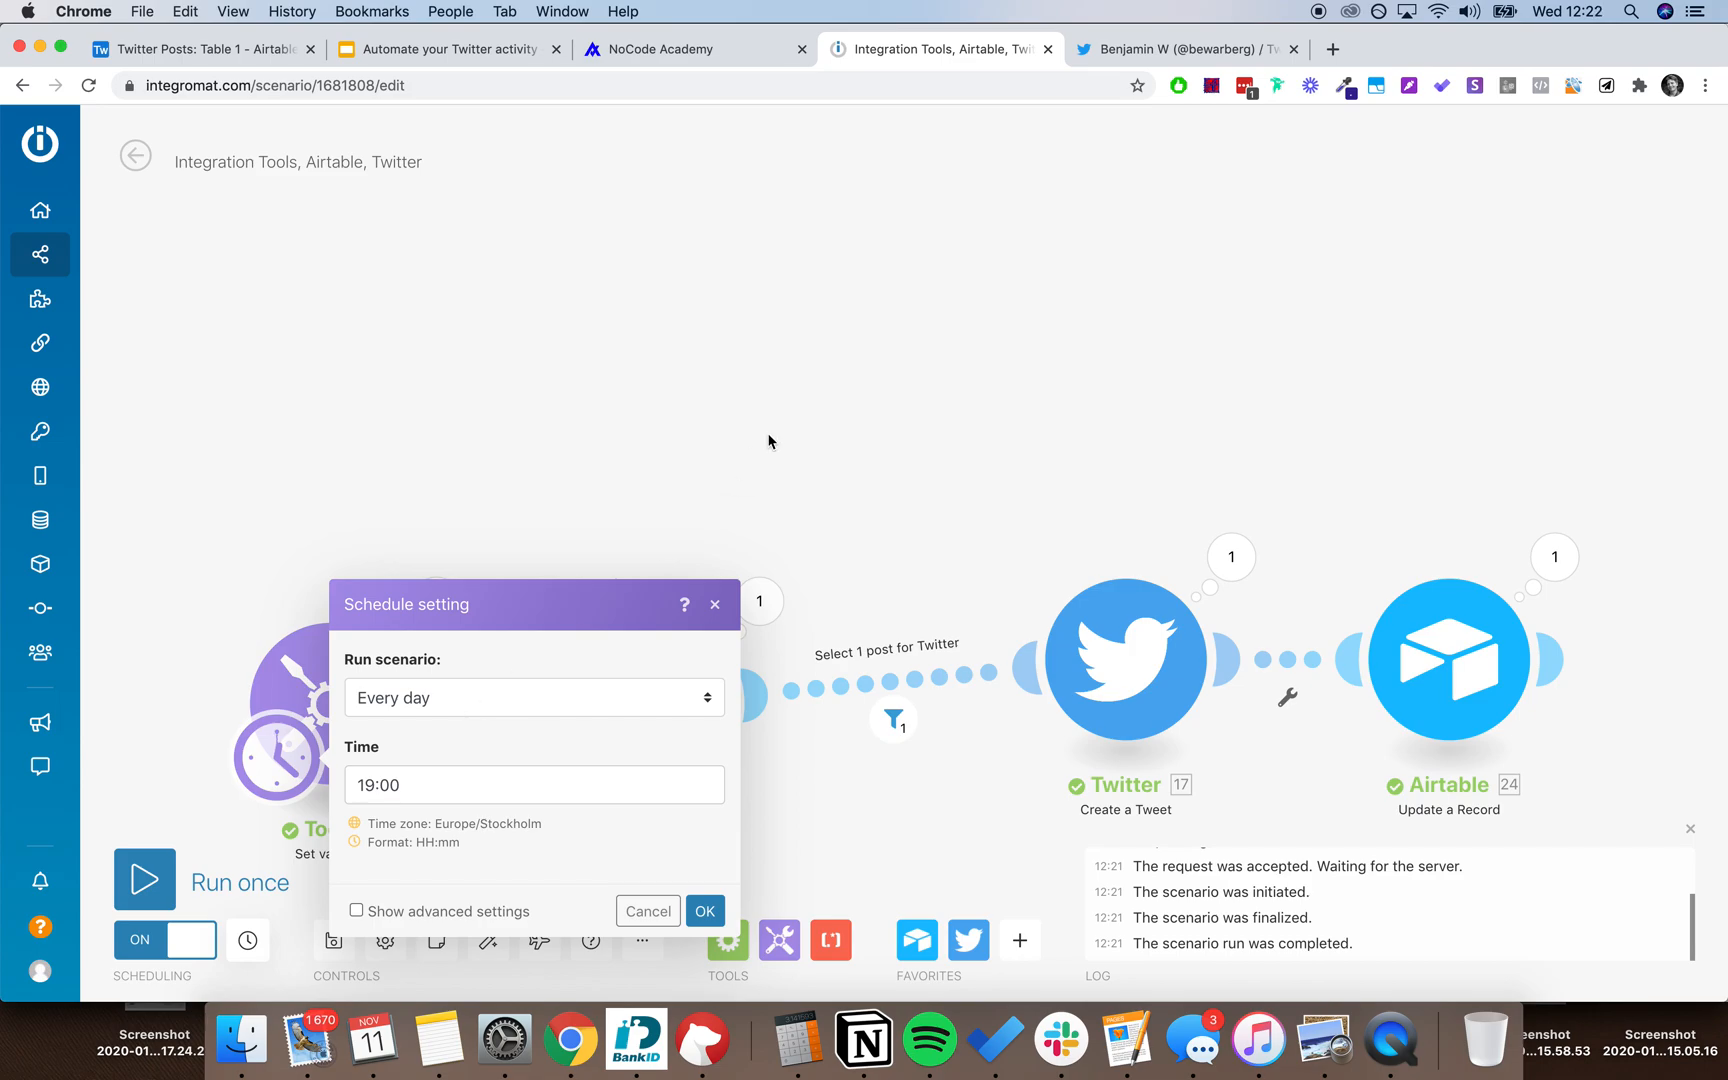
click(705, 911)
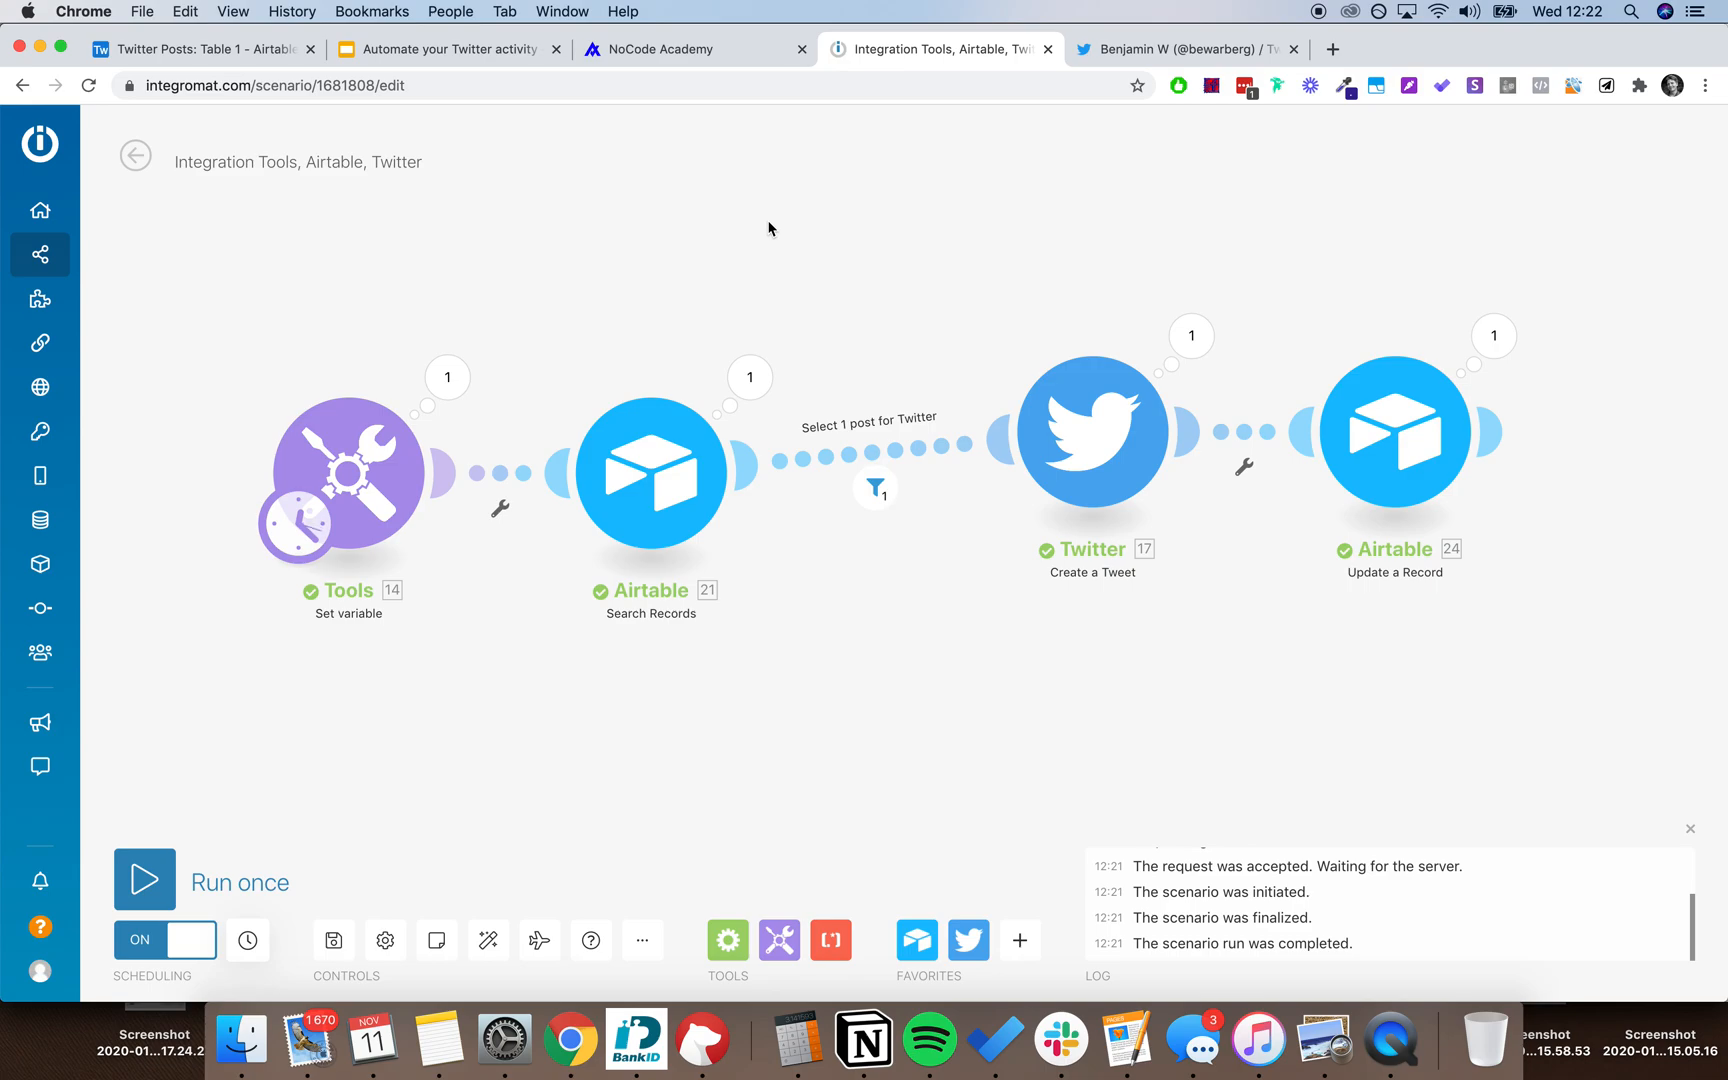
mouse_move(1031, 204)
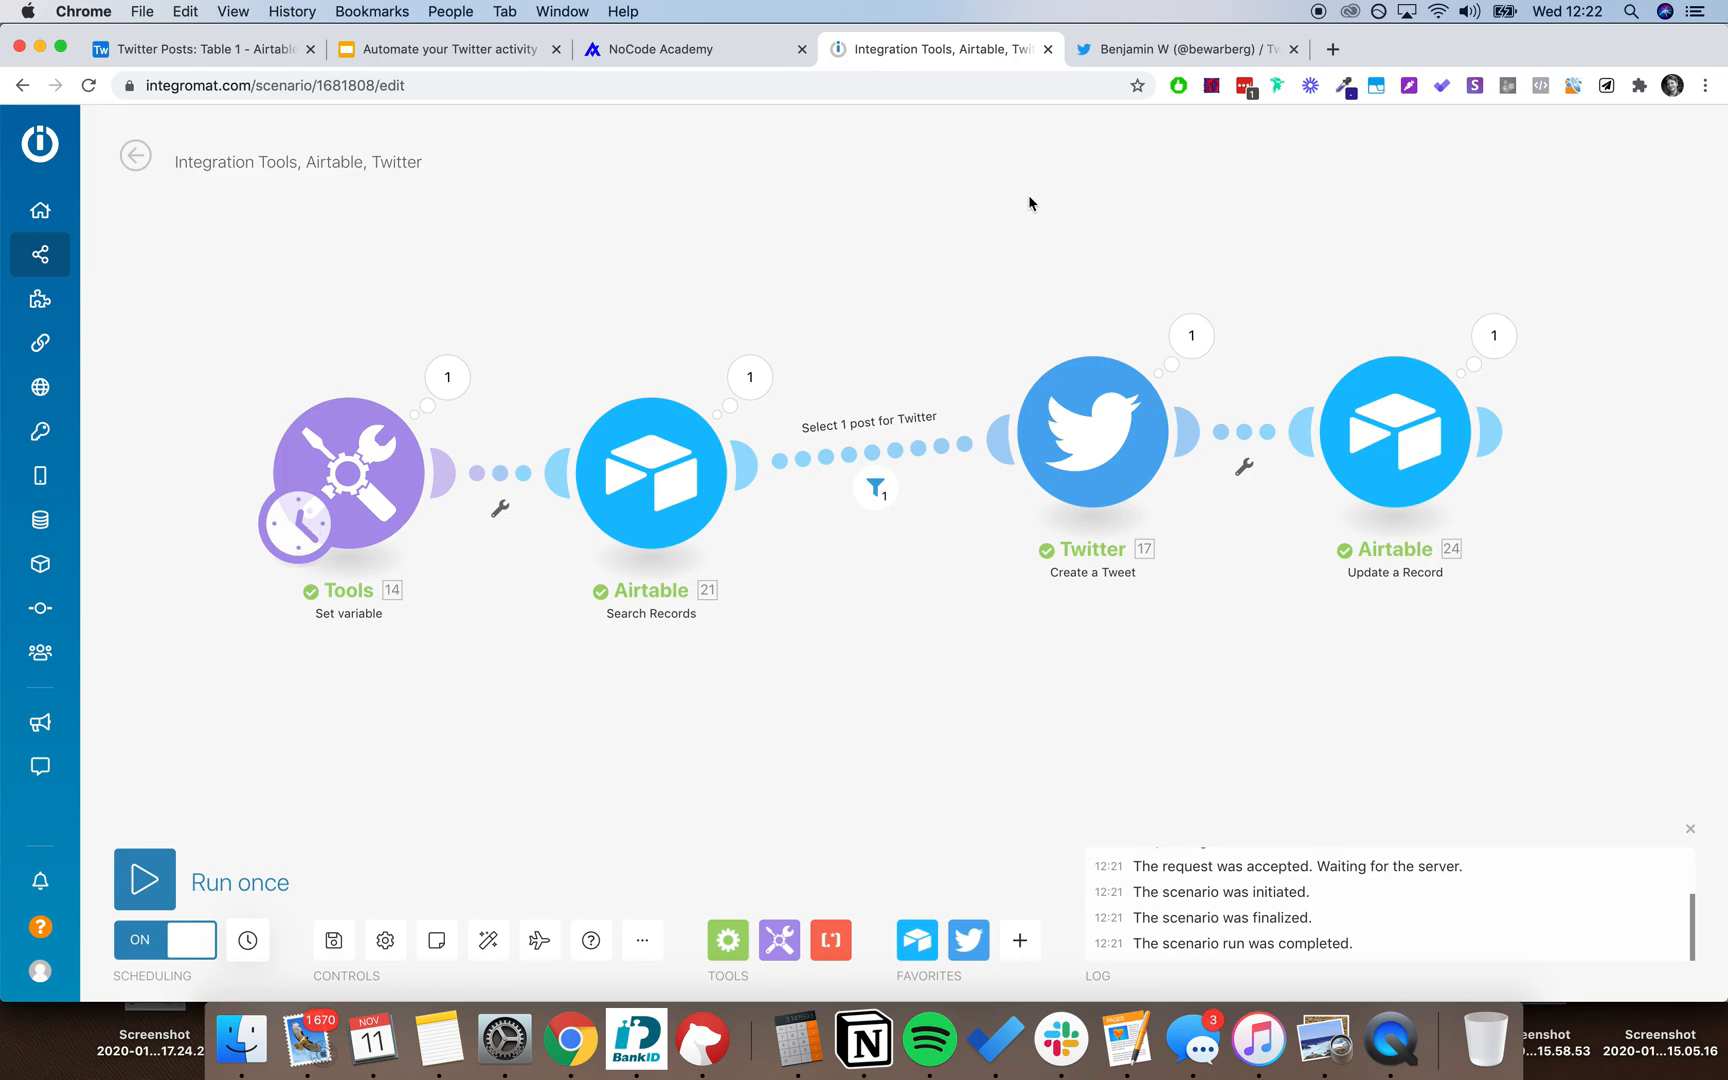
mouse_move(772, 182)
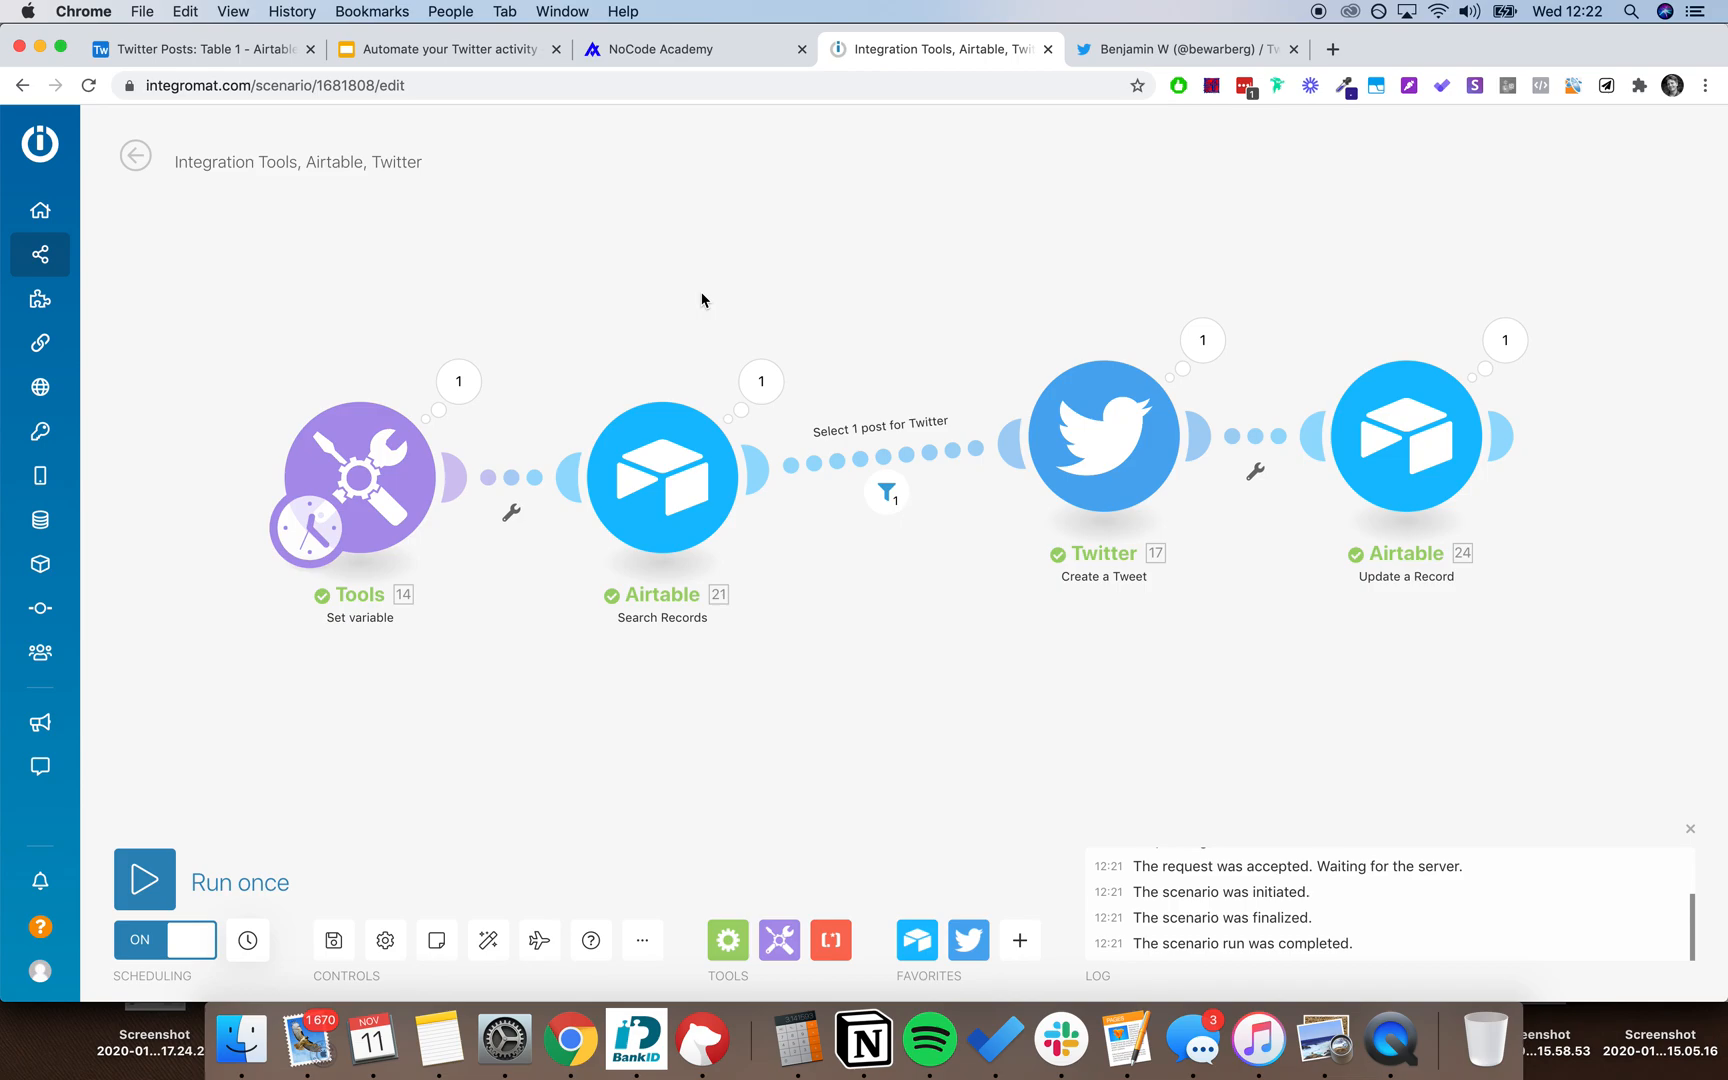
Return to the presentation and show the final 'avalanlabs.co/academy' slide.
click(447, 48)
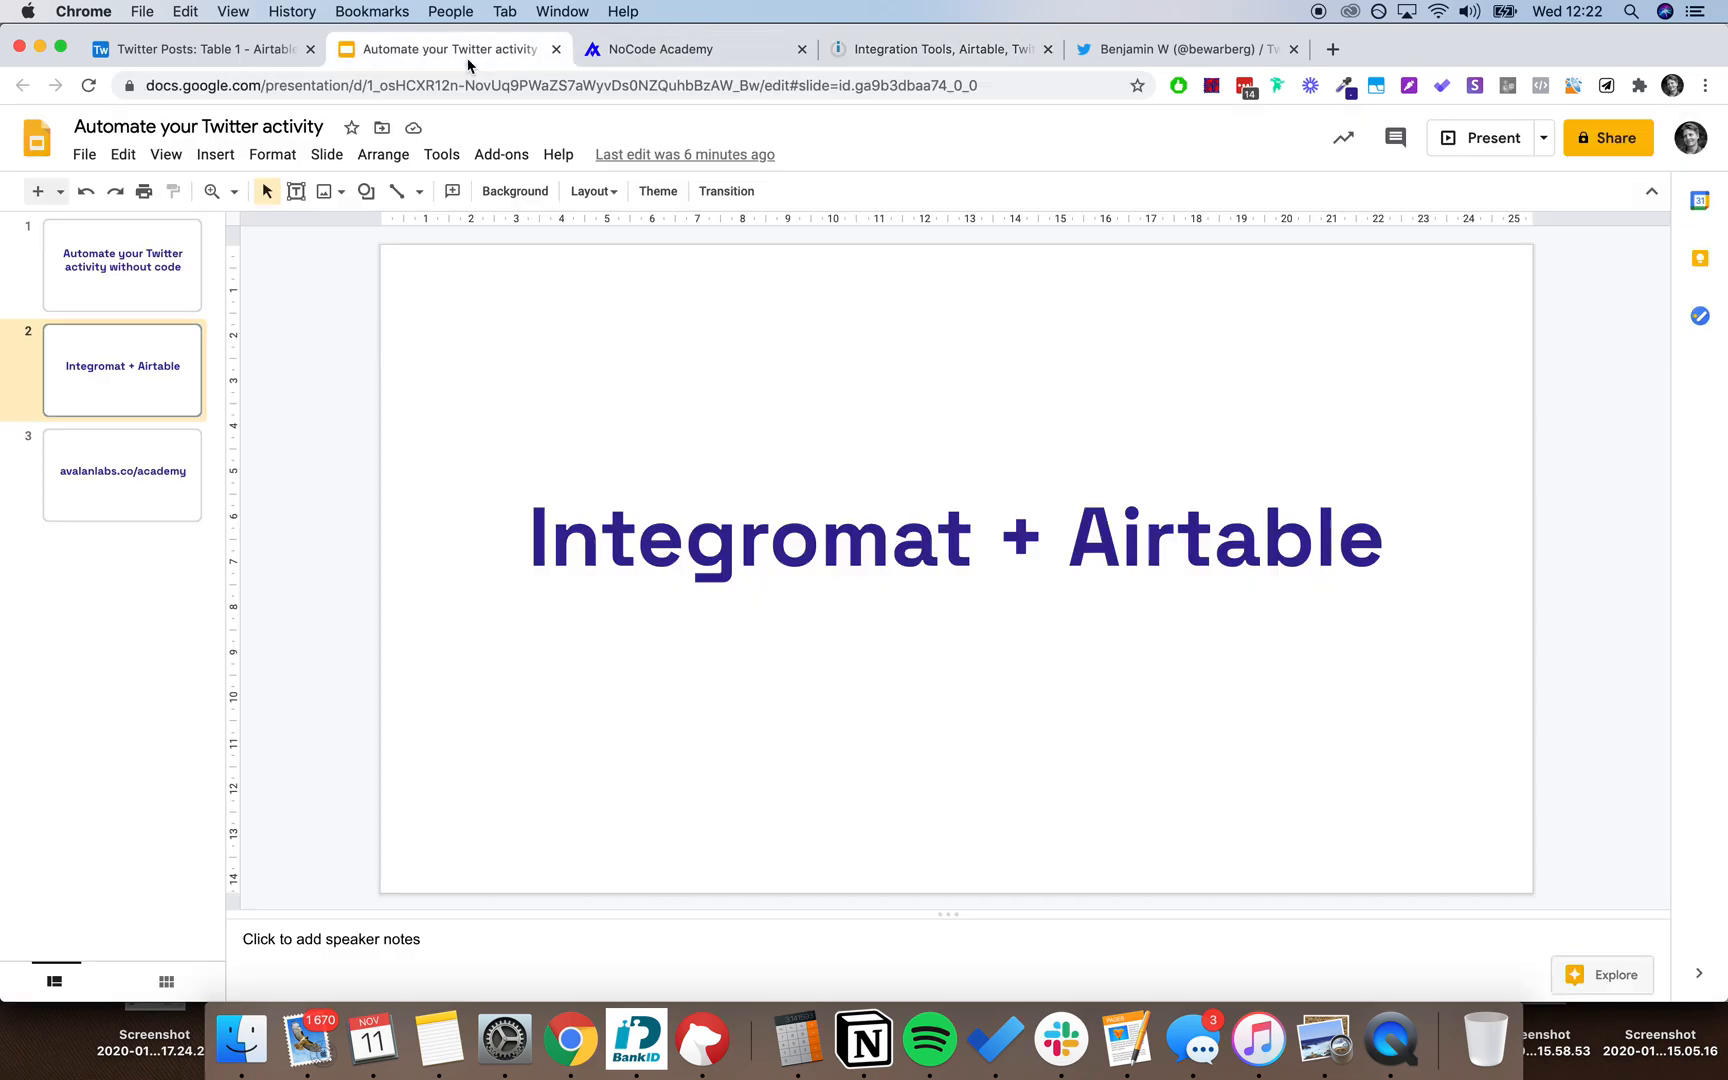
mouse_move(427, 422)
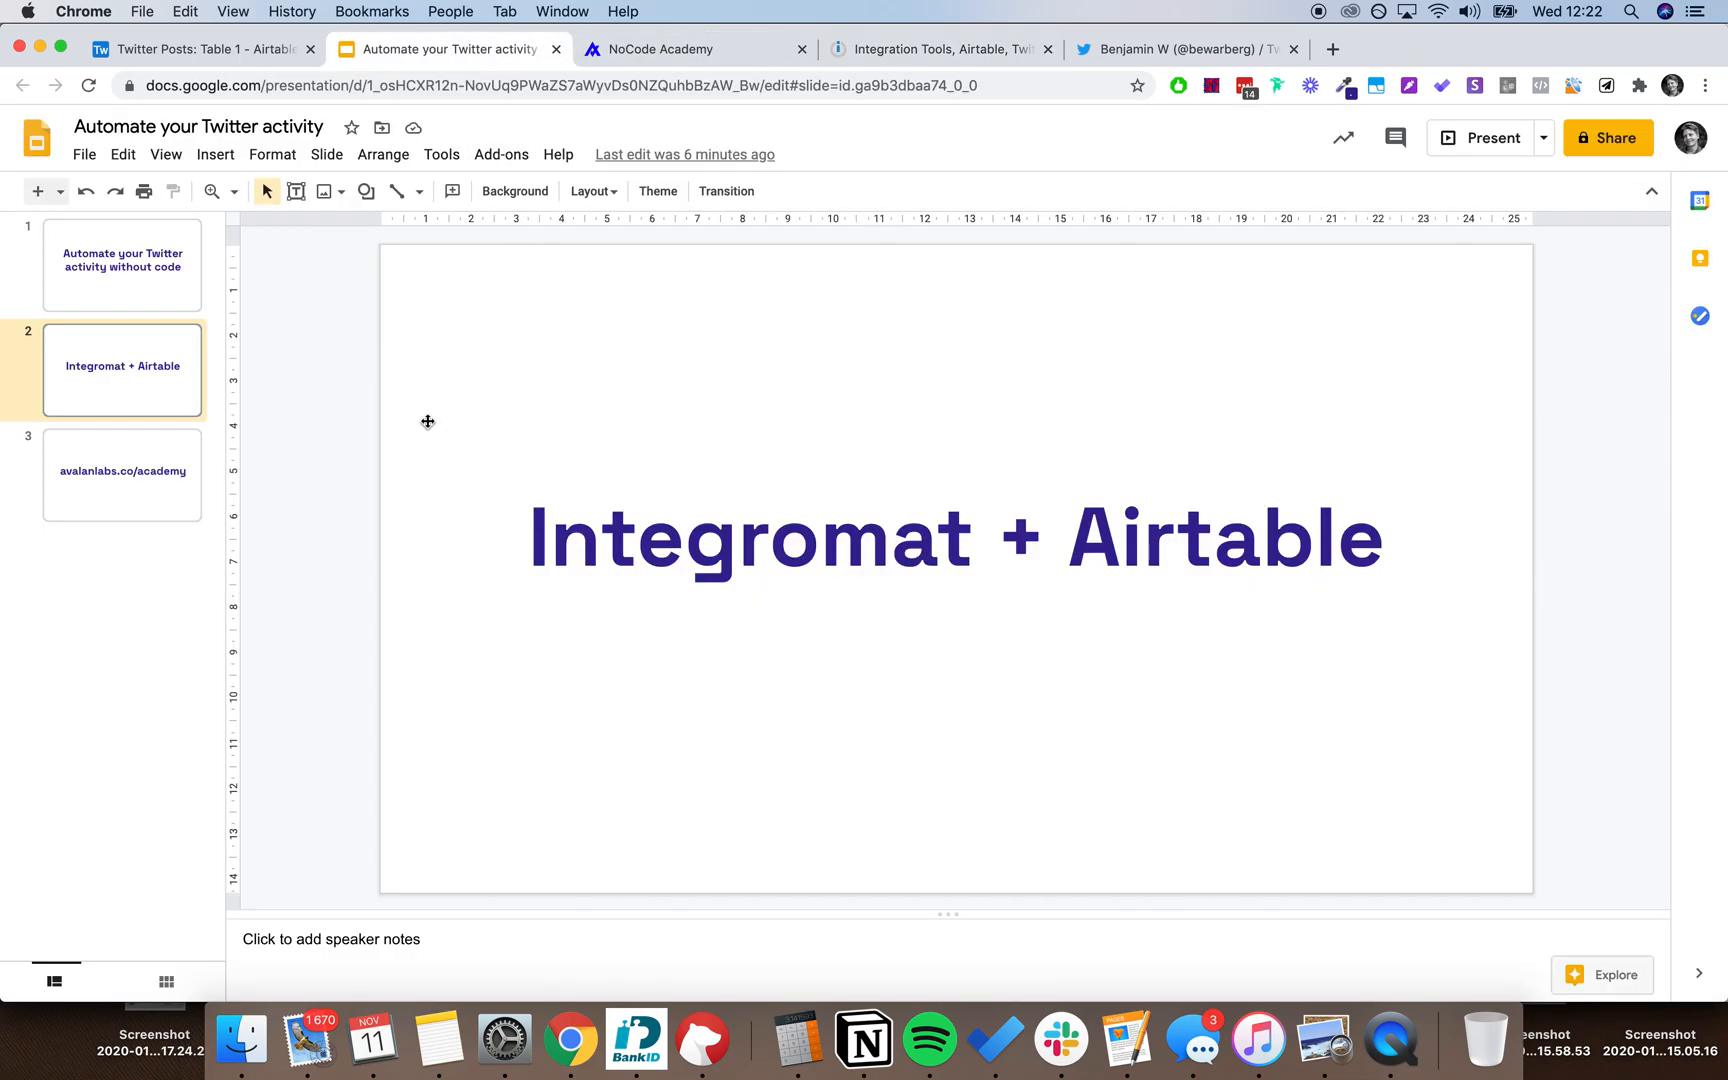
mouse_move(98, 480)
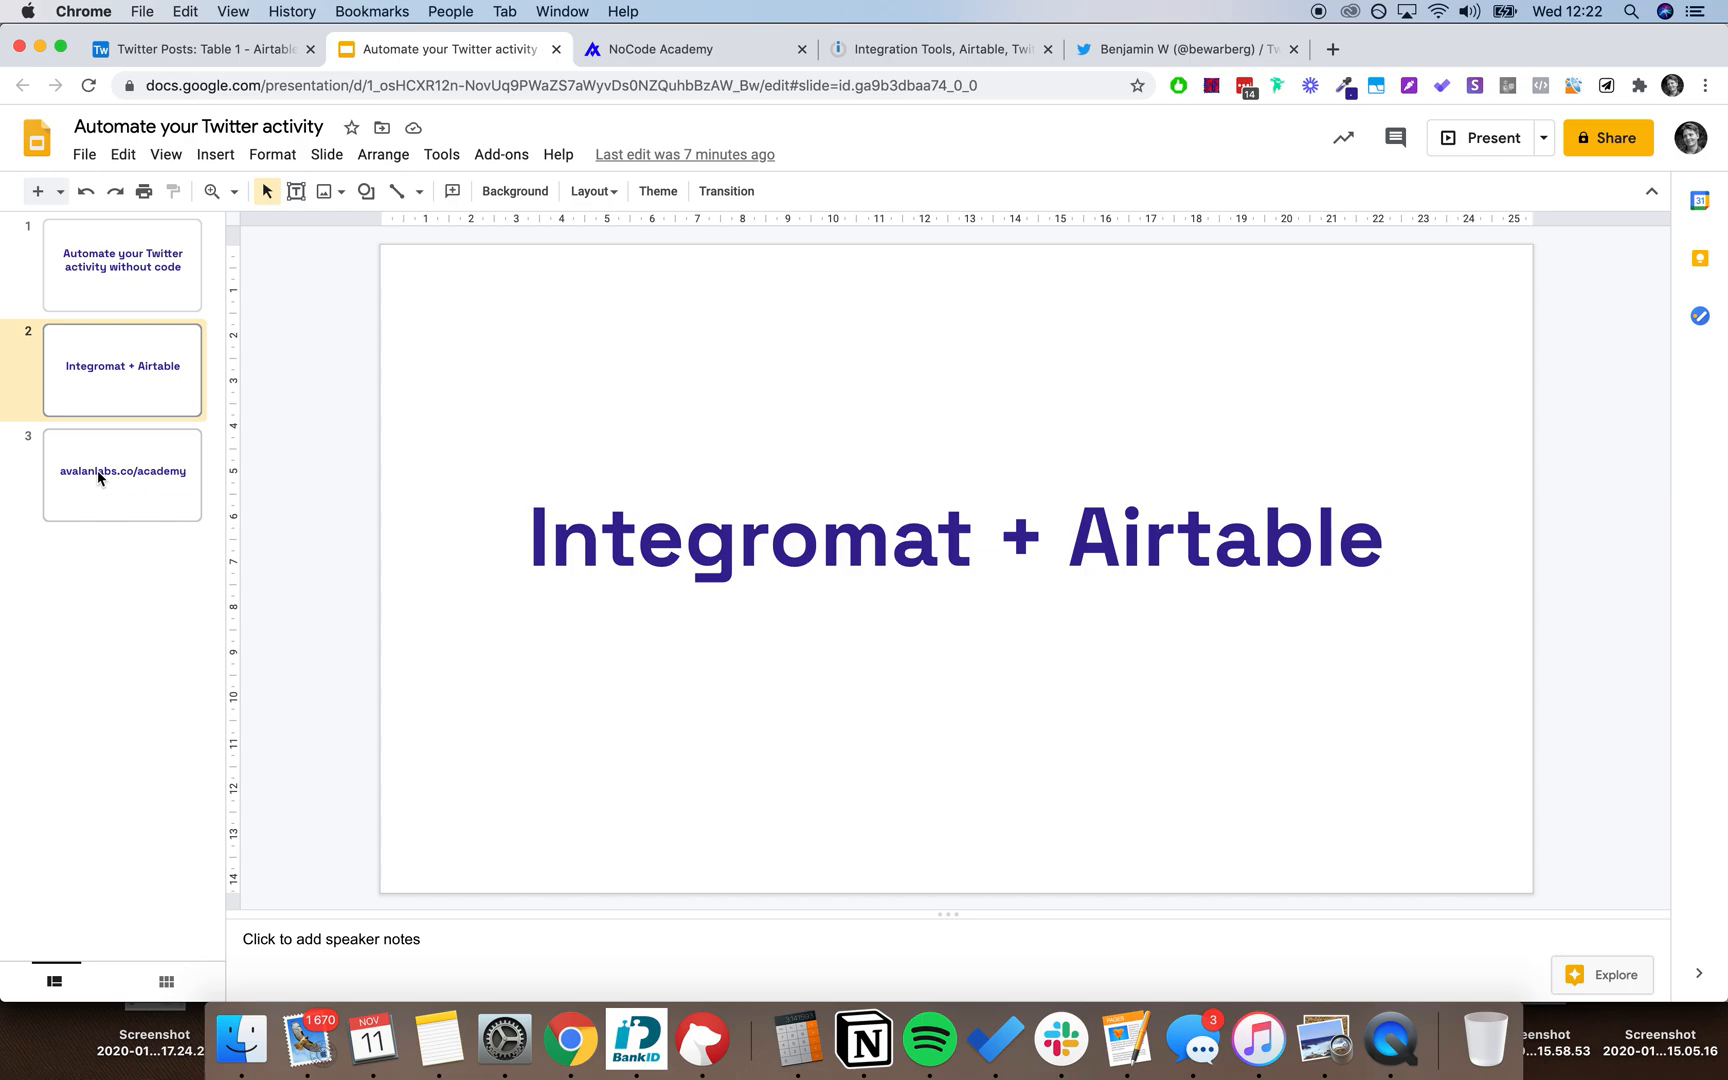
click(122, 474)
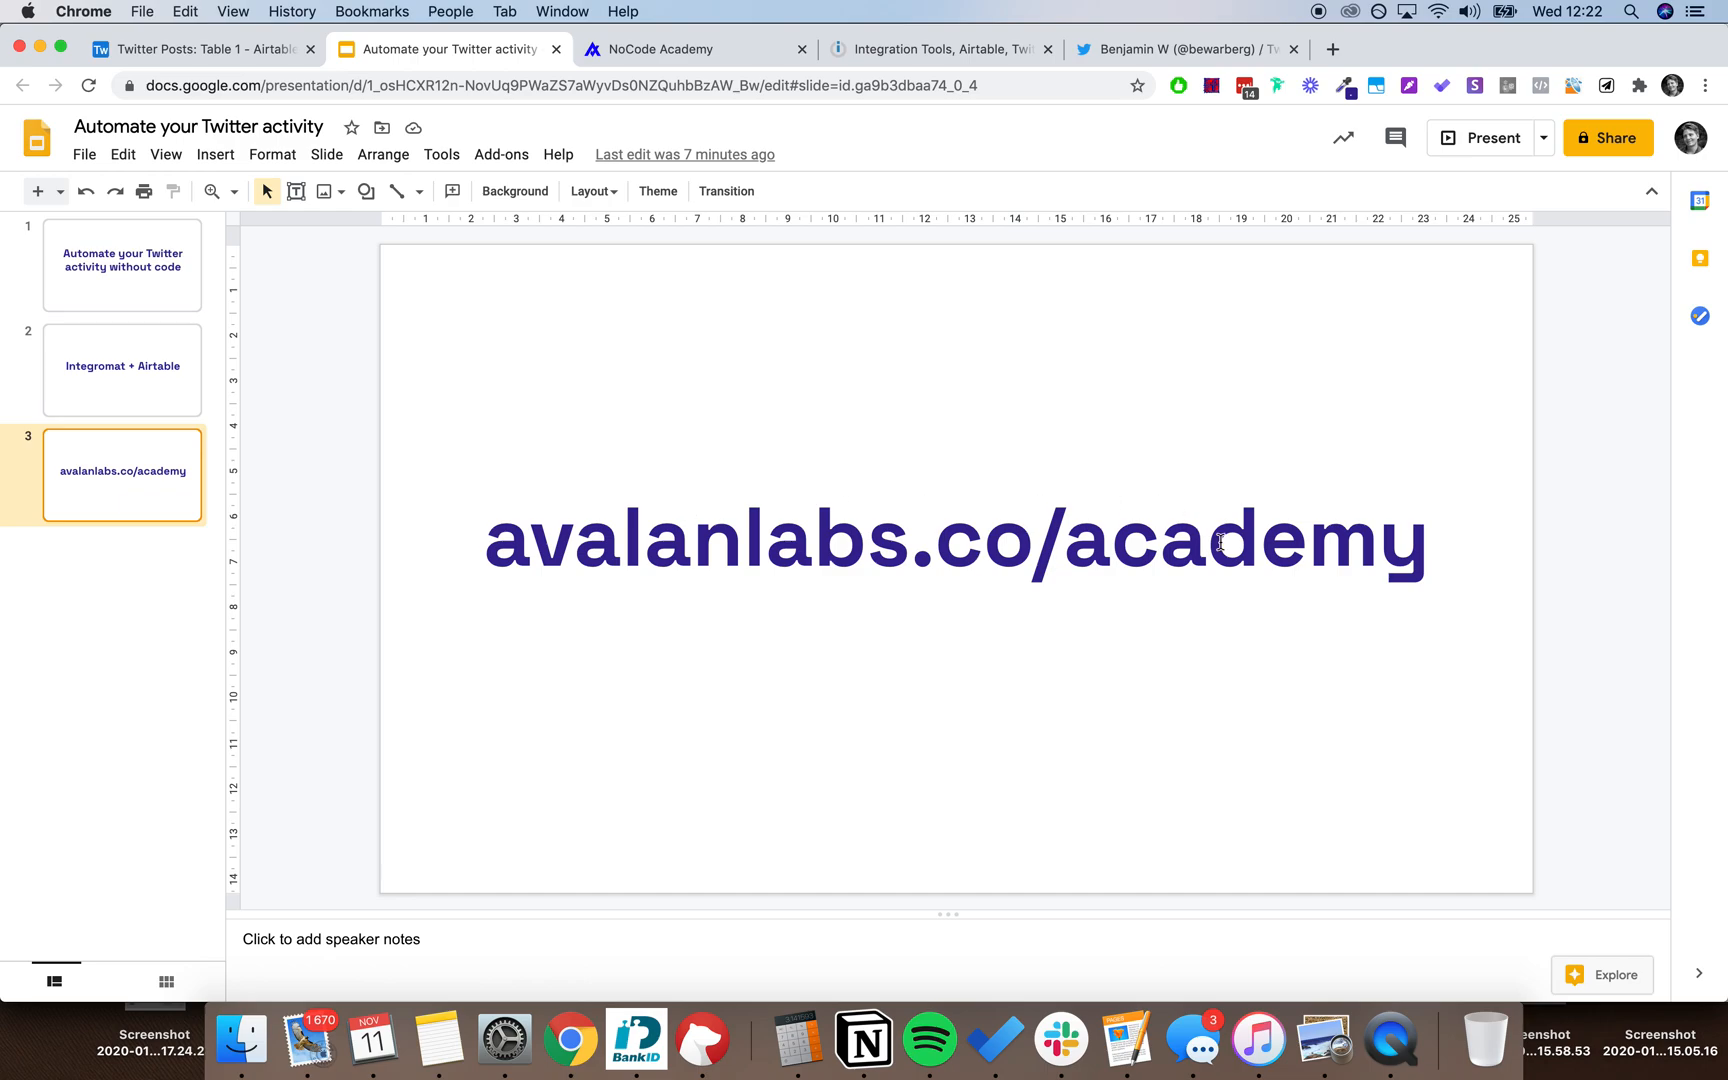
mouse_move(1204, 541)
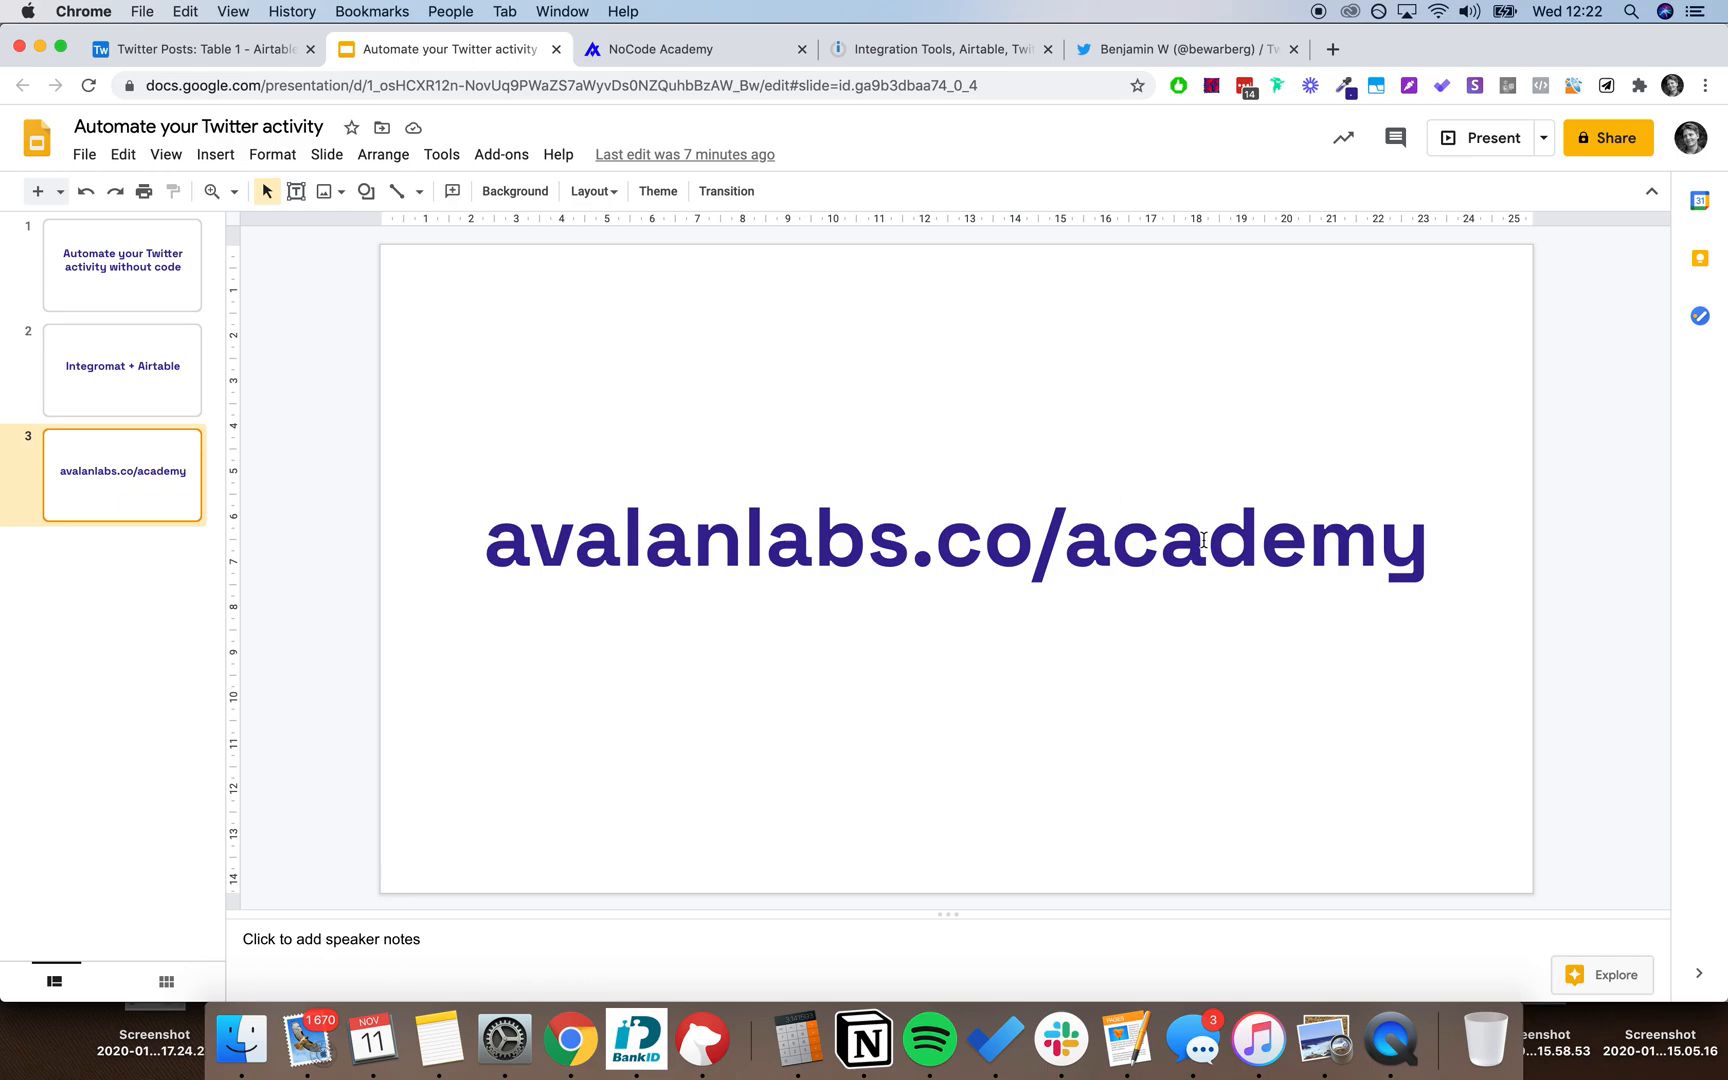